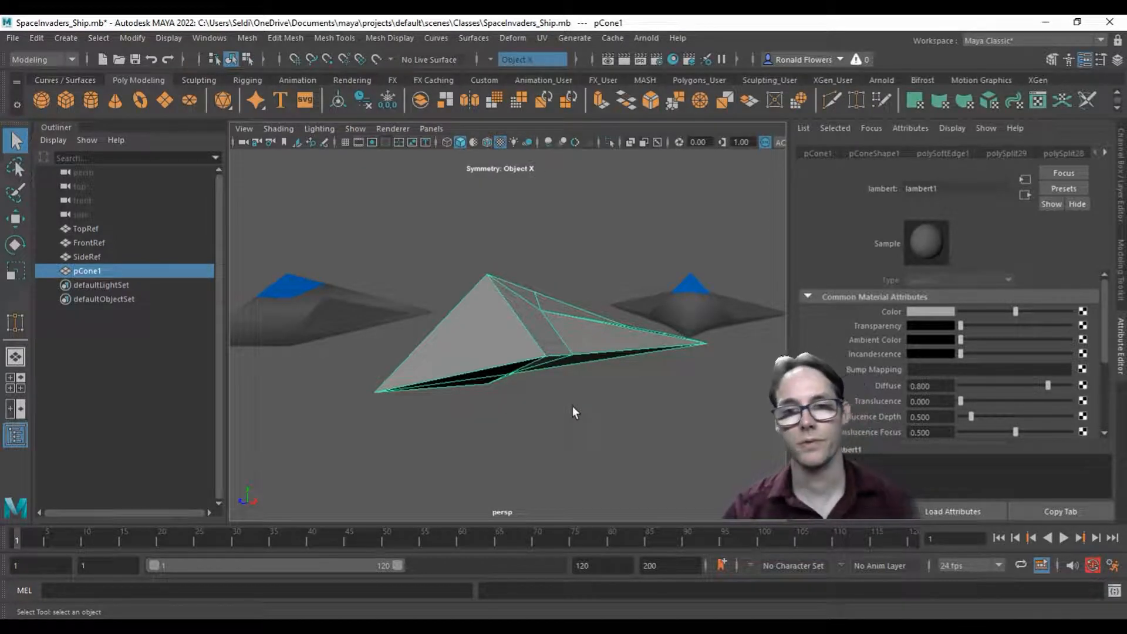
{"action": "mouse_move", "coordinate": [586, 386]}
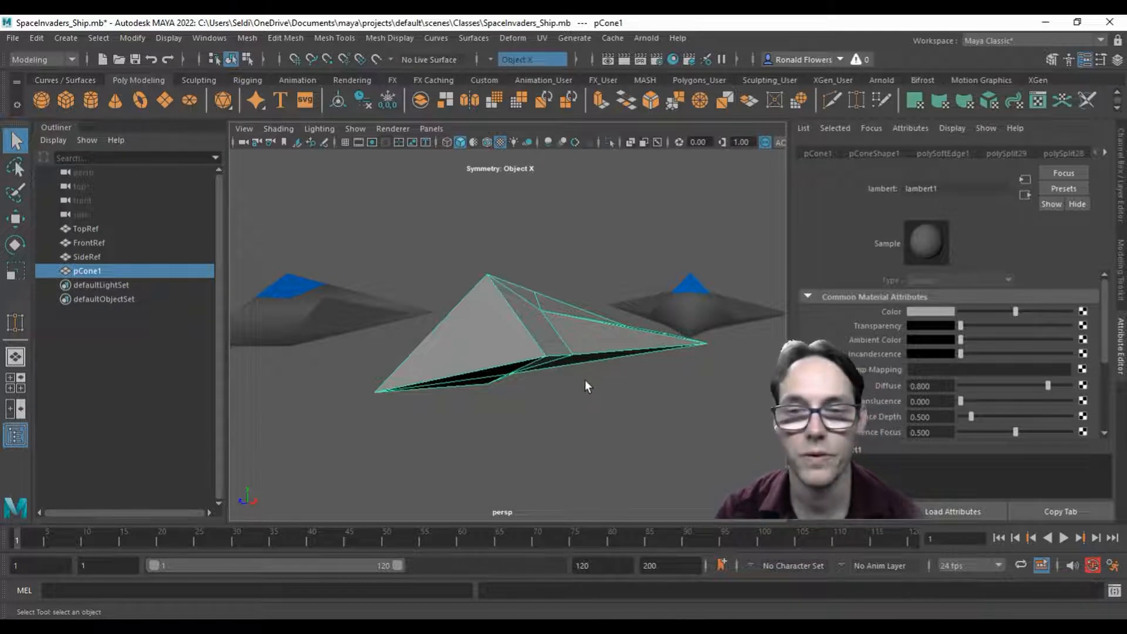
With Object X symmetry kept, target-weld the loose ship vertex onto its neighbour.
{"action": "left_click_drag", "start_coordinate": [586, 386], "coordinate": [537, 362]}
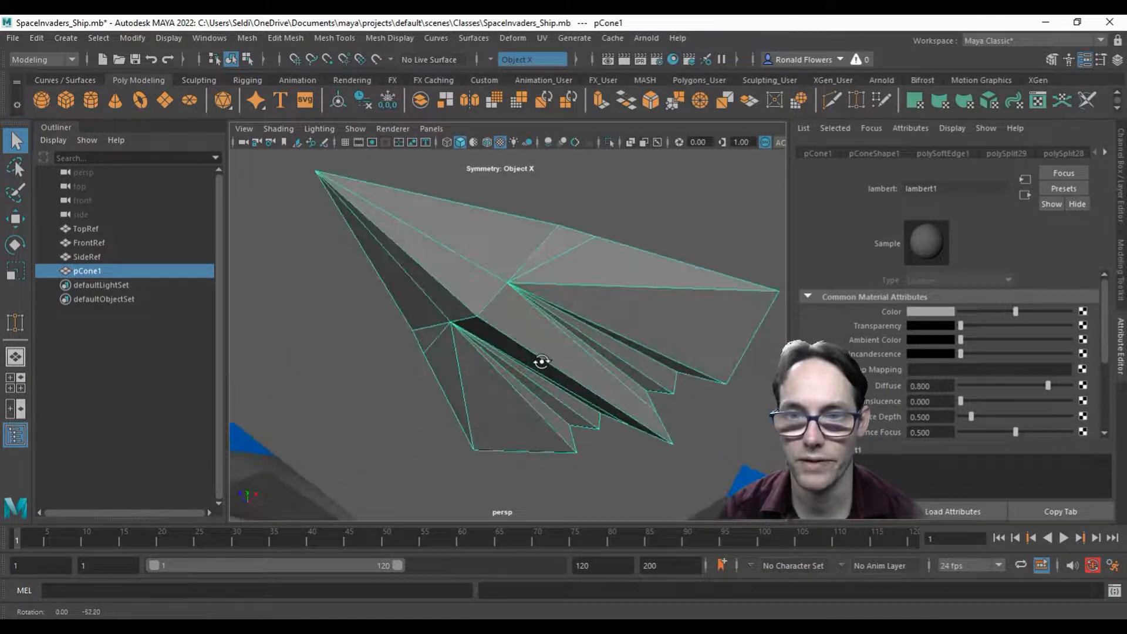
{"action": "left_click_drag", "start_coordinate": [542, 361], "coordinate": [547, 340]}
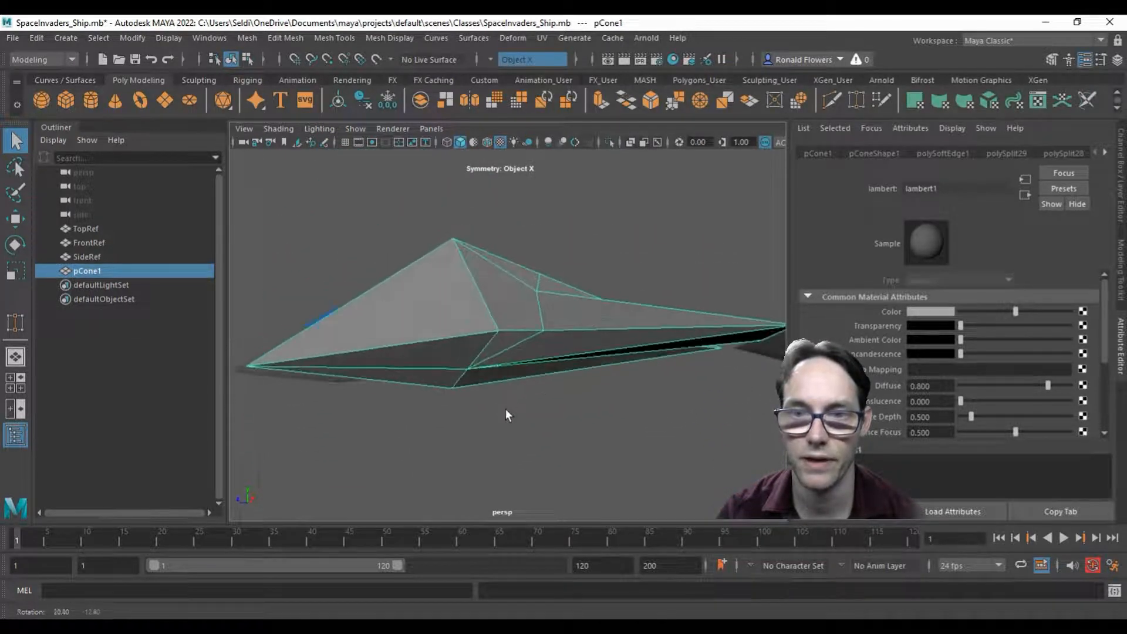
{"action": "left_click_drag", "start_coordinate": [507, 415], "coordinate": [442, 327]}
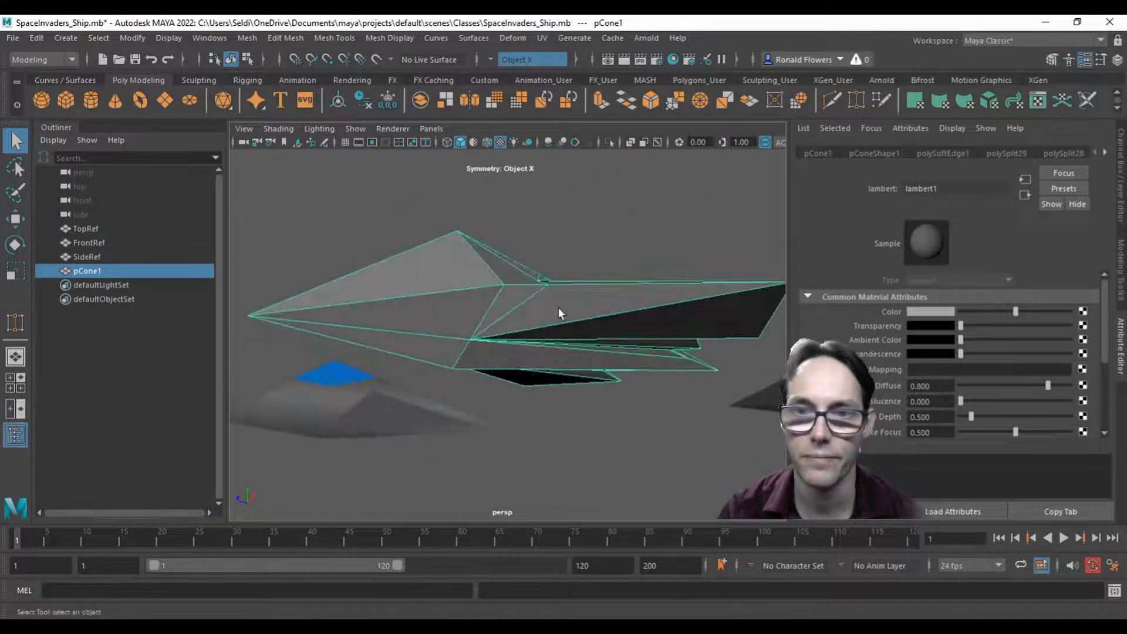
{"action": "left_click_drag", "start_coordinate": [561, 313], "coordinate": [493, 262]}
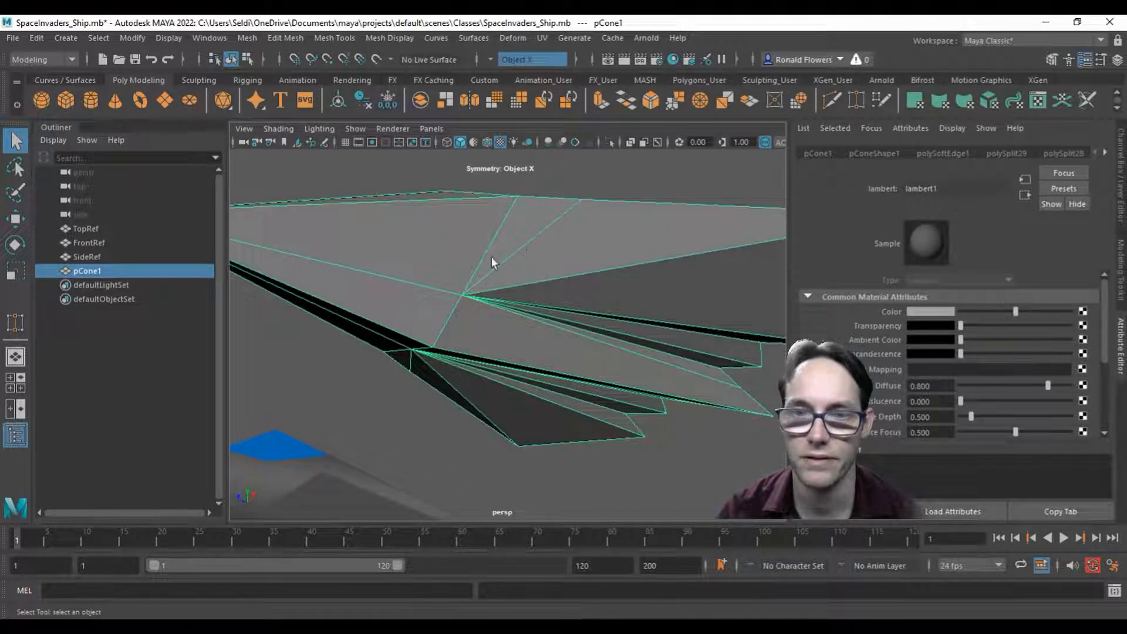
{"action": "left_click_drag", "start_coordinate": [492, 262], "coordinate": [366, 341]}
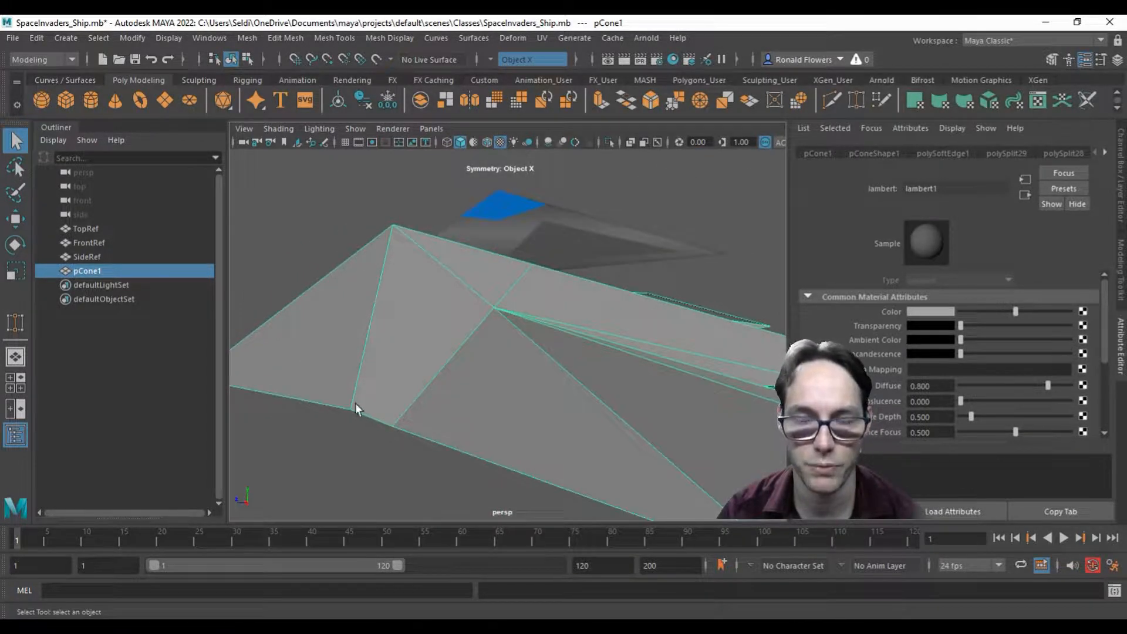
{"action": "left_click_drag", "start_coordinate": [358, 409], "coordinate": [512, 231]}
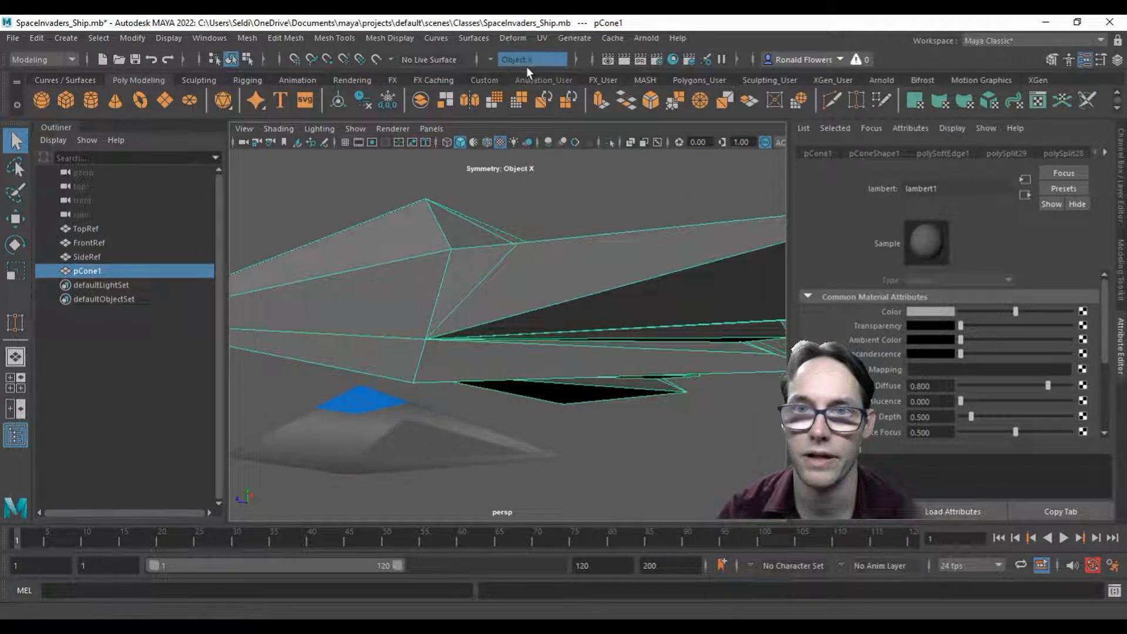
{"action": "left_click", "coordinate": [532, 60]}
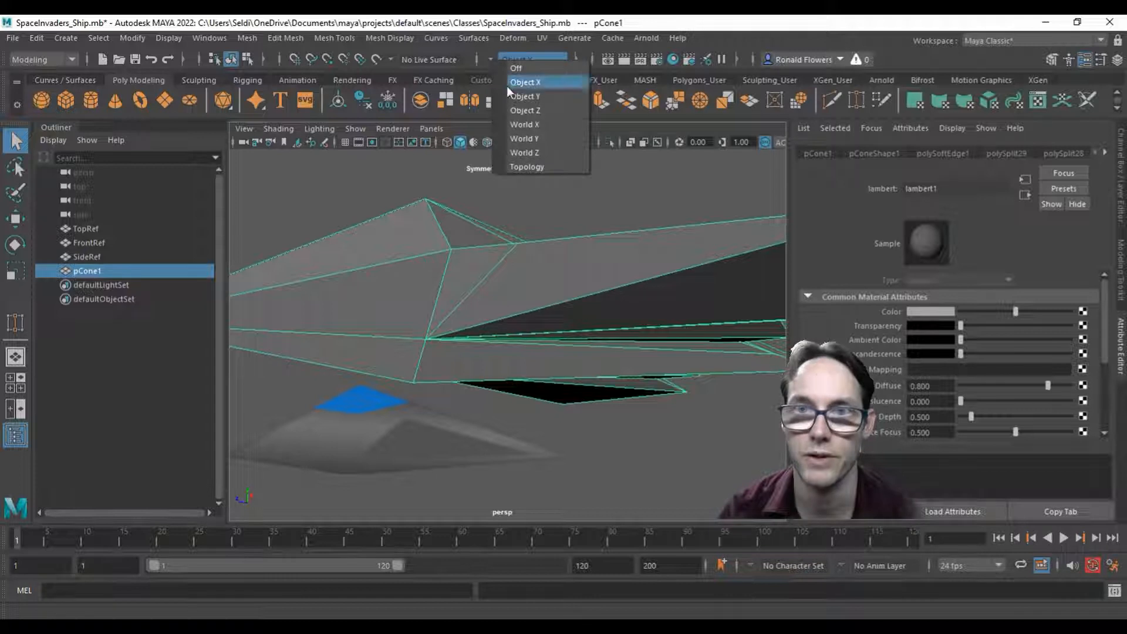
{"action": "left_click", "coordinate": [525, 82]}
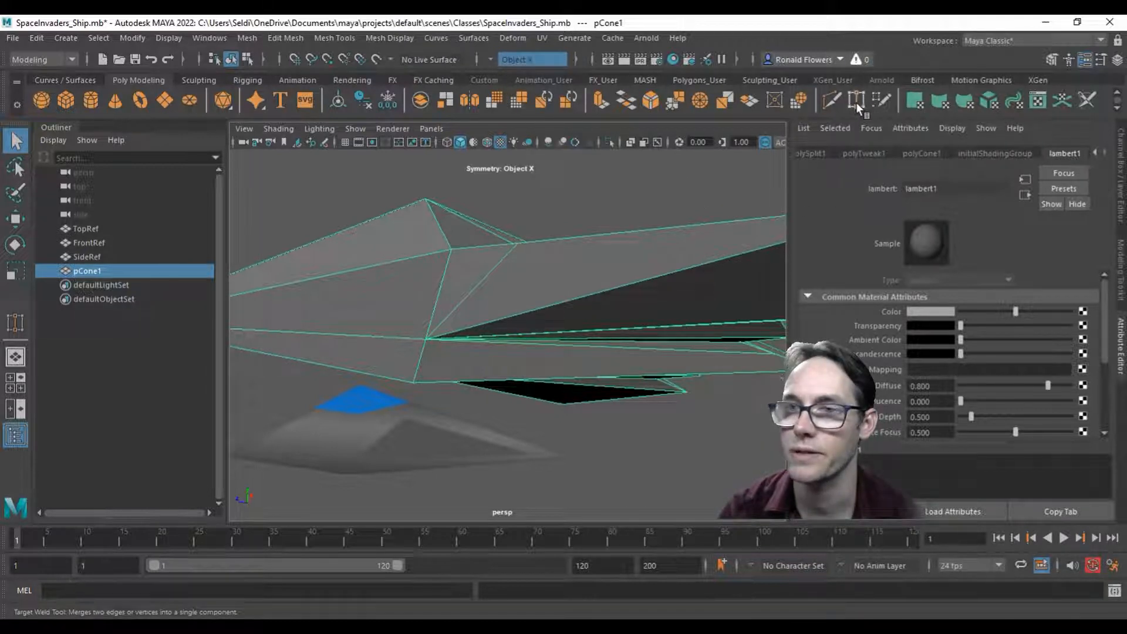
{"action": "mouse_move", "coordinate": [855, 106]}
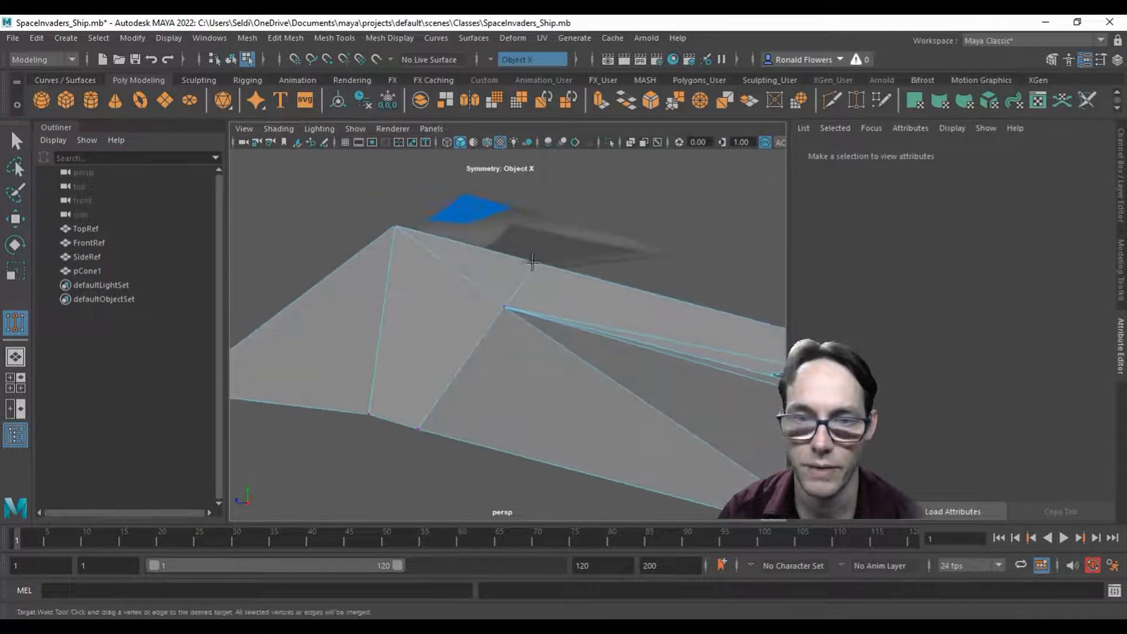
{"action": "left_click_drag", "start_coordinate": [532, 260], "coordinate": [436, 370]}
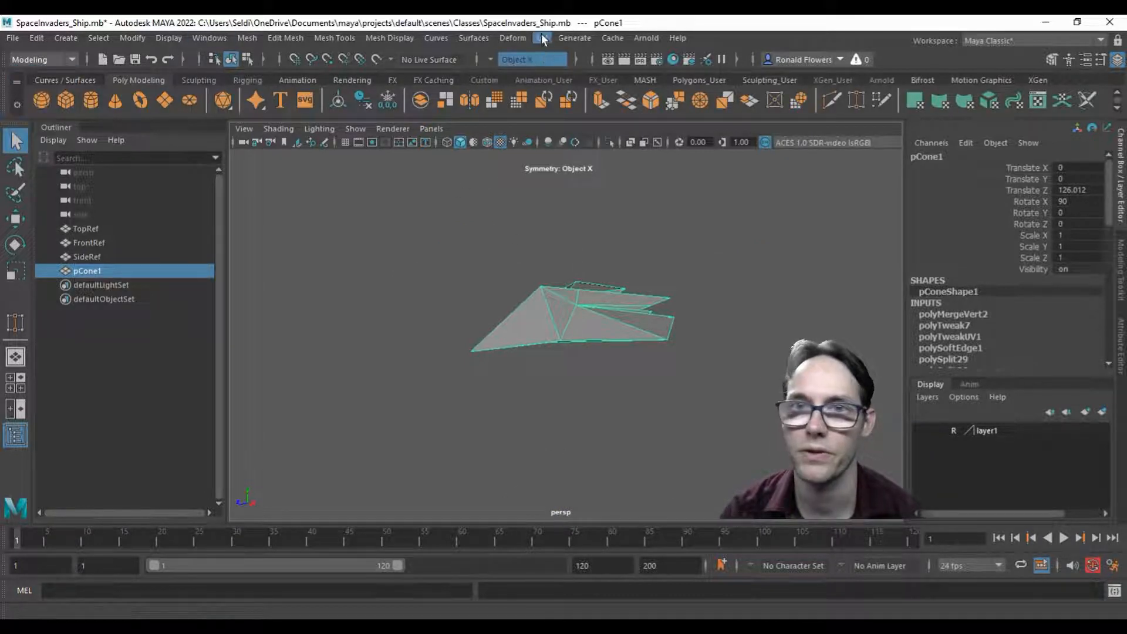
Open the UV Editor and apply a Y-axis planar projection to the ship.
{"action": "left_click", "coordinate": [540, 37]}
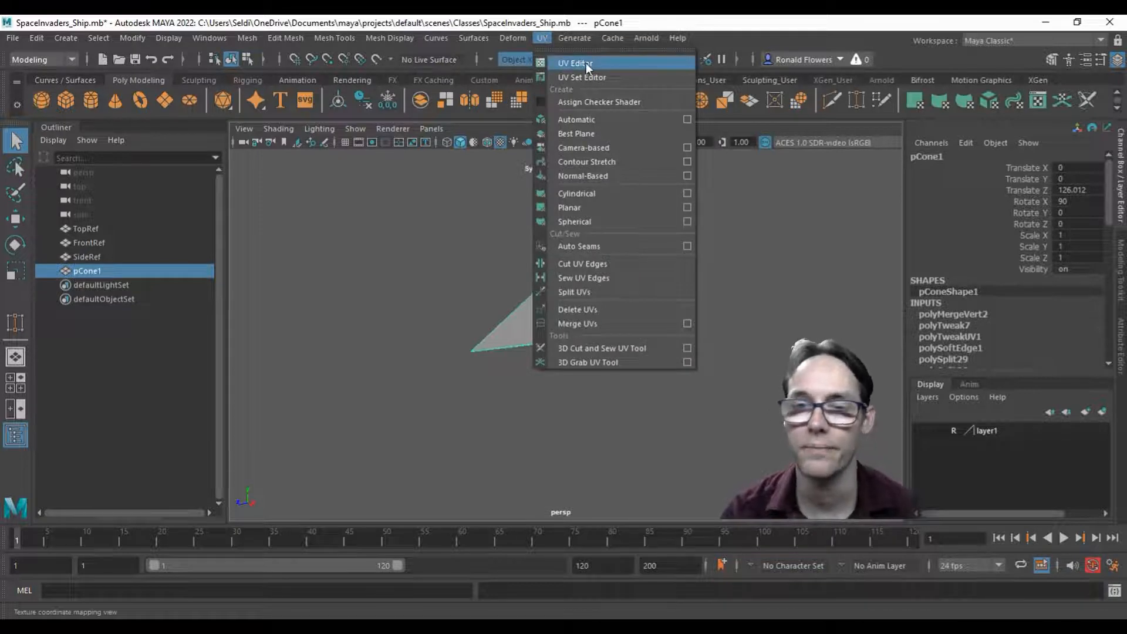
{"action": "left_click", "coordinate": [573, 64]}
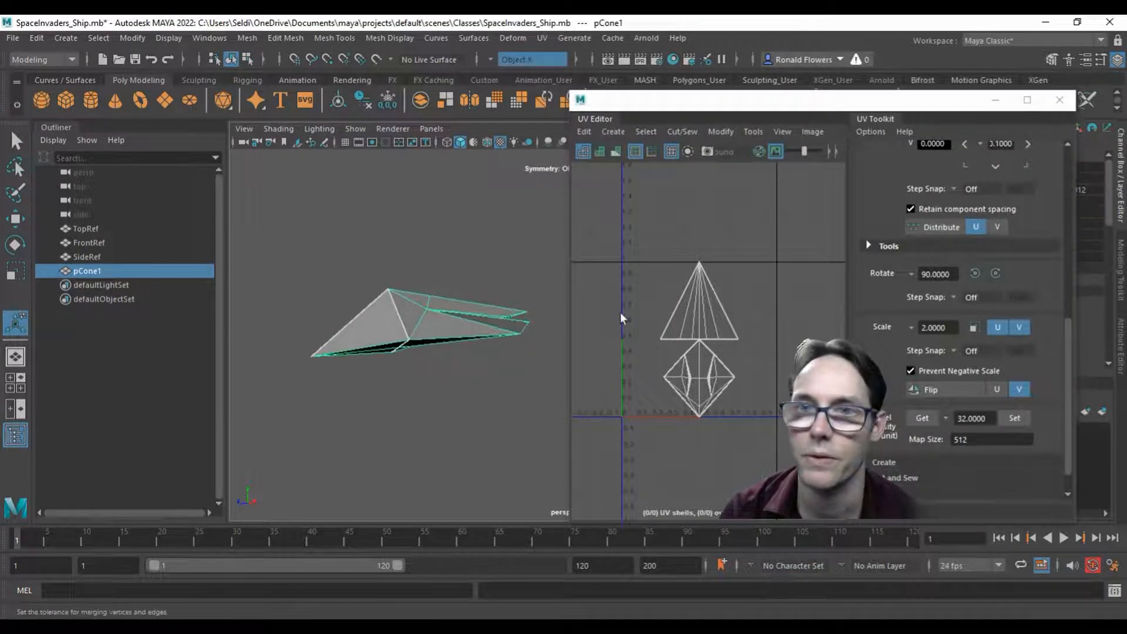
{"action": "left_click", "coordinate": [613, 131]}
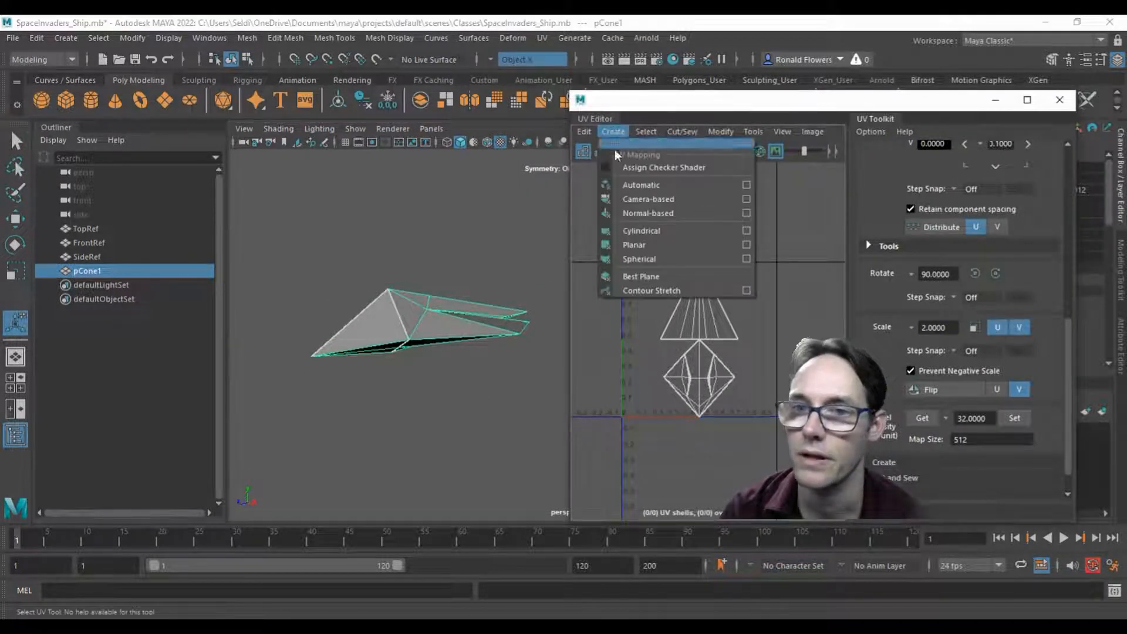
{"action": "mouse_move", "coordinate": [634, 244]}
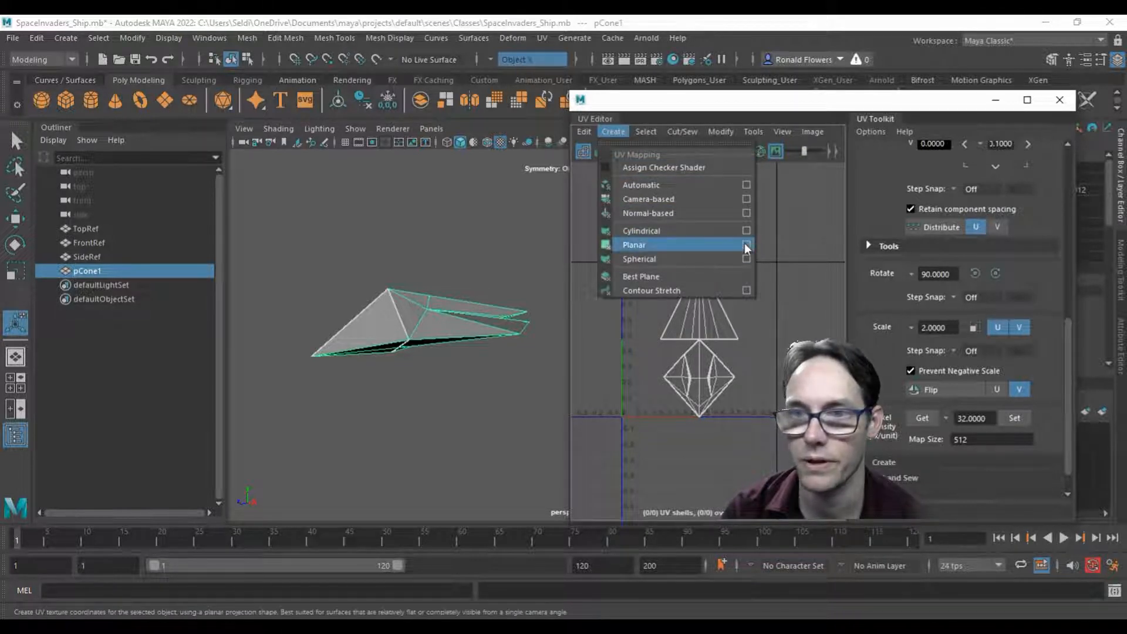
{"action": "left_click", "coordinate": [745, 244]}
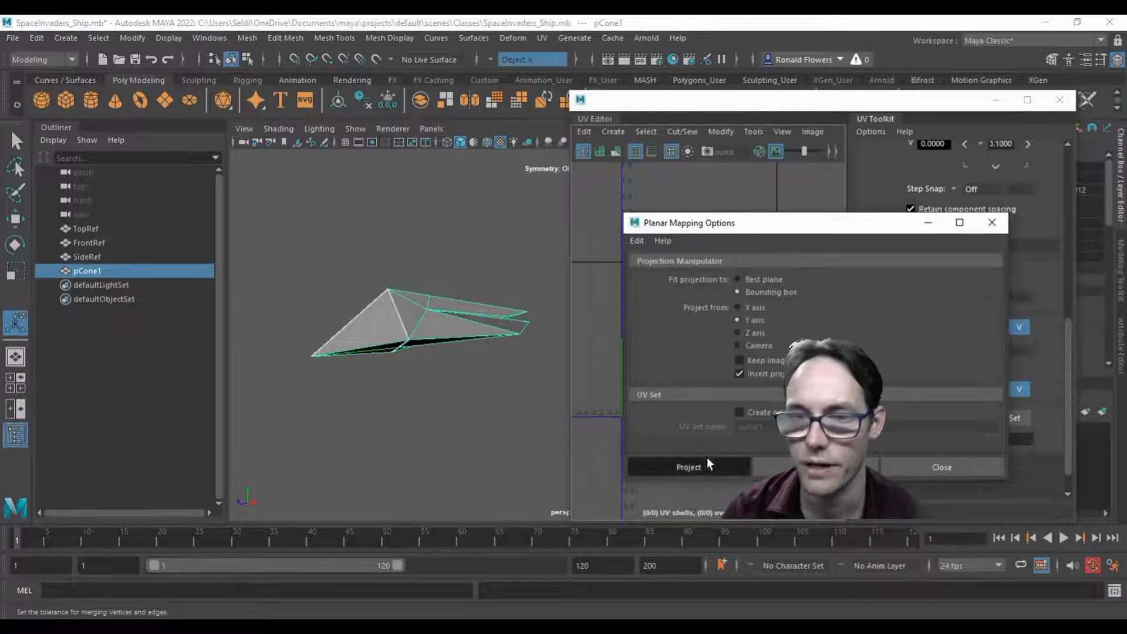
{"action": "left_click", "coordinate": [688, 466]}
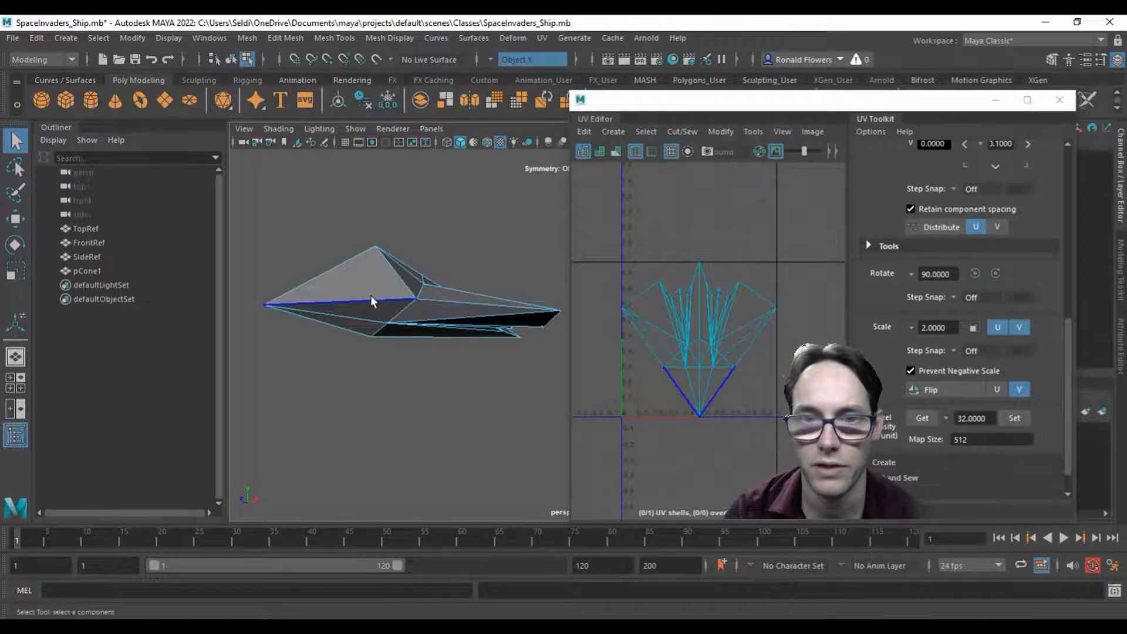
Select the ship's long side edge and the adjoining rim edges as the UV seam.
{"action": "left_click", "coordinate": [353, 301]}
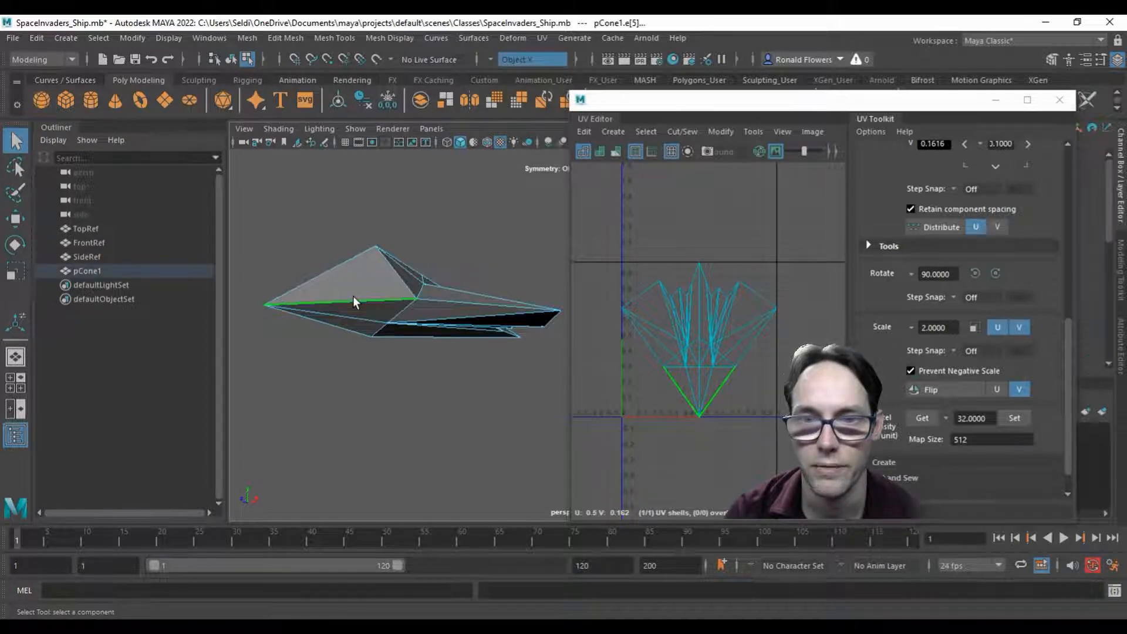
{"action": "left_click", "coordinate": [431, 305]}
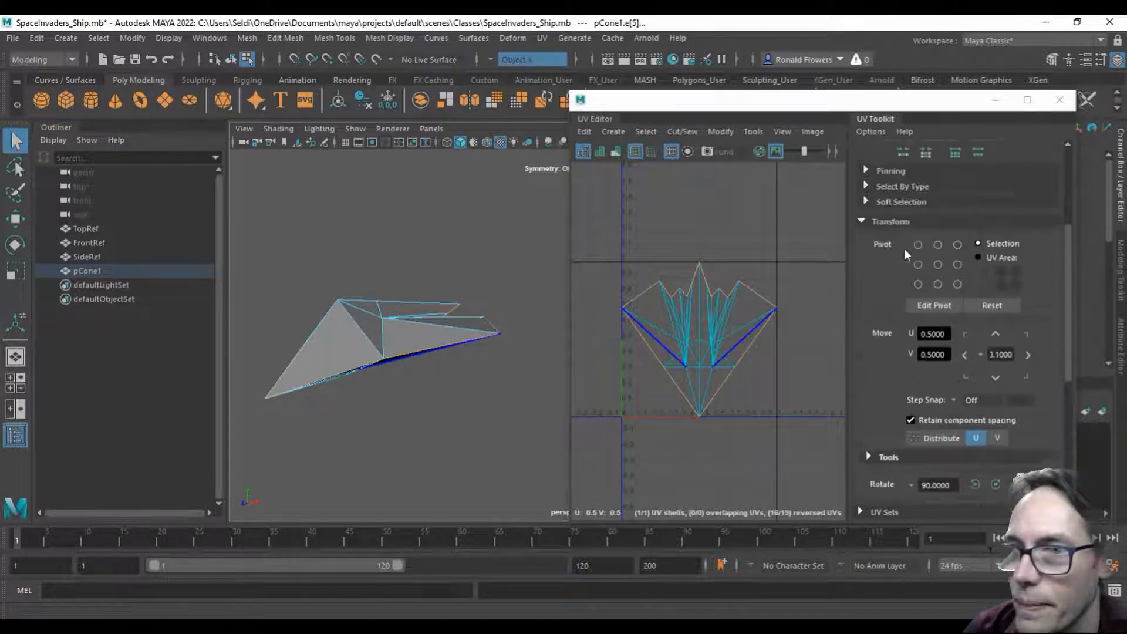
Cut the UVs along the selected rim edges and switch to UV Shell selection.
{"action": "left_click", "coordinate": [905, 157]}
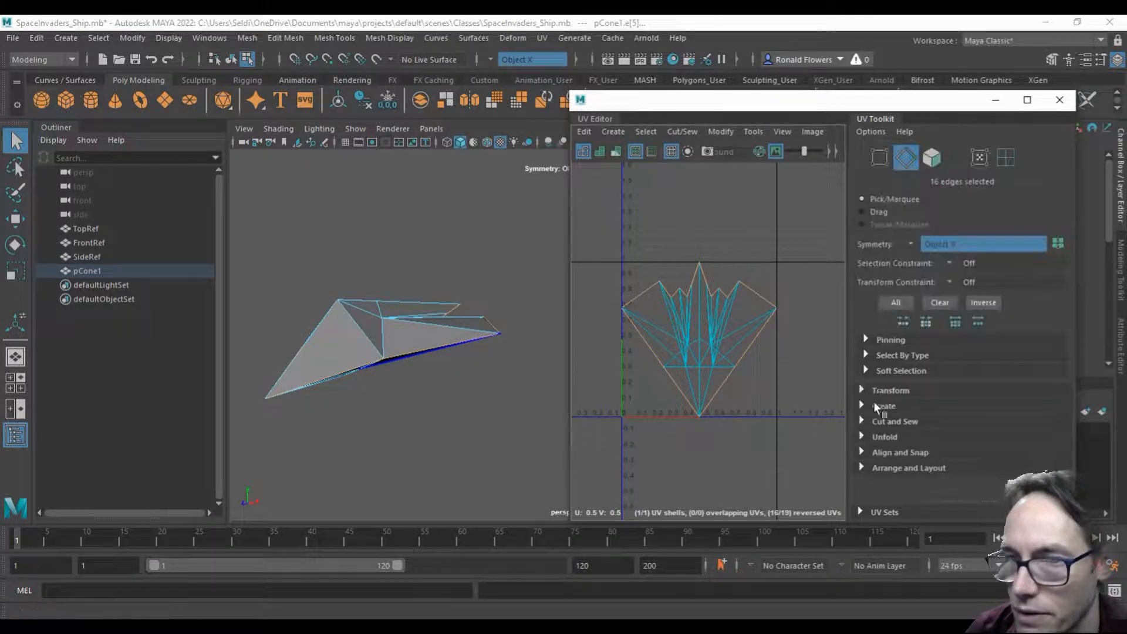
{"action": "left_click", "coordinate": [895, 421]}
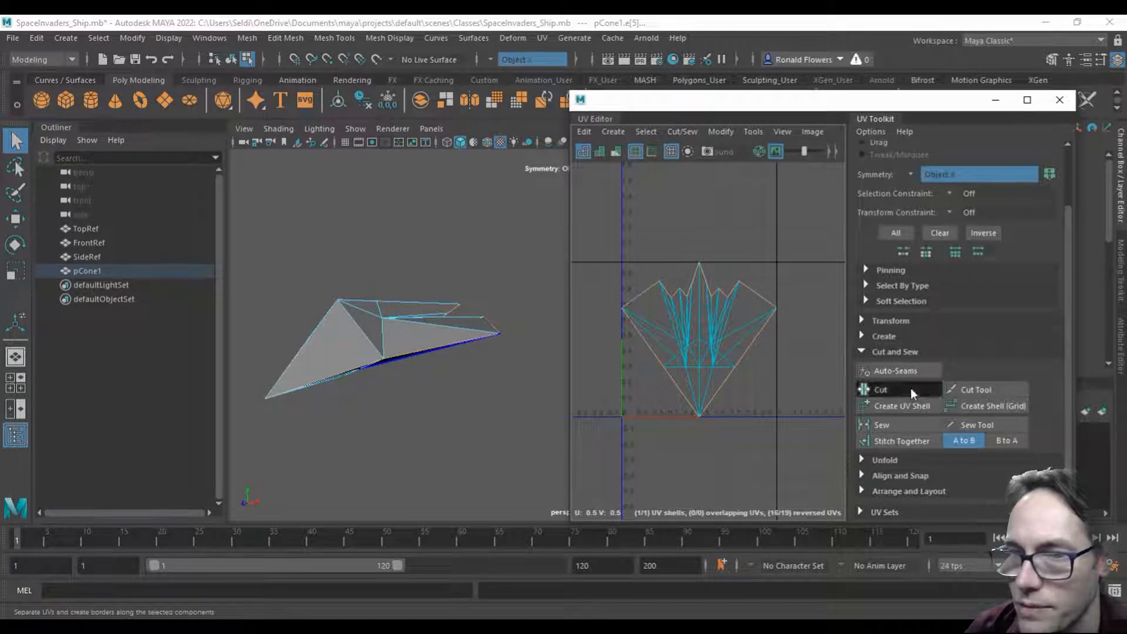
{"action": "left_click", "coordinate": [881, 390]}
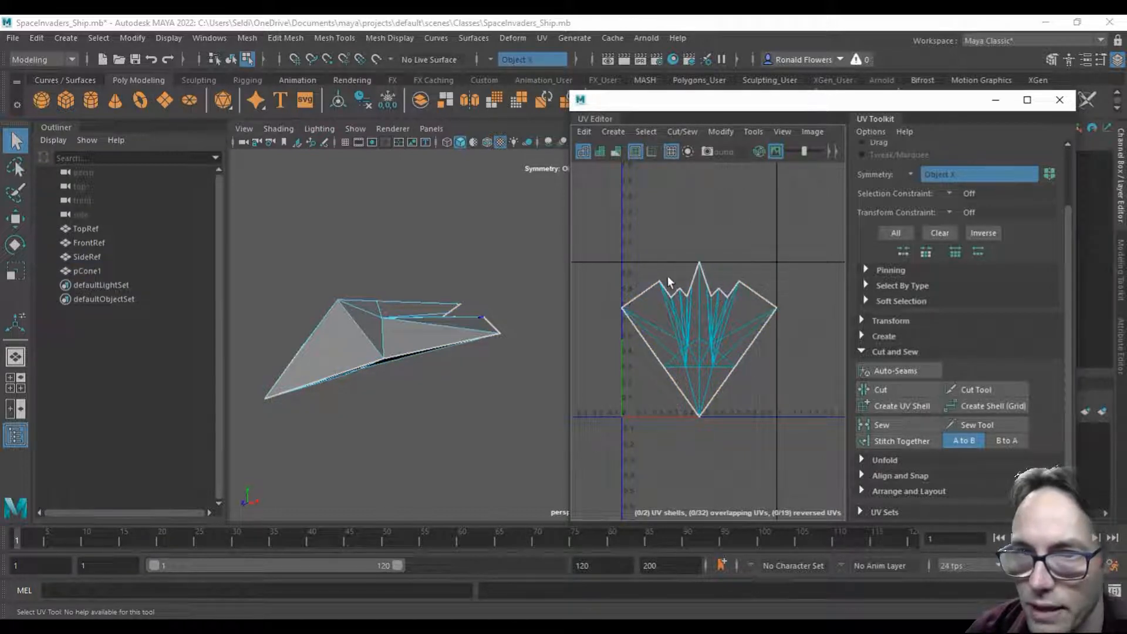
{"action": "right_click", "coordinate": [752, 232]}
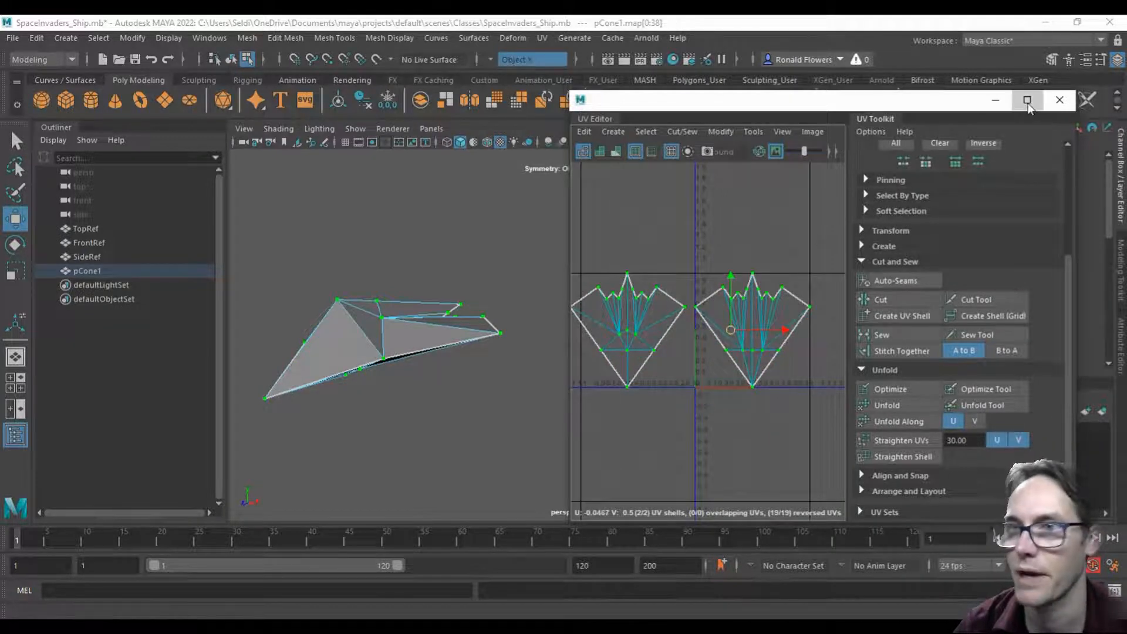
Maximize the UV Editor and select both UV shells for repositioning.
{"action": "left_click", "coordinate": [1027, 100]}
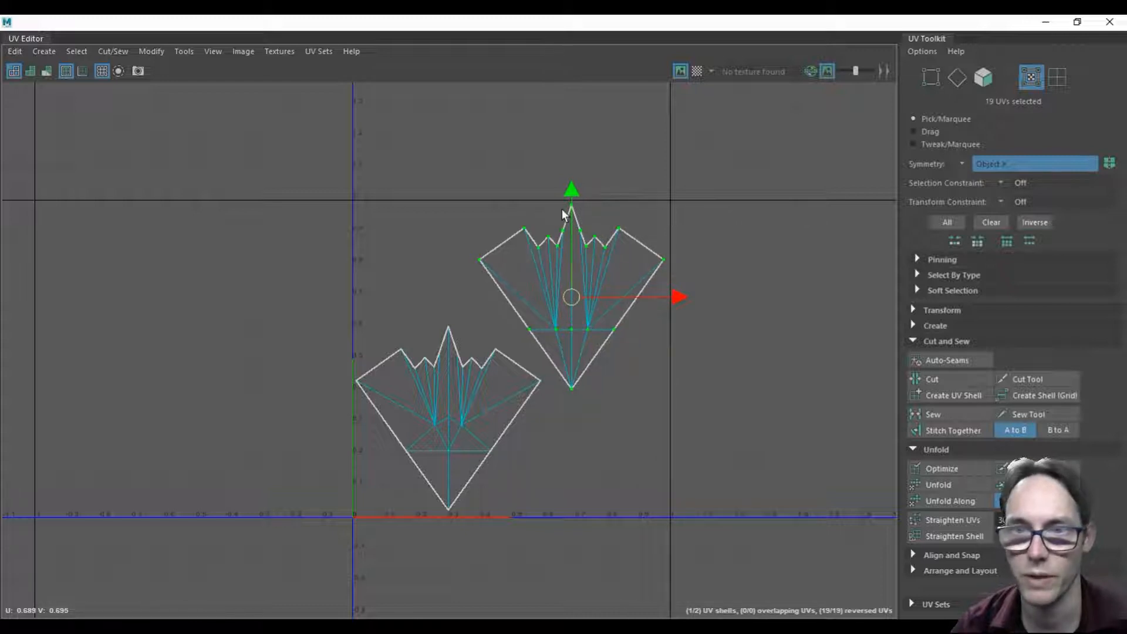
{"action": "left_click", "coordinate": [571, 388]}
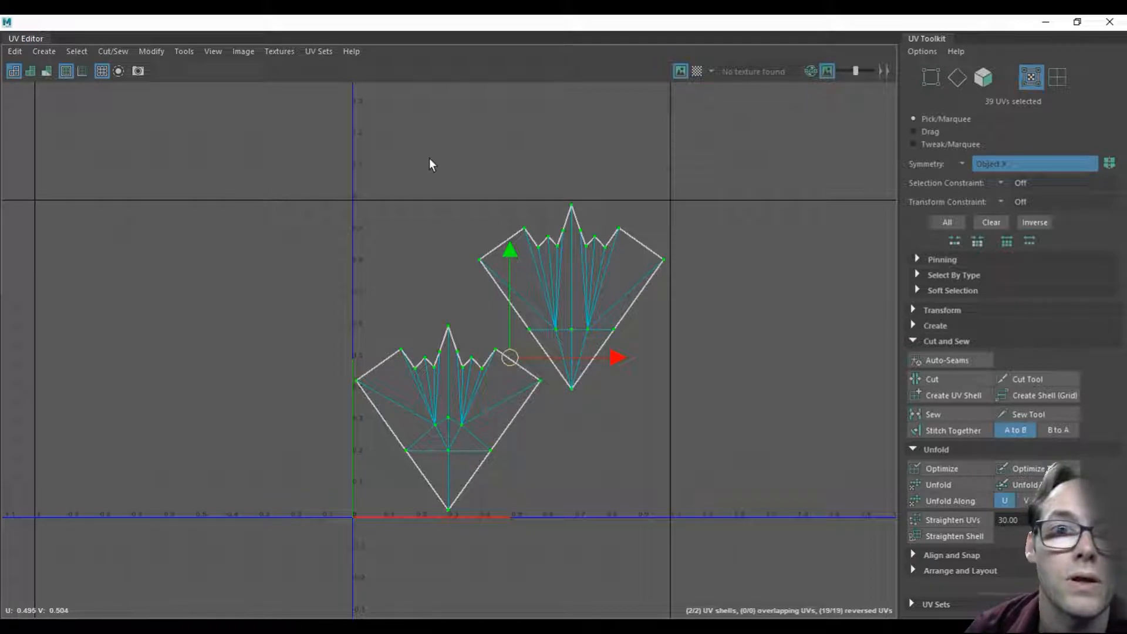
Export a 2048×2048 PNG UV snapshot named SpaceInvaders_Ship_UVs.
{"action": "left_click", "coordinate": [243, 51]}
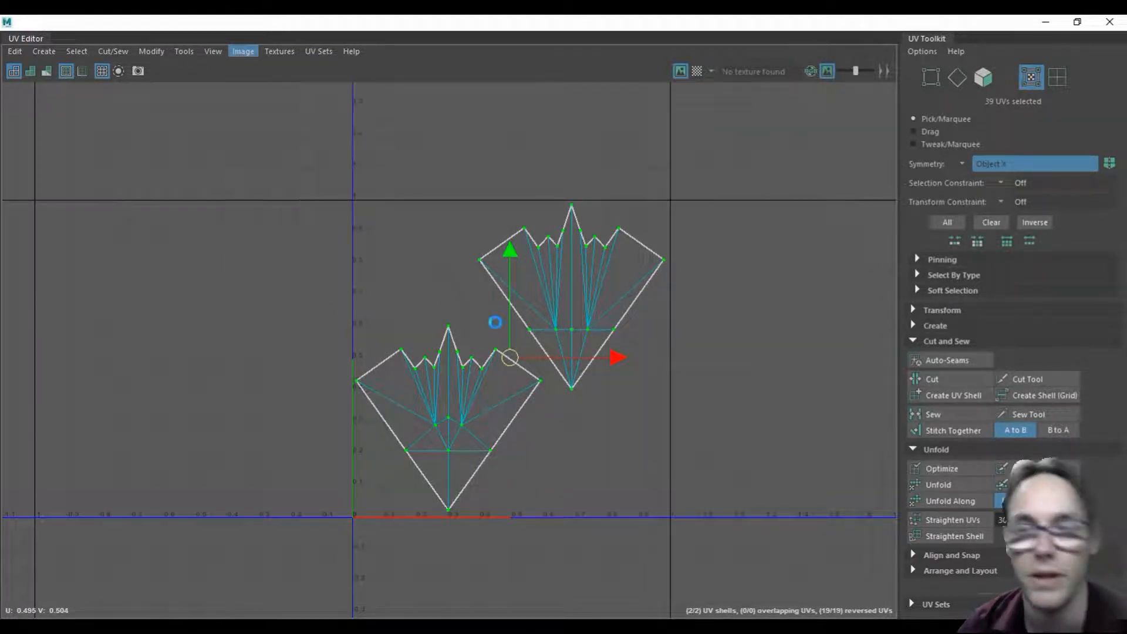
{"action": "left_click", "coordinate": [243, 51]}
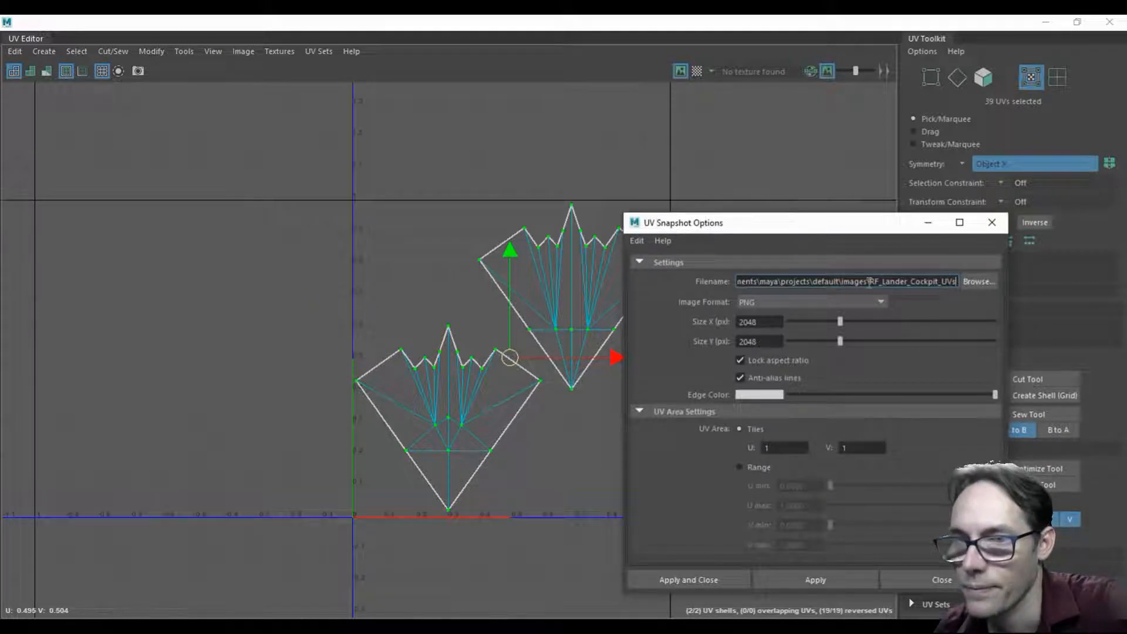
{"action": "left_click", "coordinate": [978, 282]}
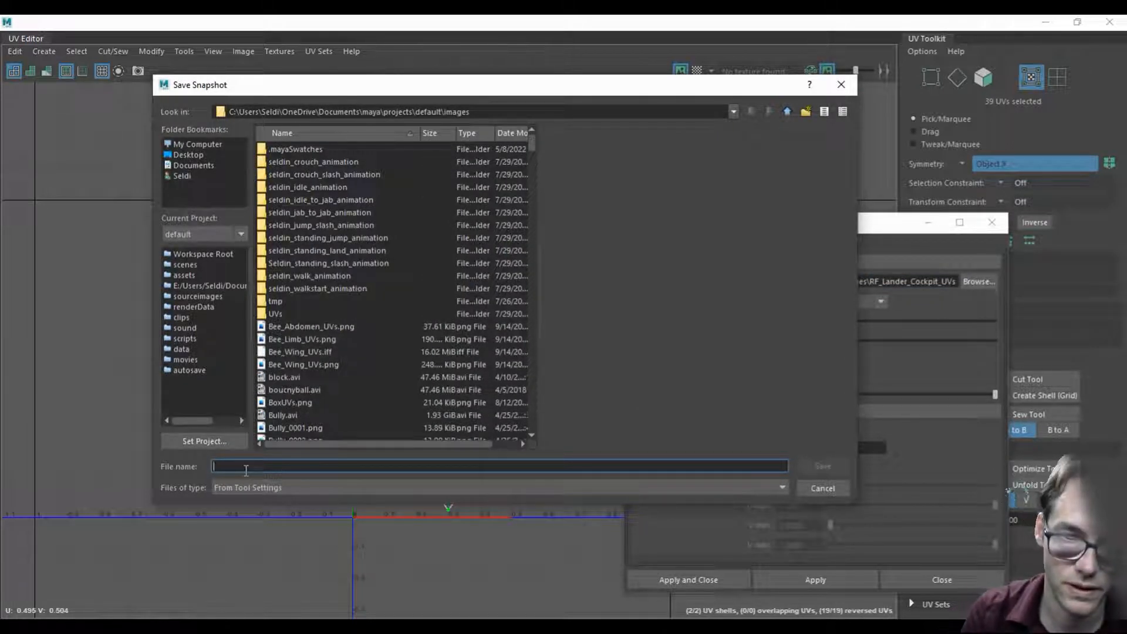
{"action": "type", "text": "Spad"}
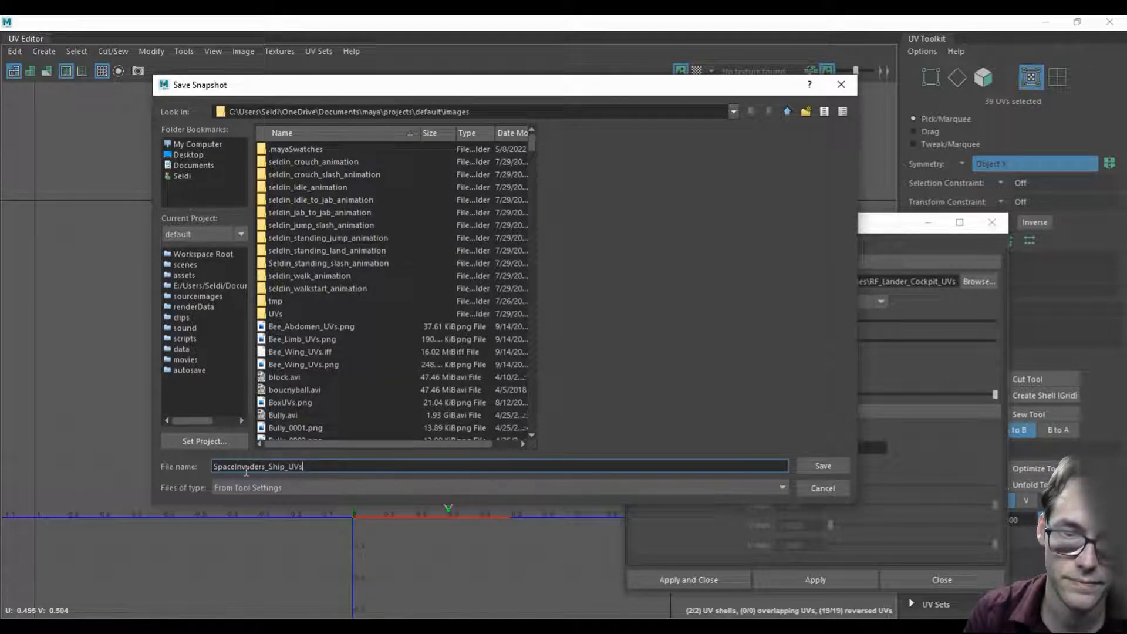
{"action": "left_click", "coordinate": [822, 466]}
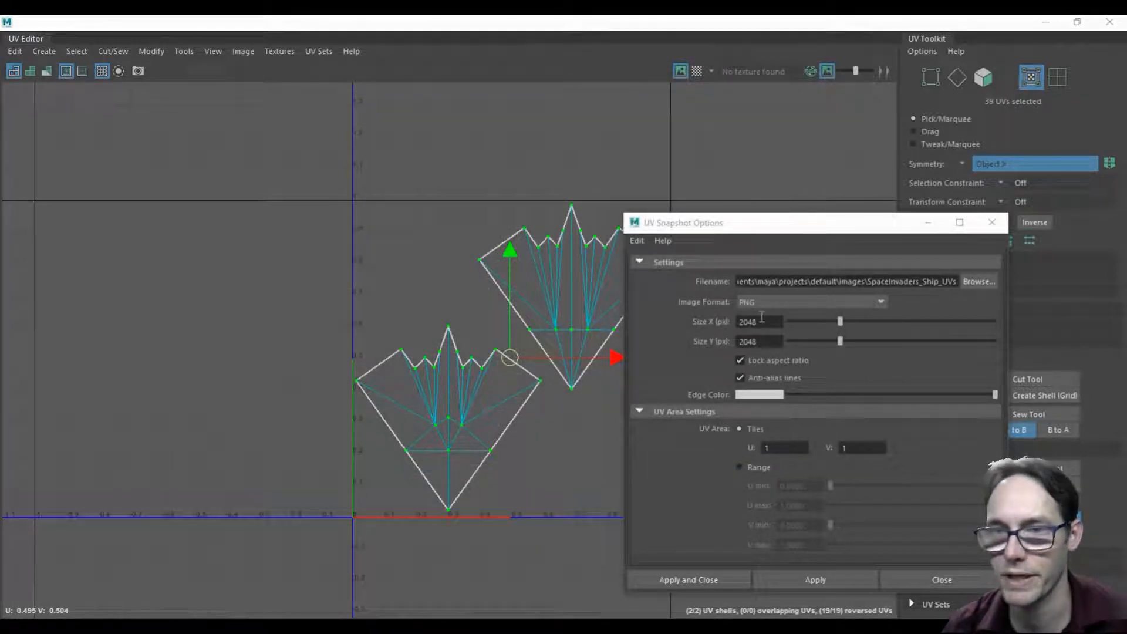
{"action": "mouse_move", "coordinate": [755, 308]}
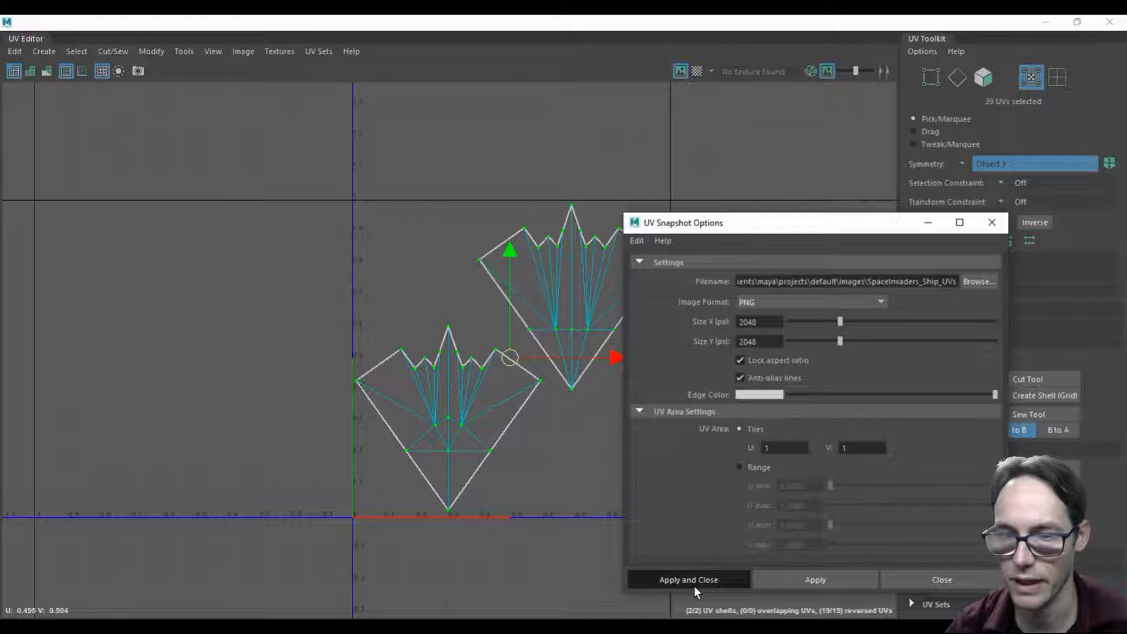
{"action": "left_click", "coordinate": [688, 580]}
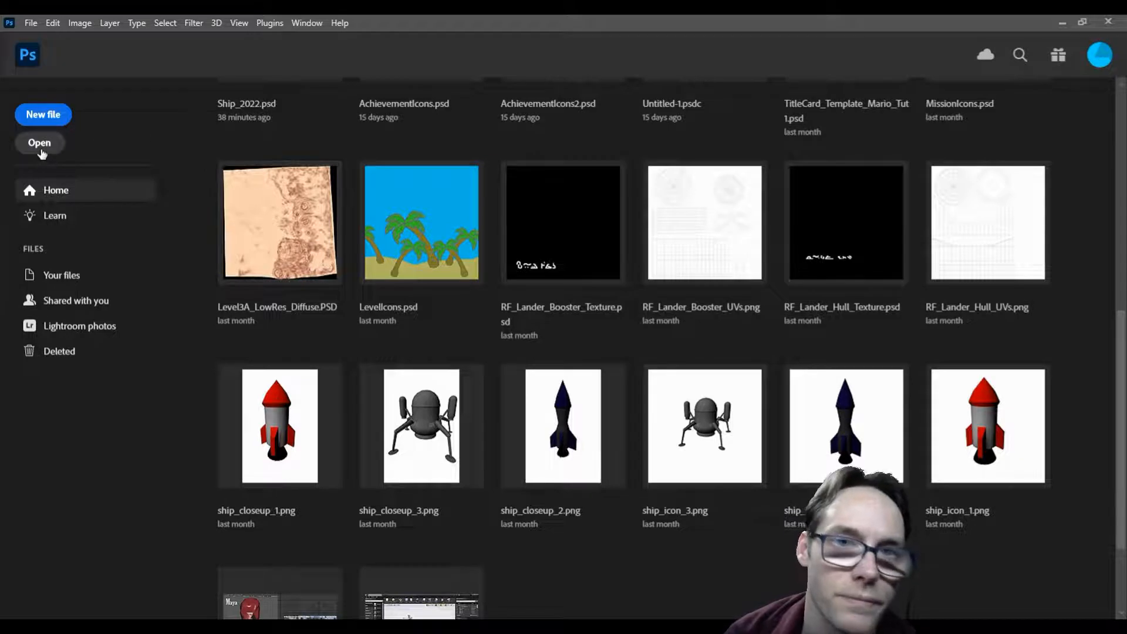
Open SpaceInvaders_Ship_UVs.png from Documents > maya > projects > default > images.
{"action": "left_click", "coordinate": [39, 142]}
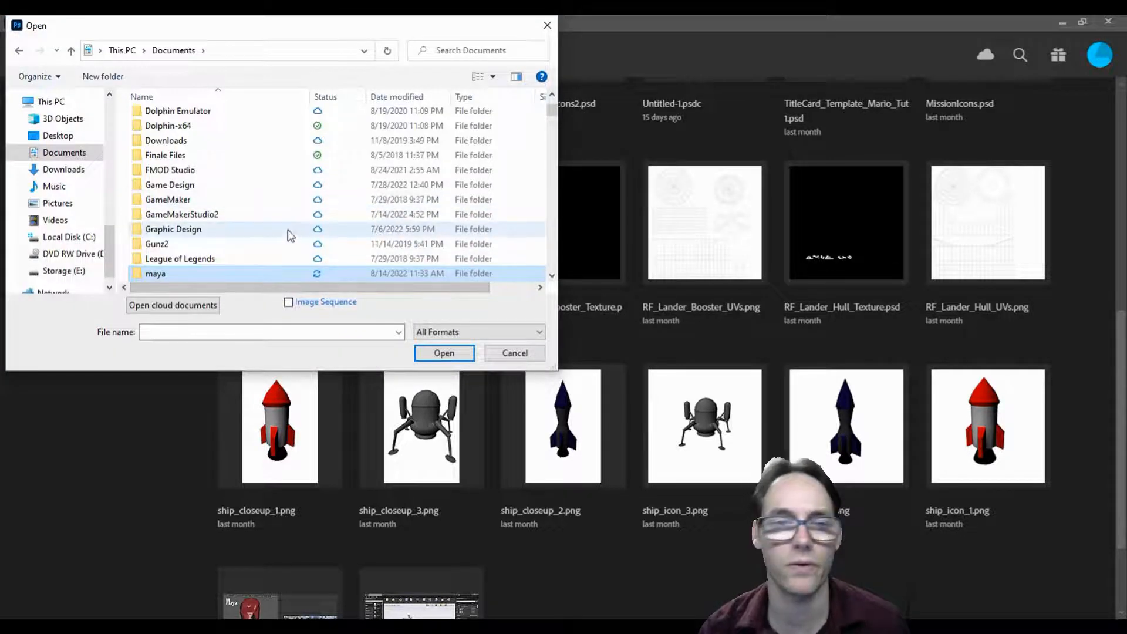
{"action": "left_click", "coordinate": [155, 274]}
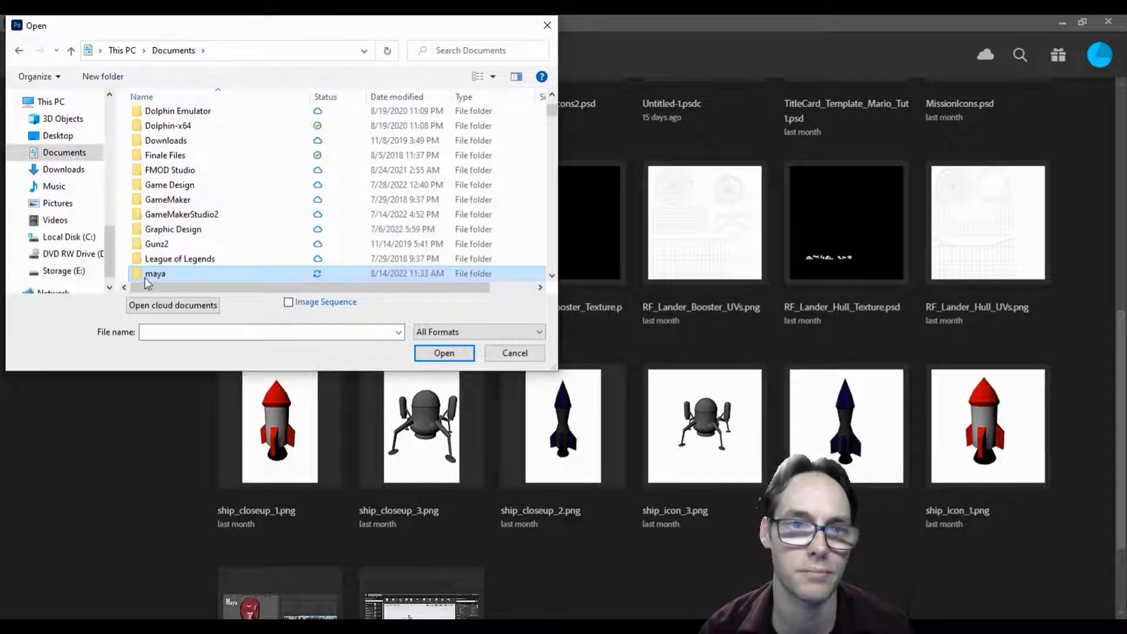
{"action": "double_click", "coordinate": [155, 273]}
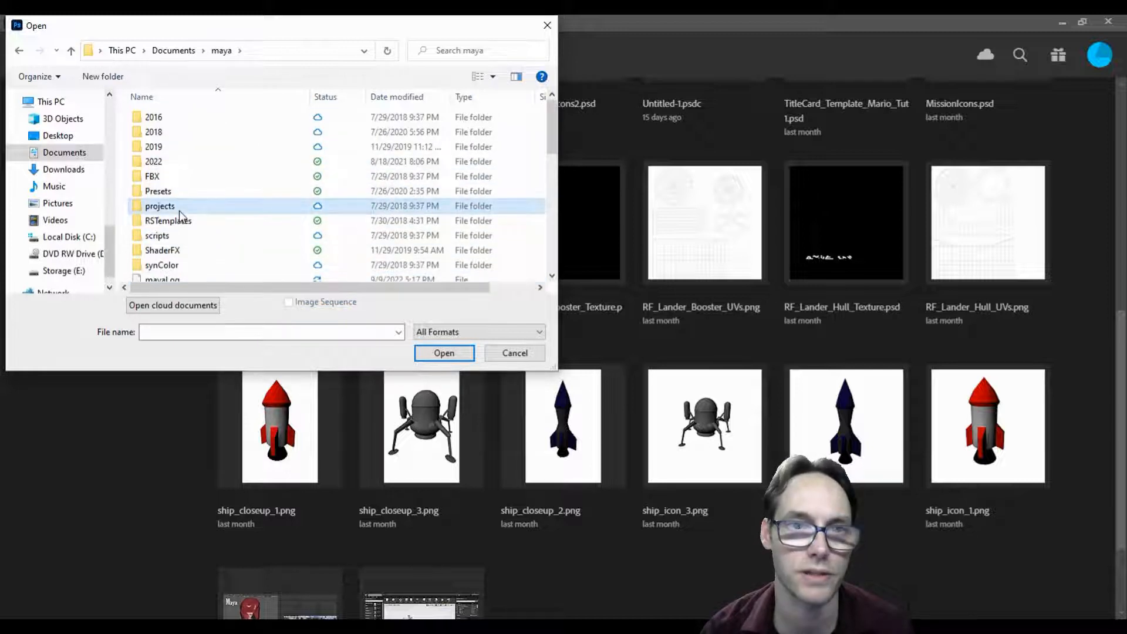
{"action": "double_click", "coordinate": [160, 207]}
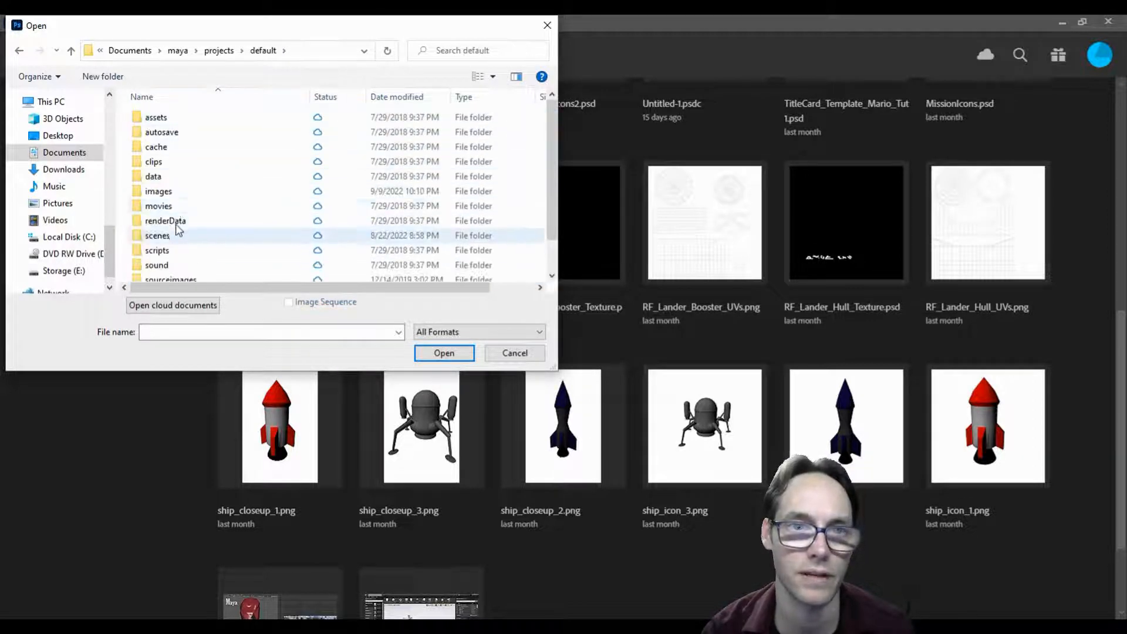
{"action": "double_click", "coordinate": [158, 190]}
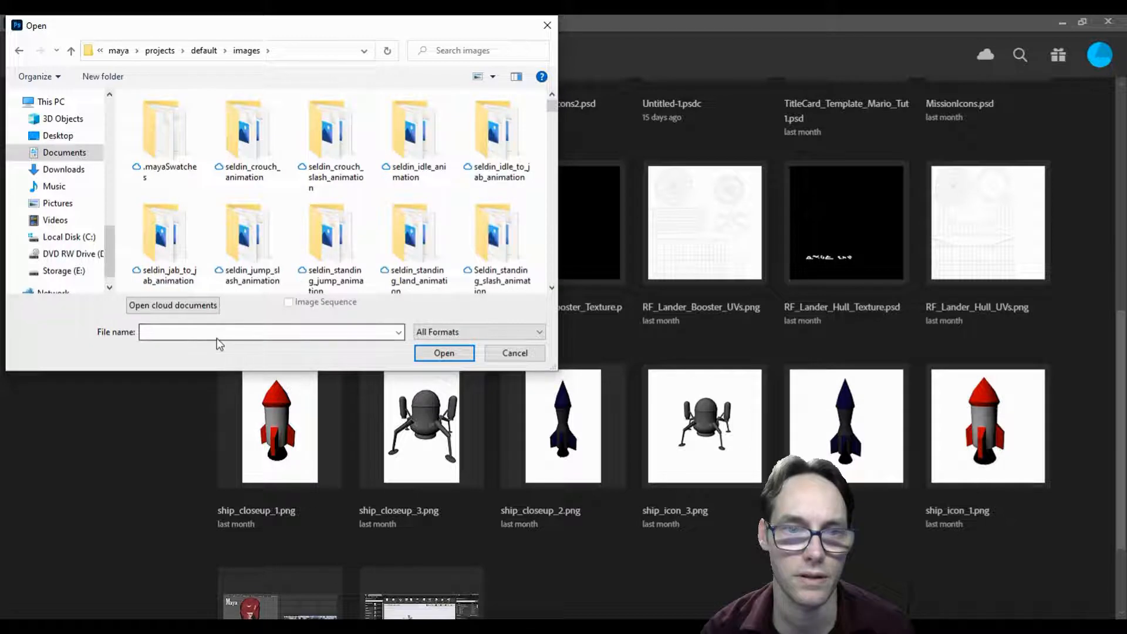
{"action": "type", "text": "s"}
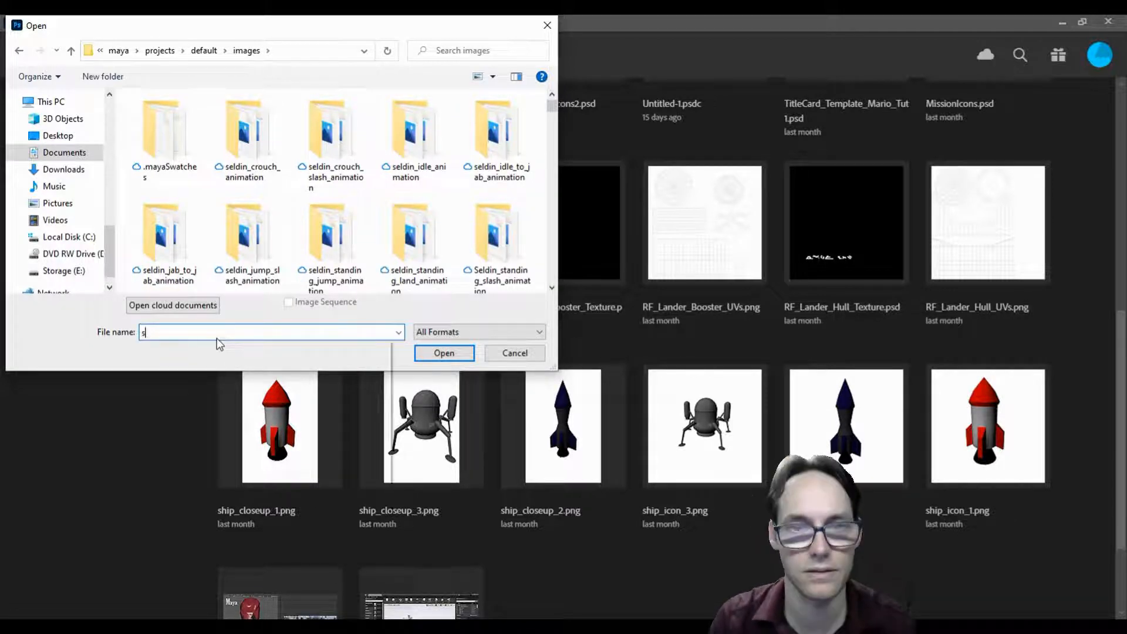
{"action": "type", "text": "spacein"}
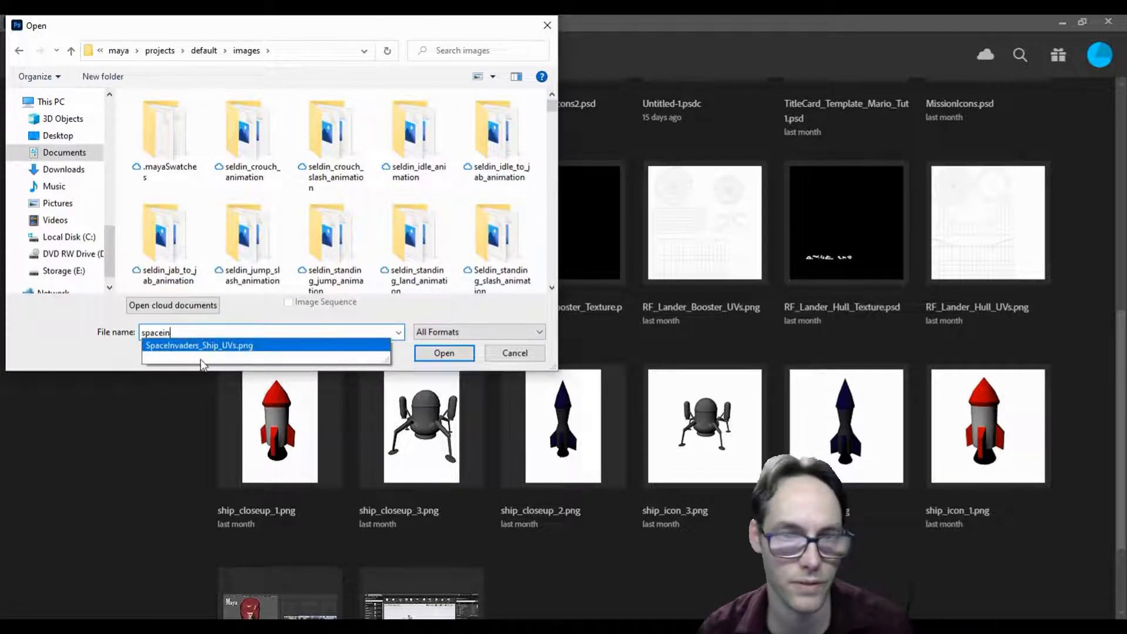
{"action": "left_click", "coordinate": [199, 345]}
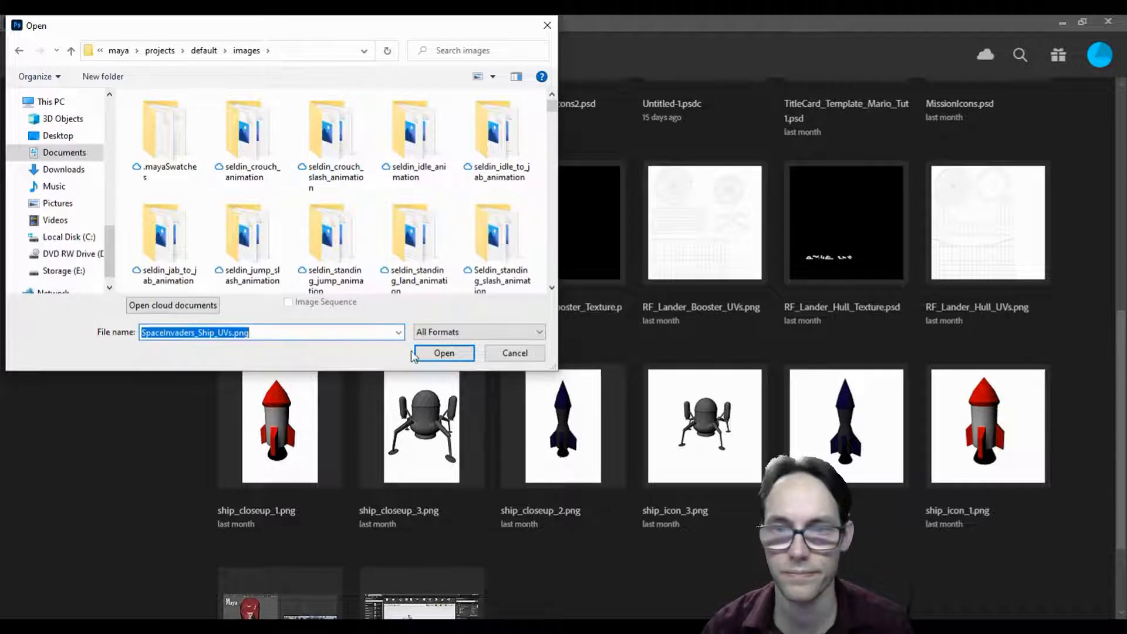
{"action": "left_click", "coordinate": [515, 353]}
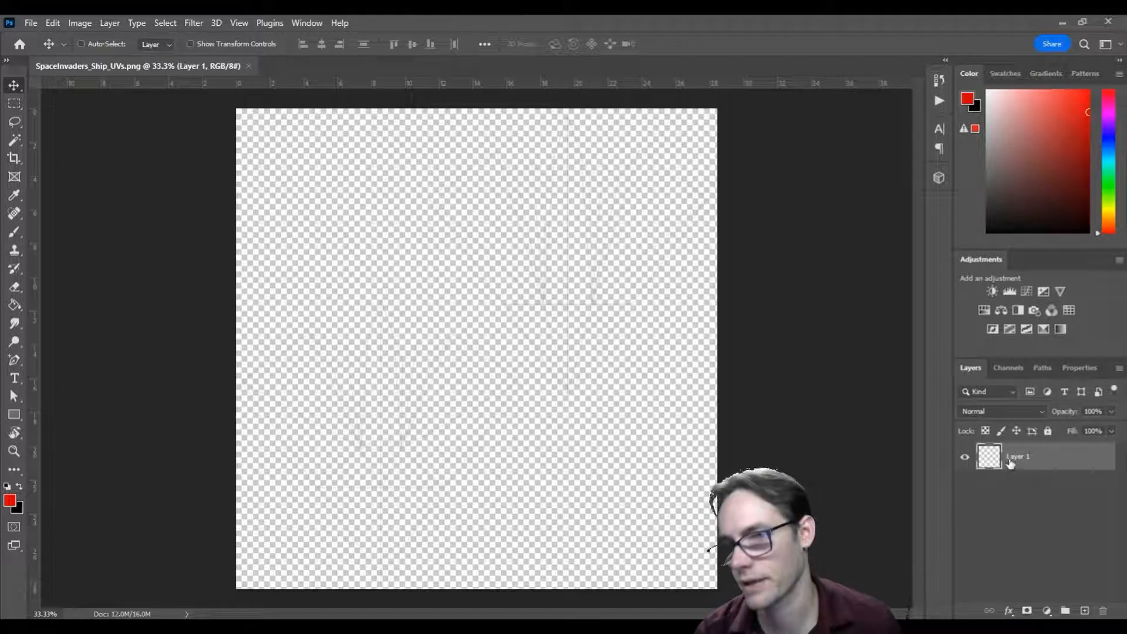
Rename Layer 1 to UVs, add a black Solid Color fill layer, and reselect UVs.
{"action": "double_click", "coordinate": [1018, 455]}
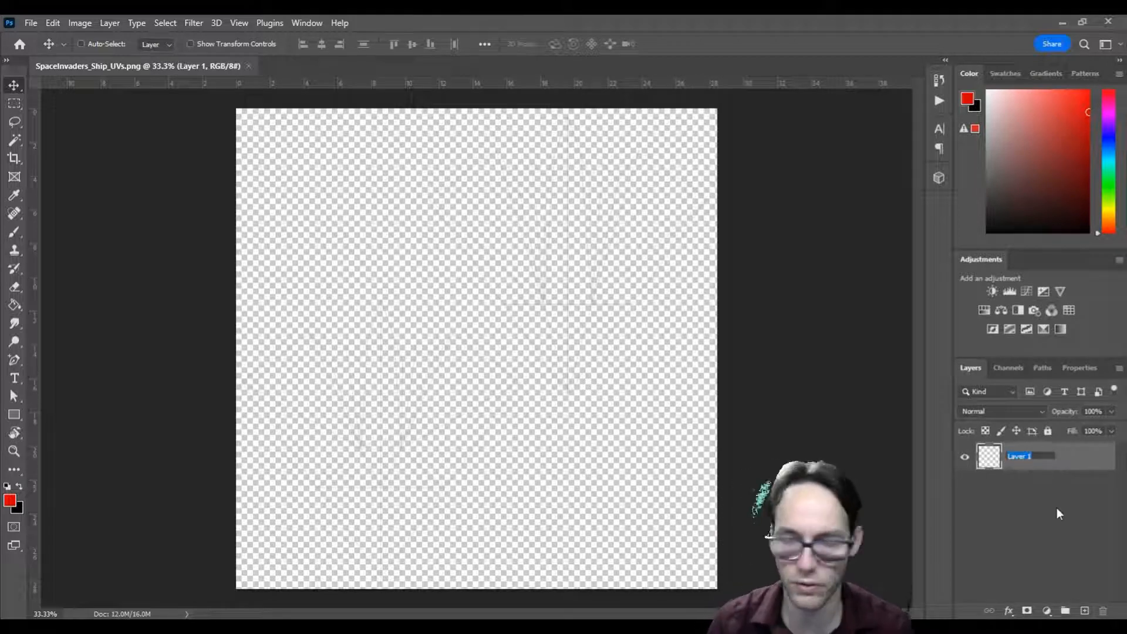
{"action": "type", "text": "UVs"}
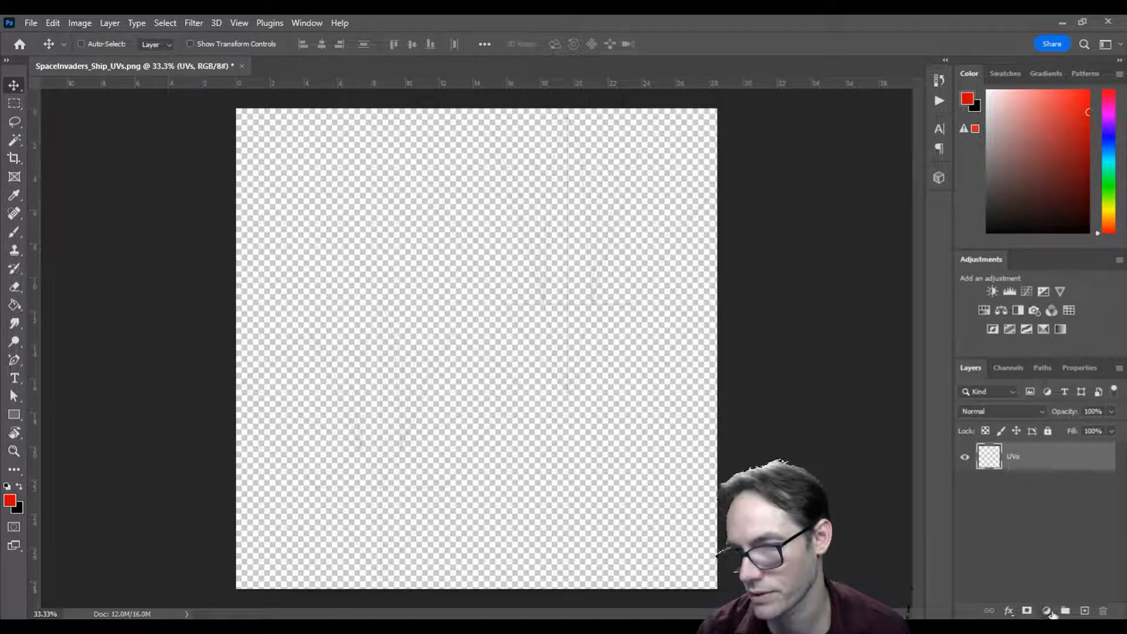
{"action": "left_click", "coordinate": [1047, 610]}
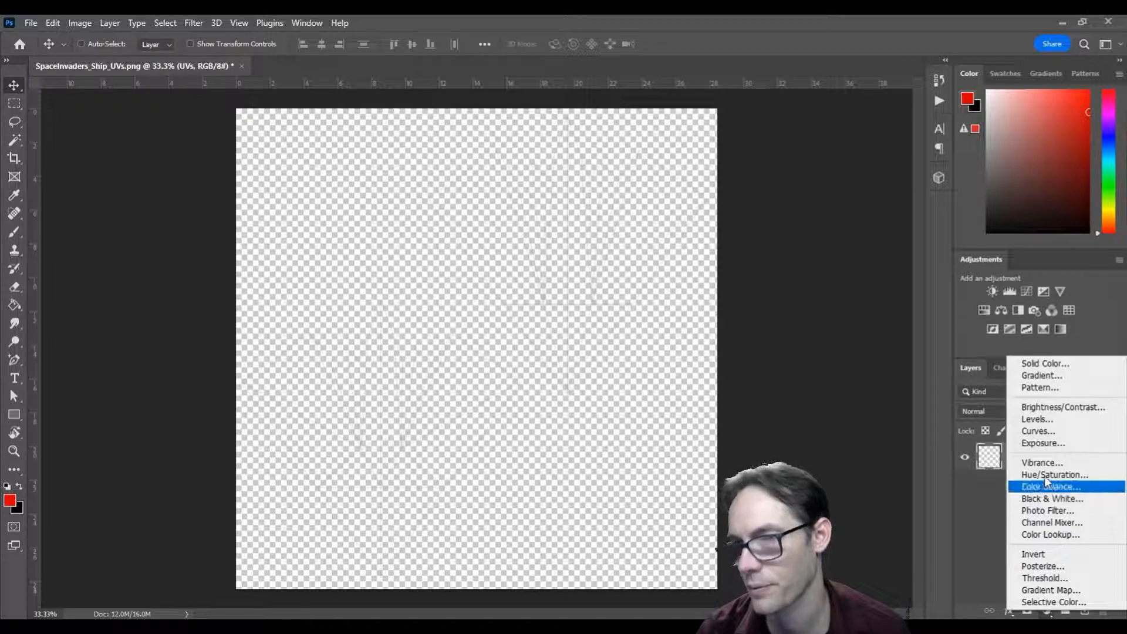
{"action": "left_click", "coordinate": [1044, 363]}
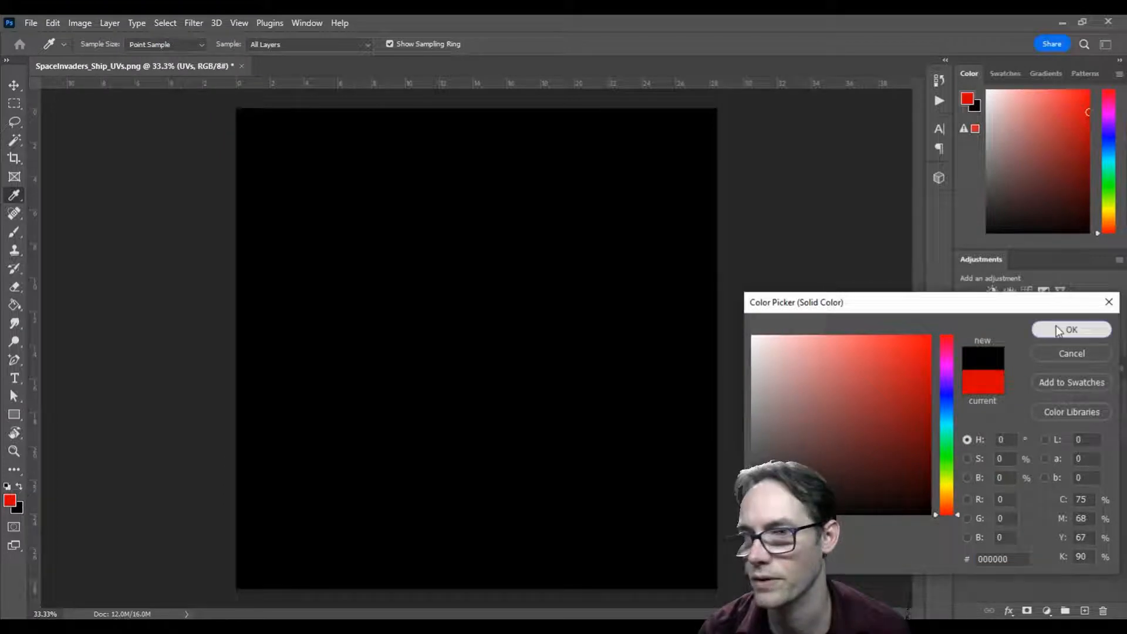
{"action": "left_click", "coordinate": [1070, 329]}
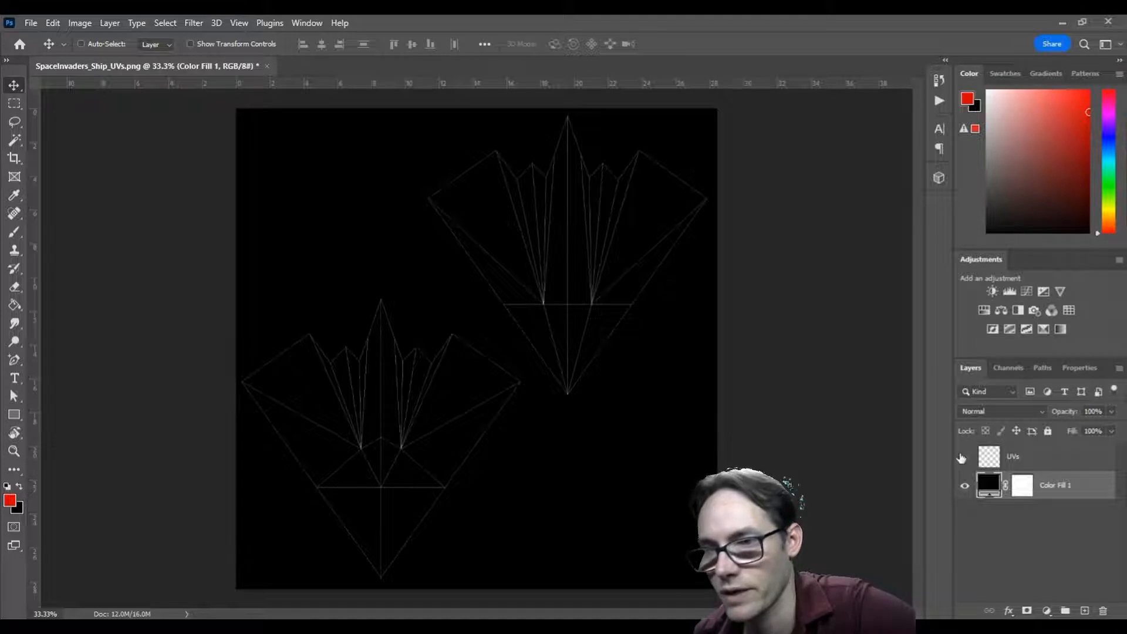
{"action": "left_click", "coordinate": [965, 455]}
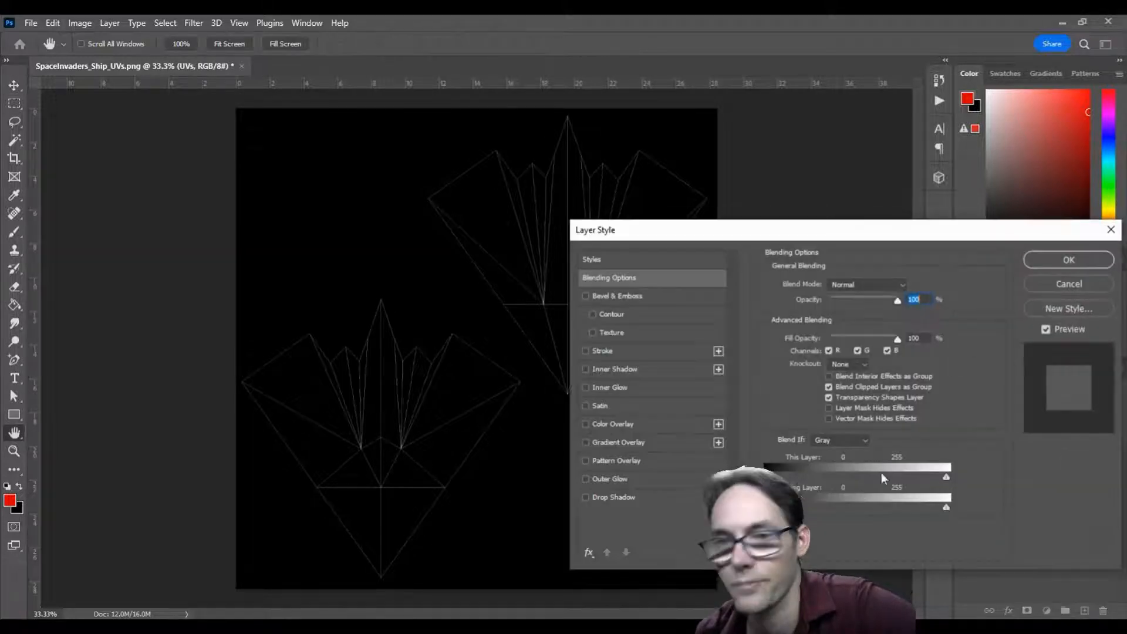
Give the UVs layer a white 3 px Stroke style with Normal blending.
{"action": "left_click", "coordinate": [586, 351]}
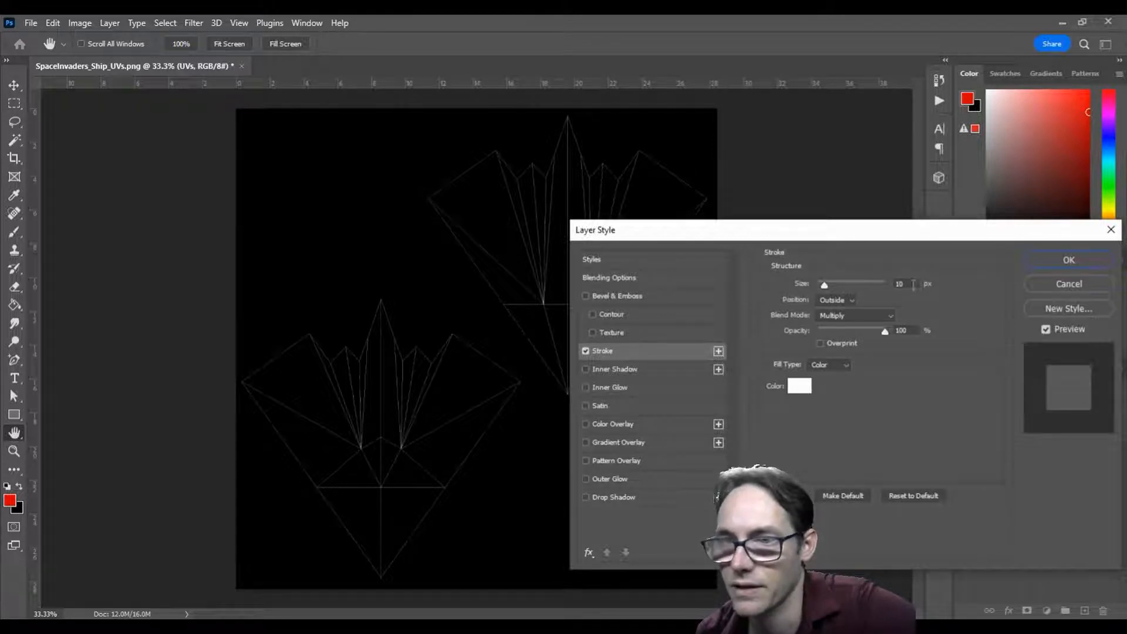
{"action": "left_click_drag", "start_coordinate": [824, 283], "coordinate": [822, 283]}
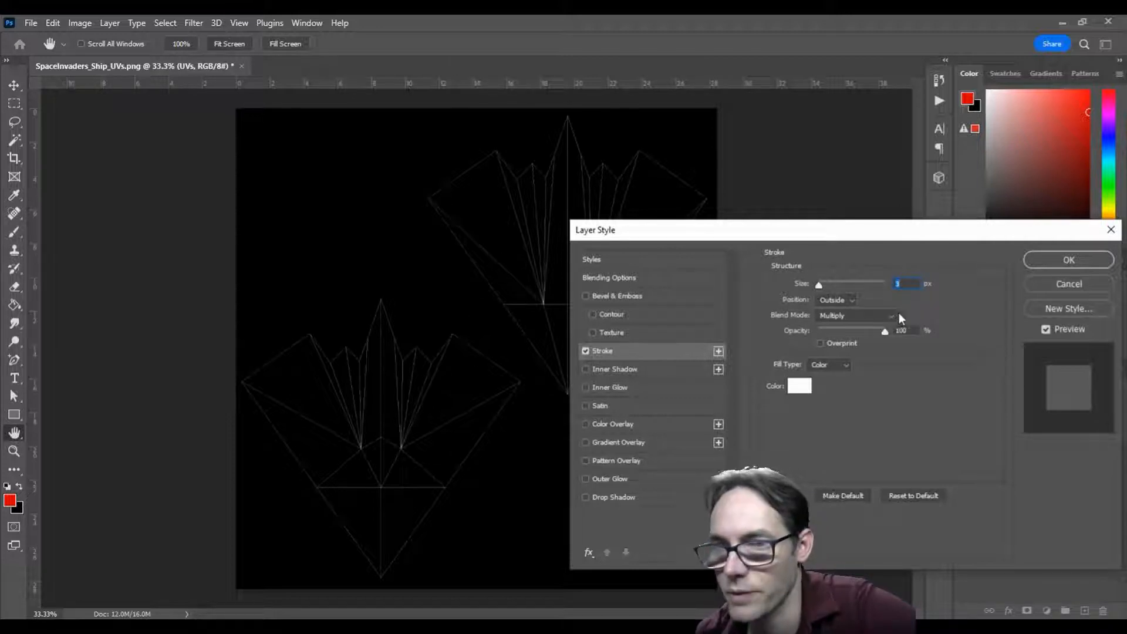
{"action": "left_click", "coordinate": [855, 316]}
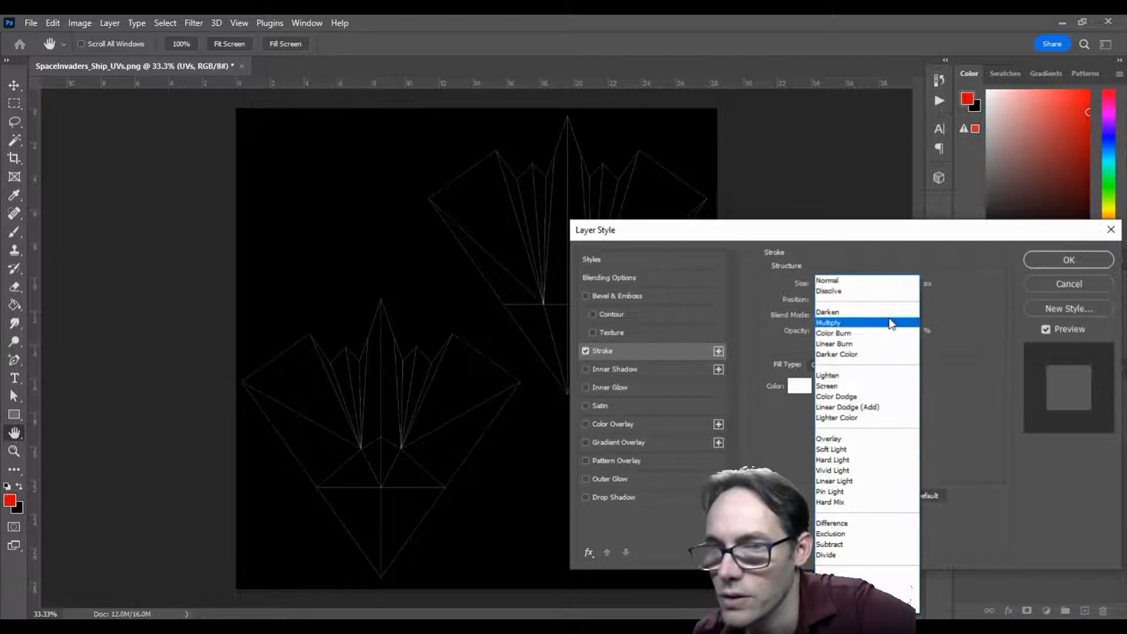
{"action": "left_click", "coordinate": [827, 280]}
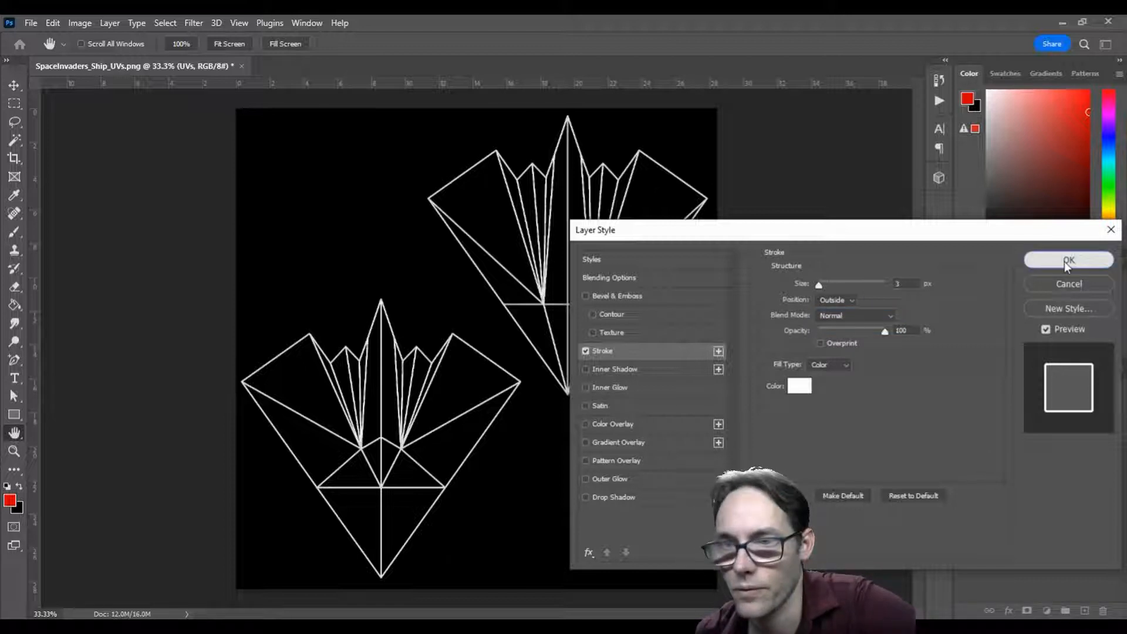
{"action": "left_click", "coordinate": [1069, 261]}
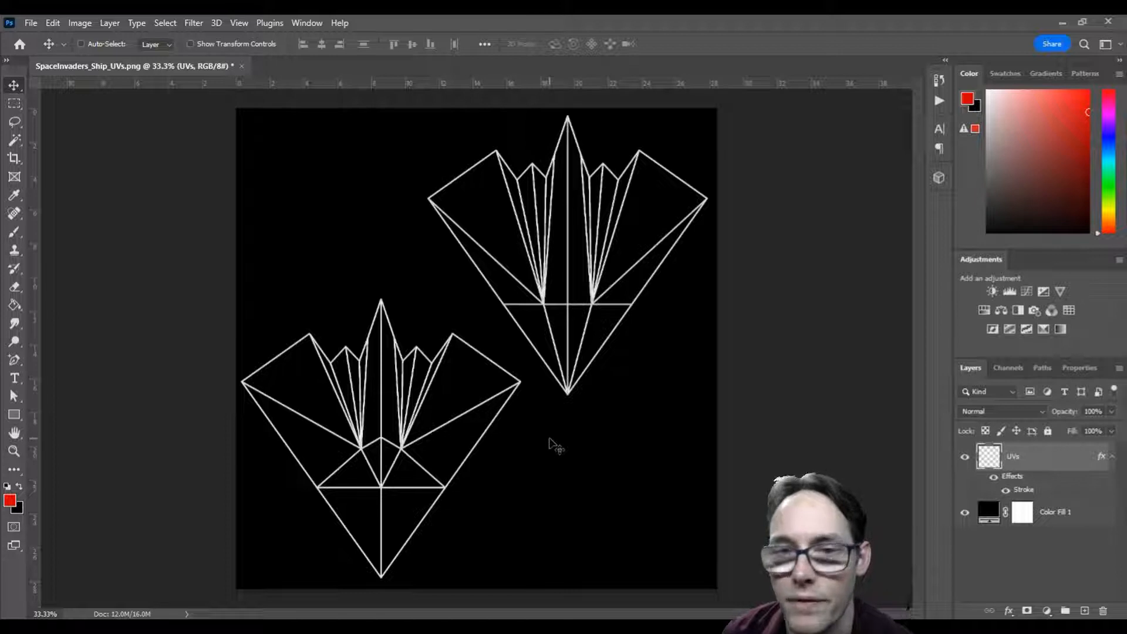
{"action": "mouse_move", "coordinate": [579, 363]}
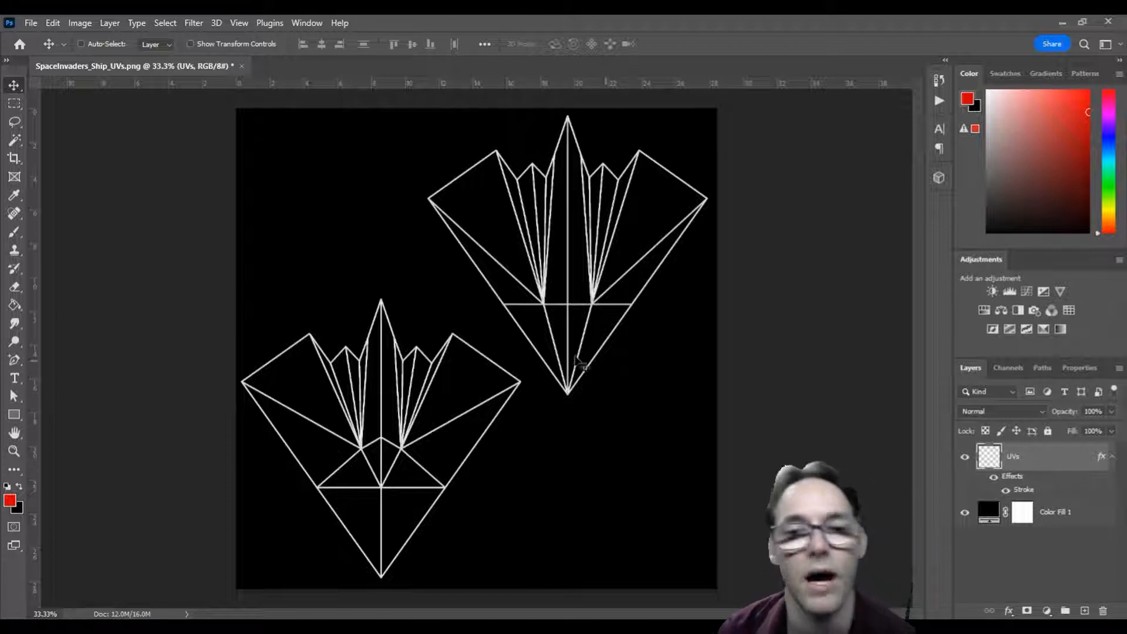
{"action": "mouse_move", "coordinate": [560, 460]}
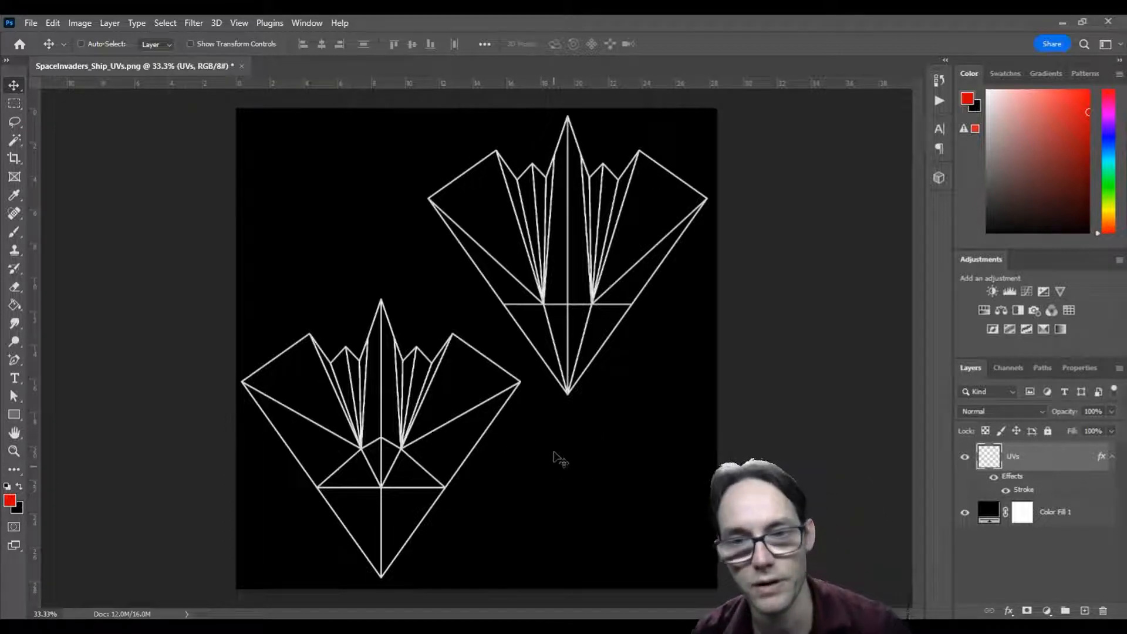
{"action": "mouse_move", "coordinate": [353, 352]}
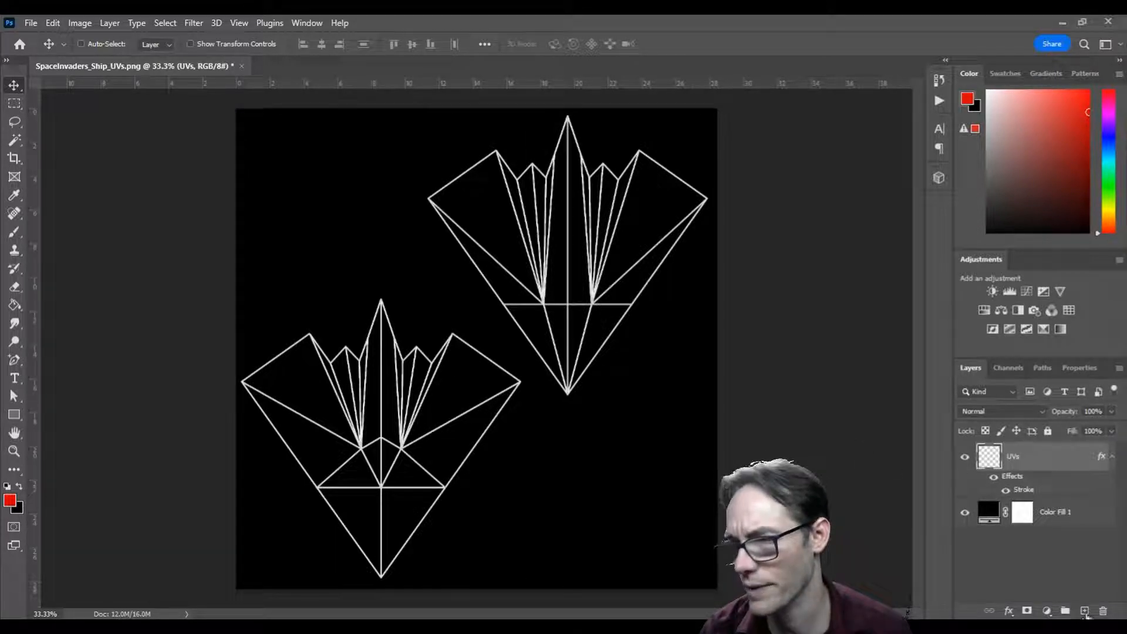
Create a new empty layer above UVs to become Ship Color.
{"action": "left_click", "coordinate": [1086, 611]}
{"action": "type", "text": "Ship Color"}
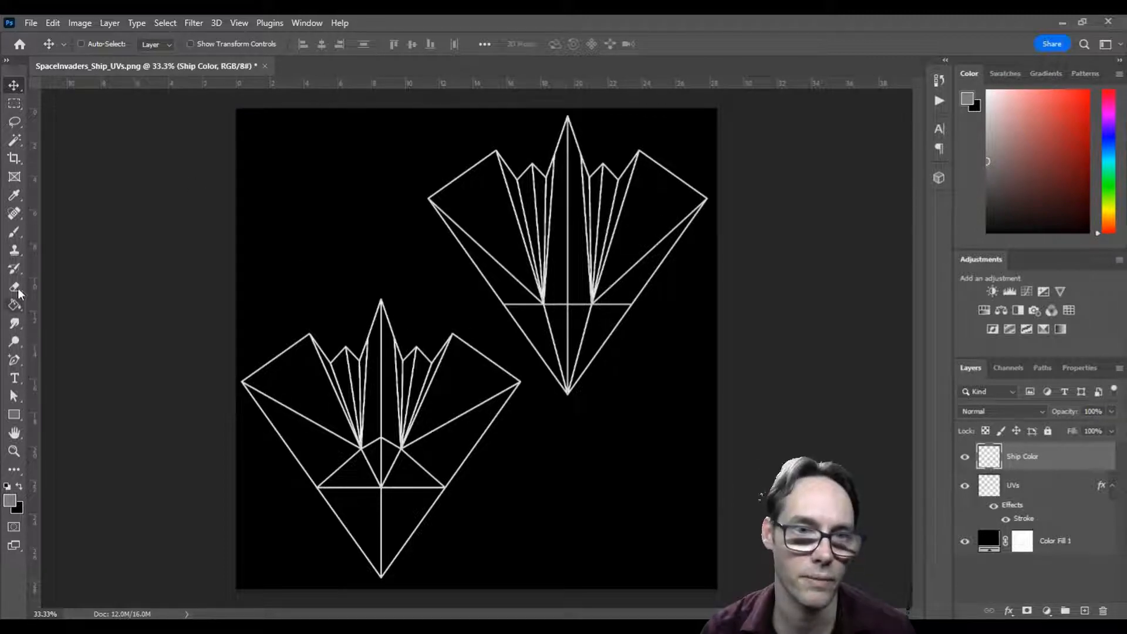
{"action": "mouse_move", "coordinate": [14, 232]}
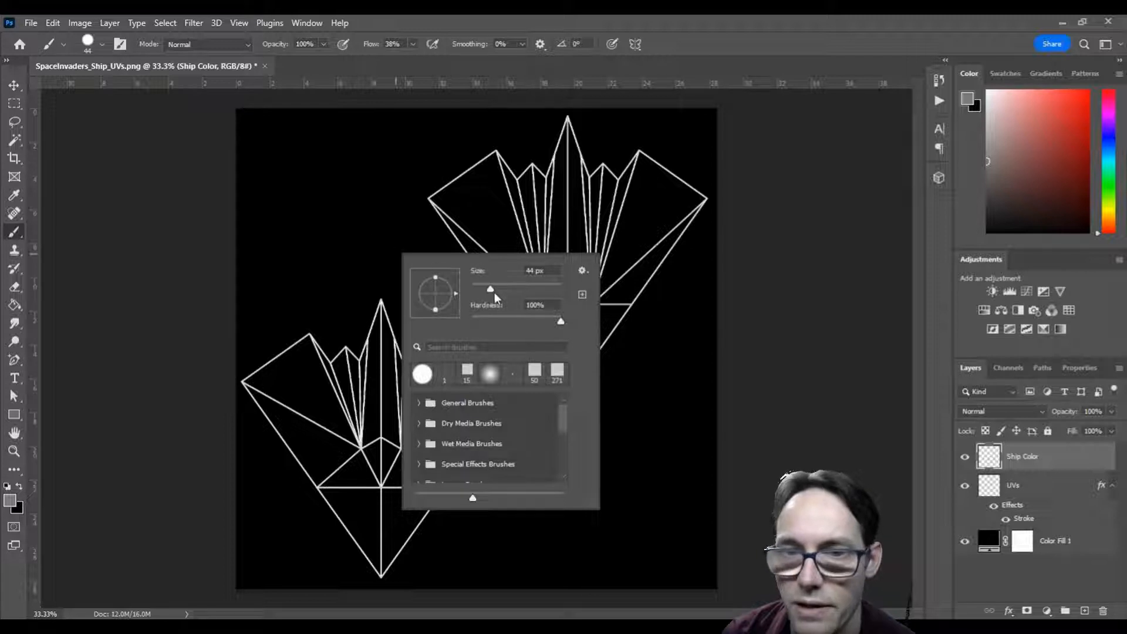
Enlarge the brush and paint grey over the lower and upper ship shells, filling all gaps.
{"action": "left_click_drag", "start_coordinate": [490, 289], "coordinate": [518, 288]}
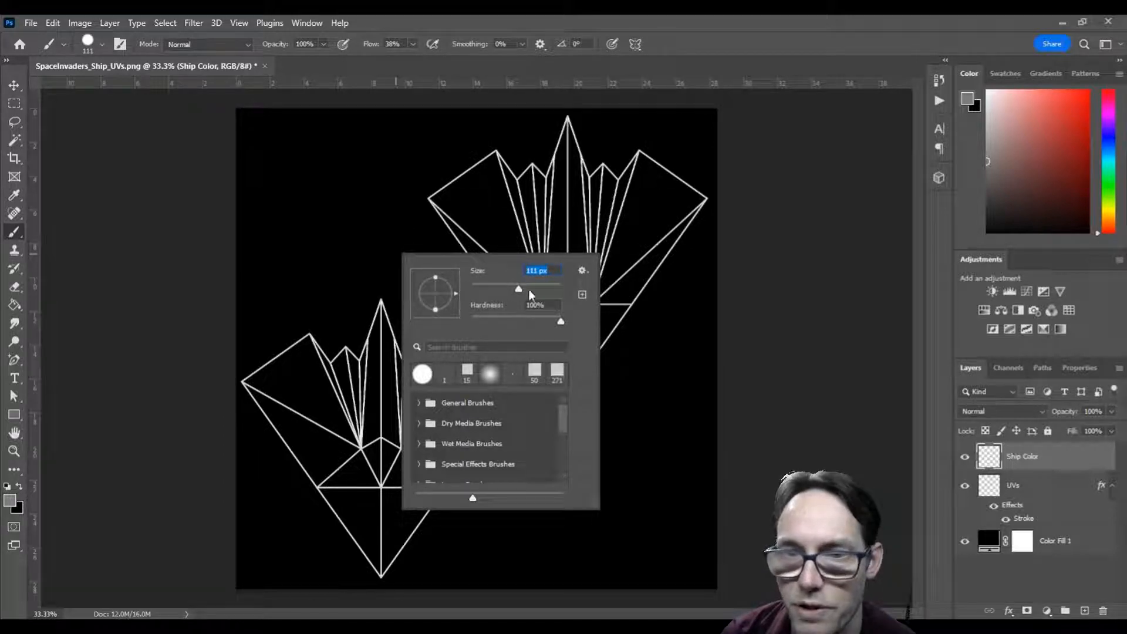
{"action": "left_click_drag", "start_coordinate": [517, 288], "coordinate": [529, 288]}
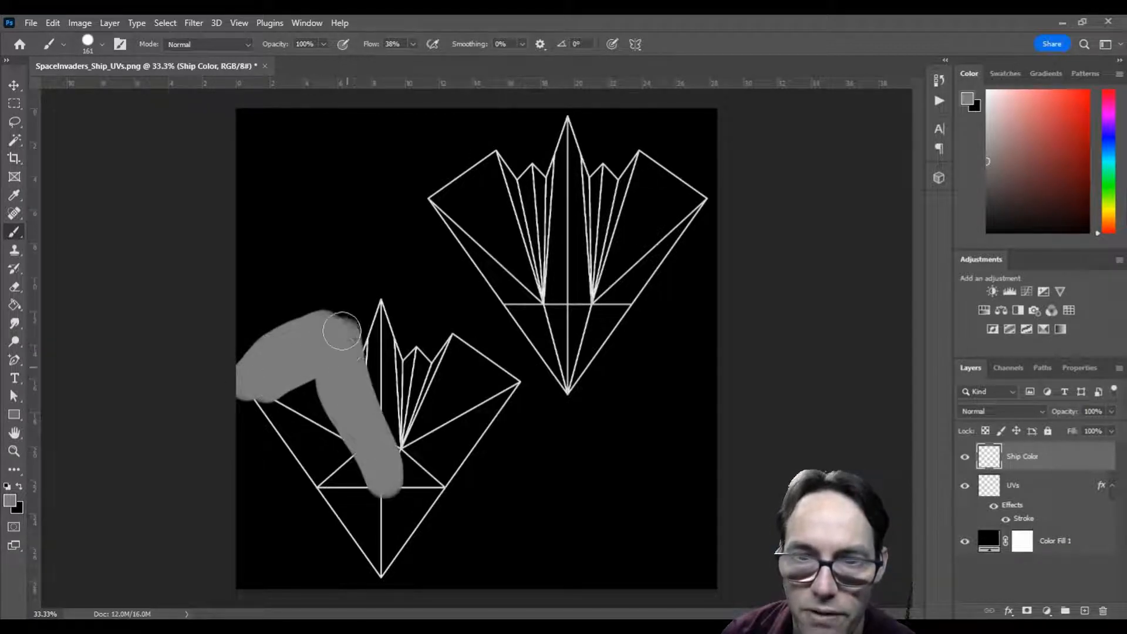
{"action": "left_click_drag", "start_coordinate": [338, 331], "coordinate": [388, 288]}
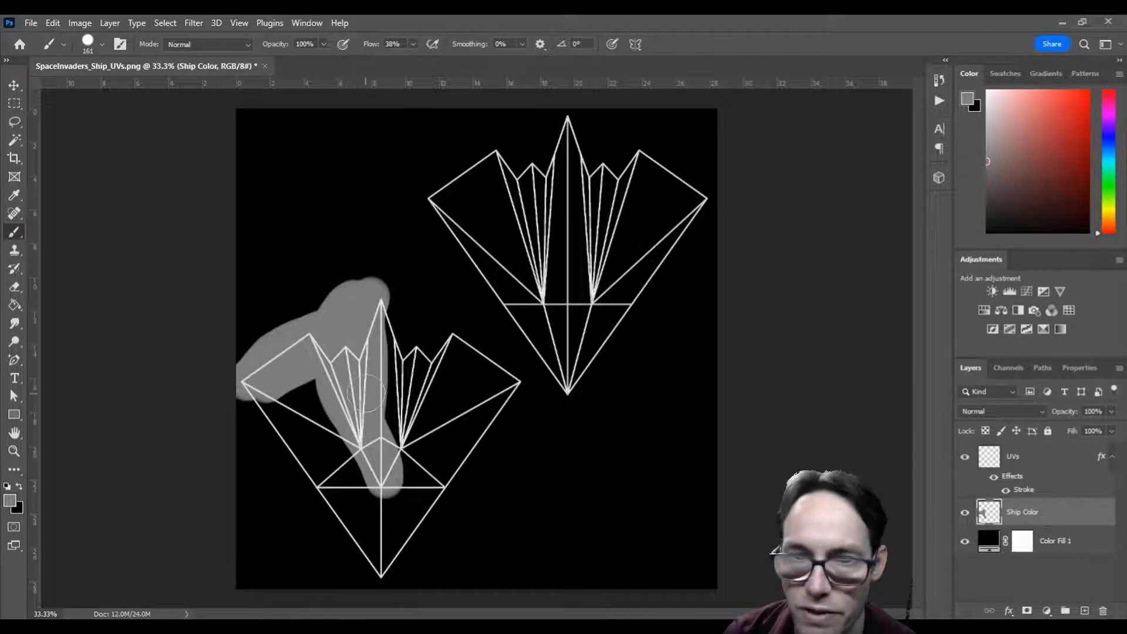
{"action": "left_click", "coordinate": [964, 457]}
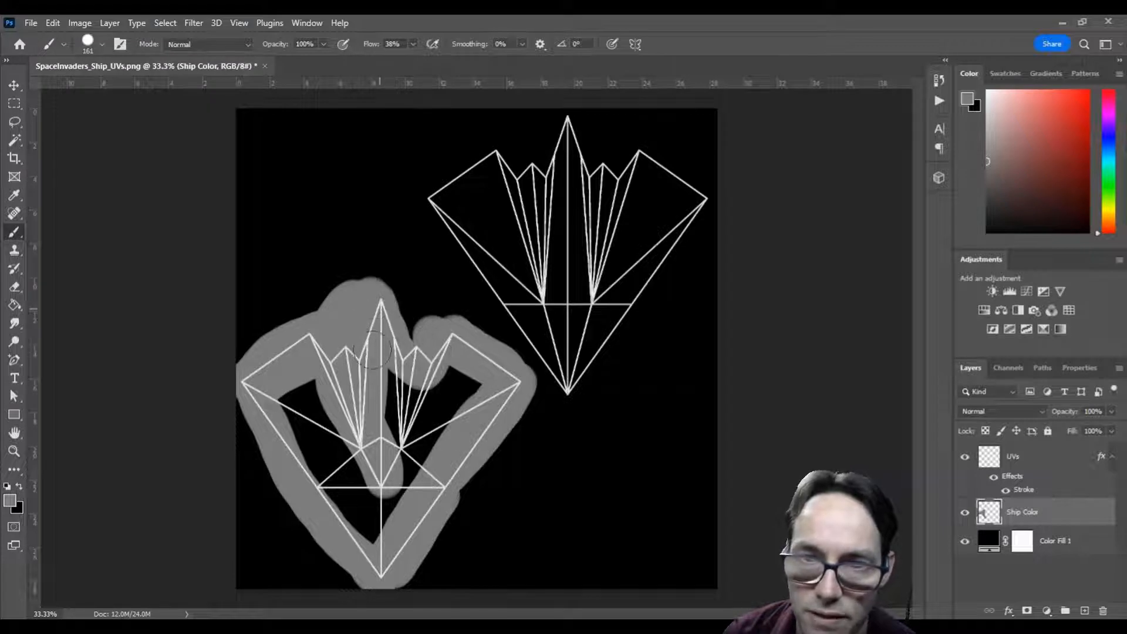
{"action": "left_click_drag", "start_coordinate": [381, 338], "coordinate": [431, 446]}
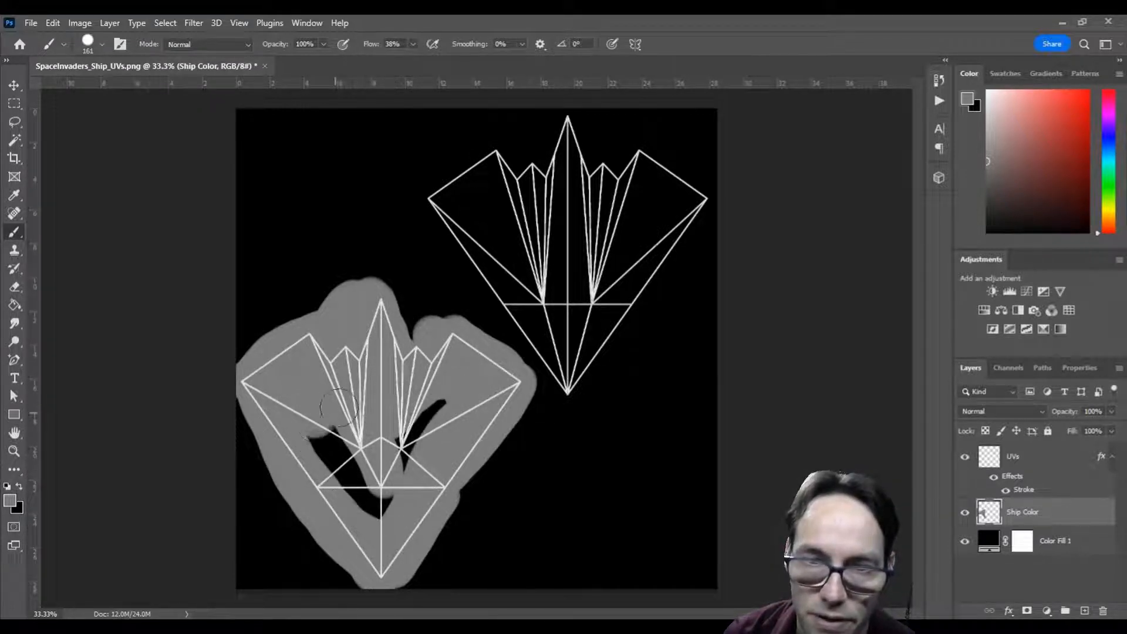
{"action": "left_click_drag", "start_coordinate": [334, 414], "coordinate": [395, 439]}
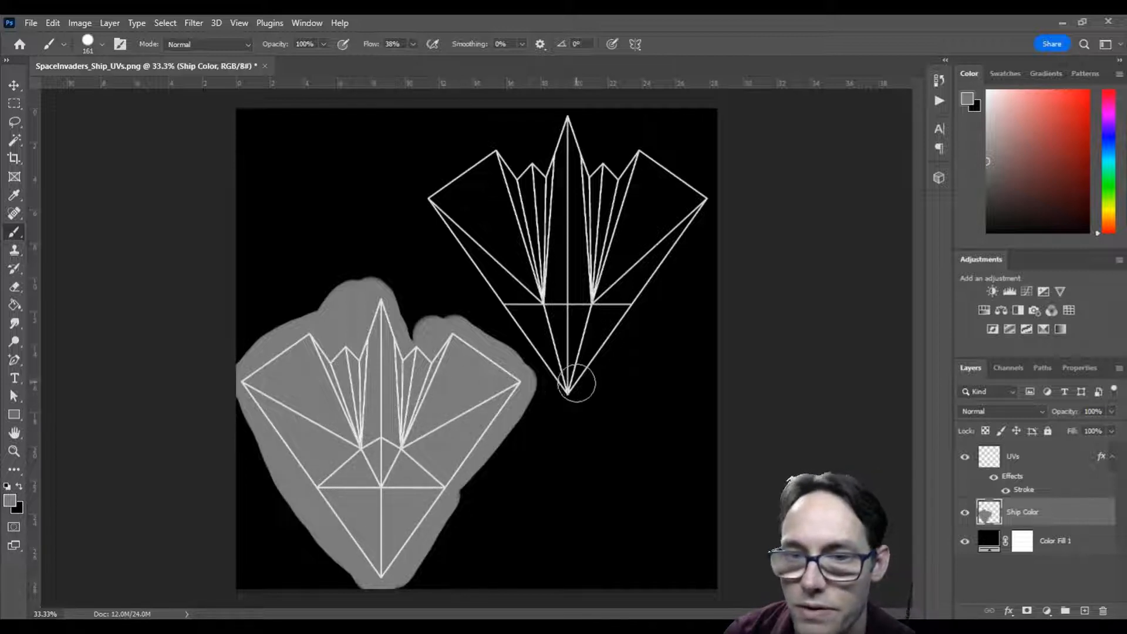
{"action": "left_click_drag", "start_coordinate": [575, 388], "coordinate": [496, 147]}
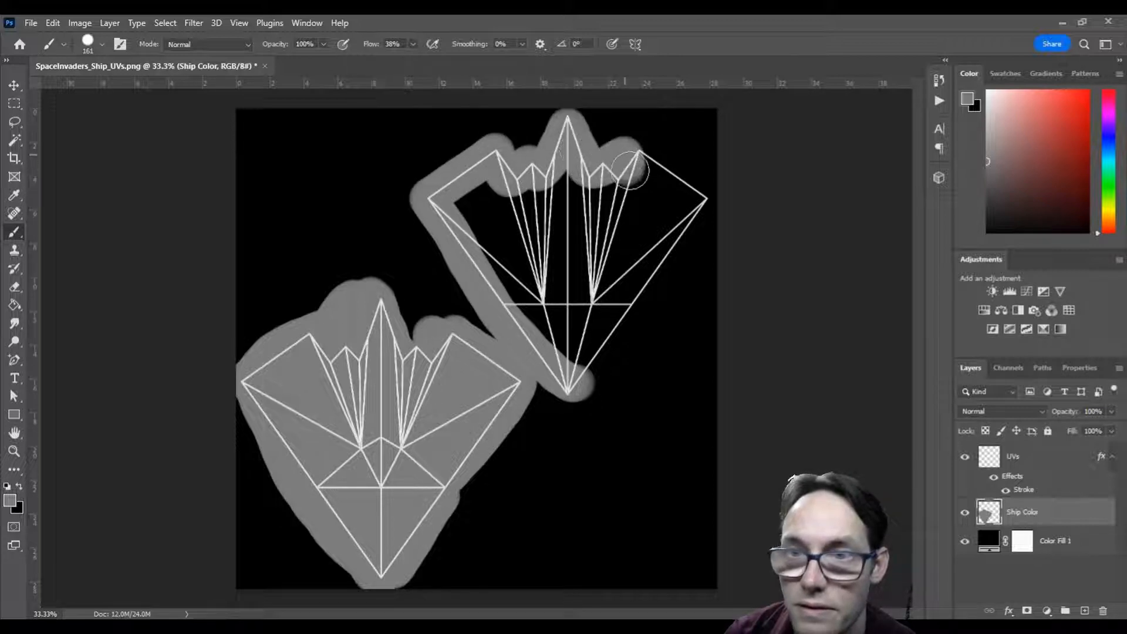
{"action": "left_click_drag", "start_coordinate": [629, 169], "coordinate": [567, 391]}
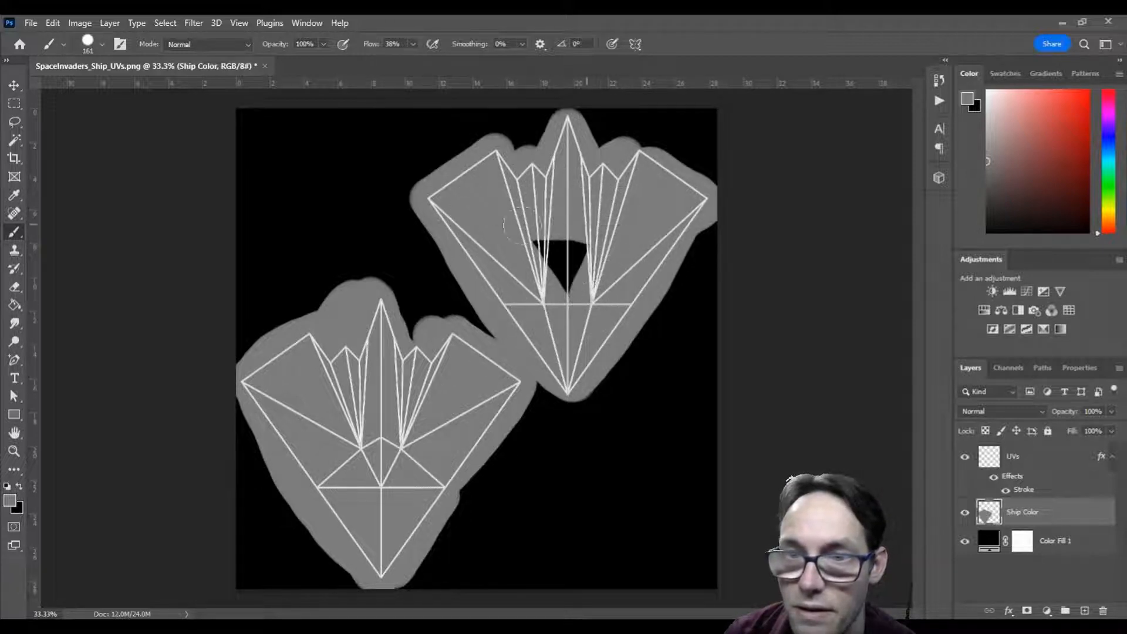
{"action": "left_click", "coordinate": [564, 259]}
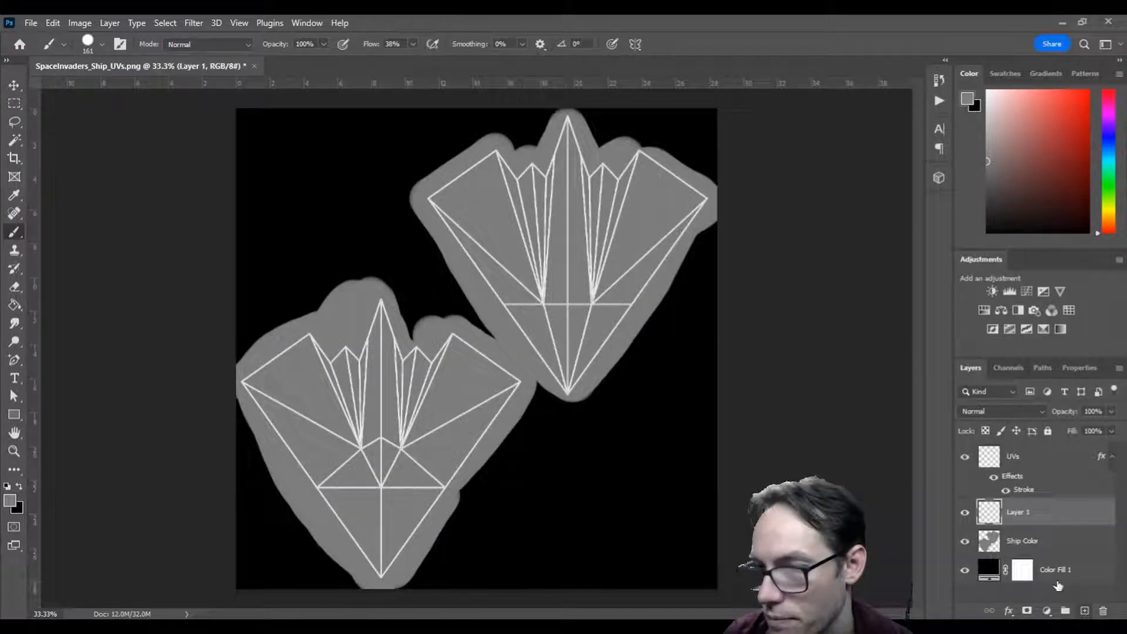
Rename the new layer Window and set the Rectangle tool to a light blue fill.
{"action": "double_click", "coordinate": [1017, 511]}
{"action": "type", "text": "Window"}
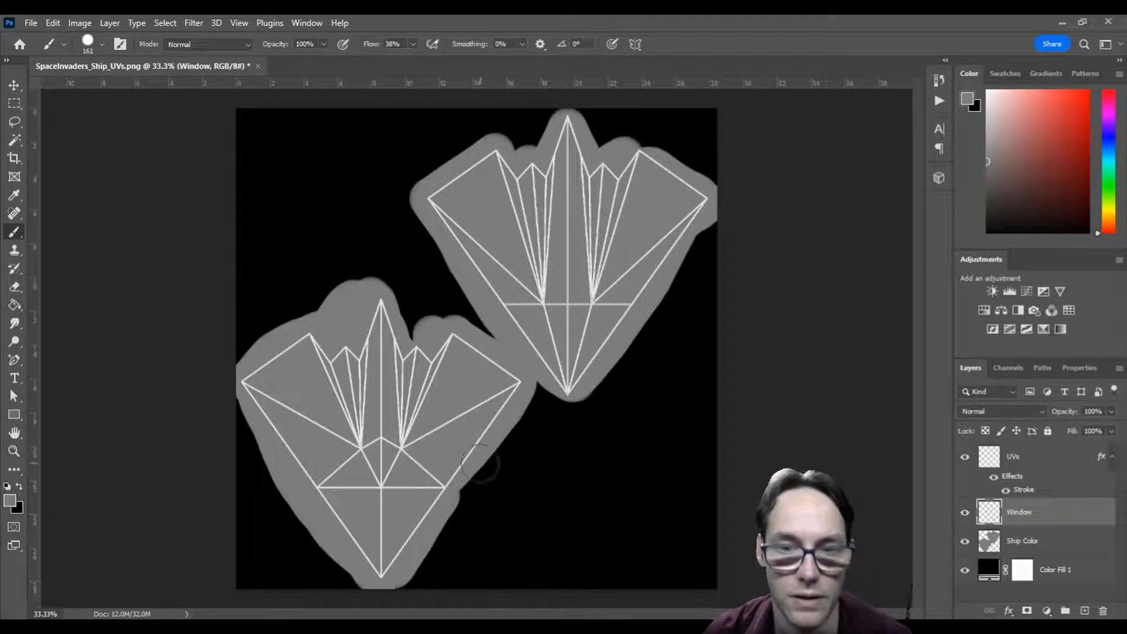
{"action": "left_click", "coordinate": [14, 416]}
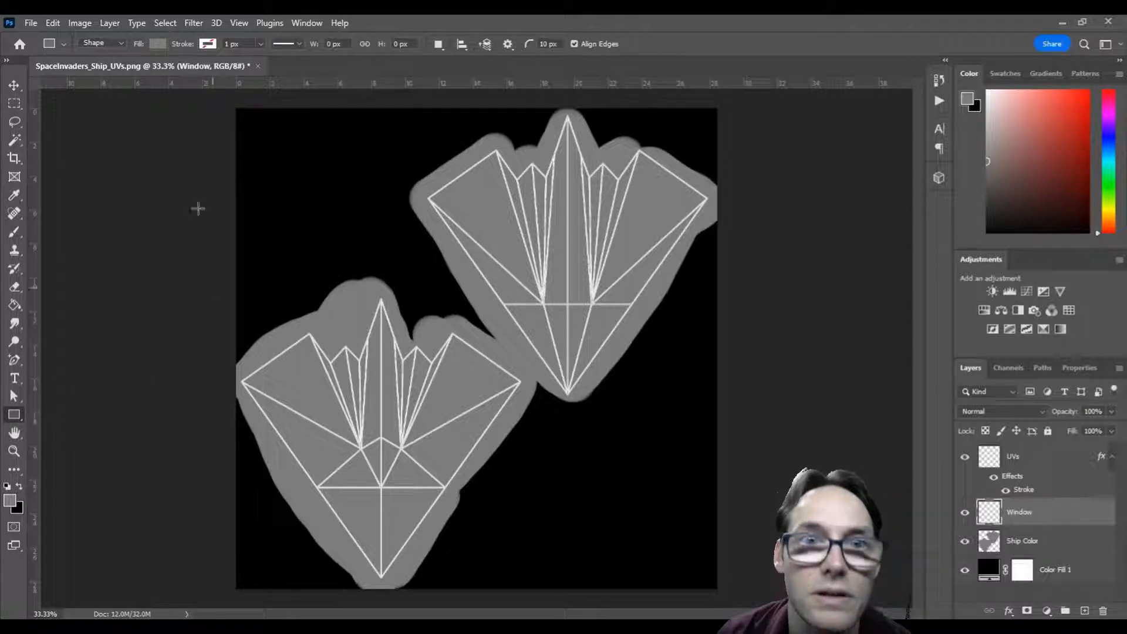
{"action": "left_click", "coordinate": [207, 44]}
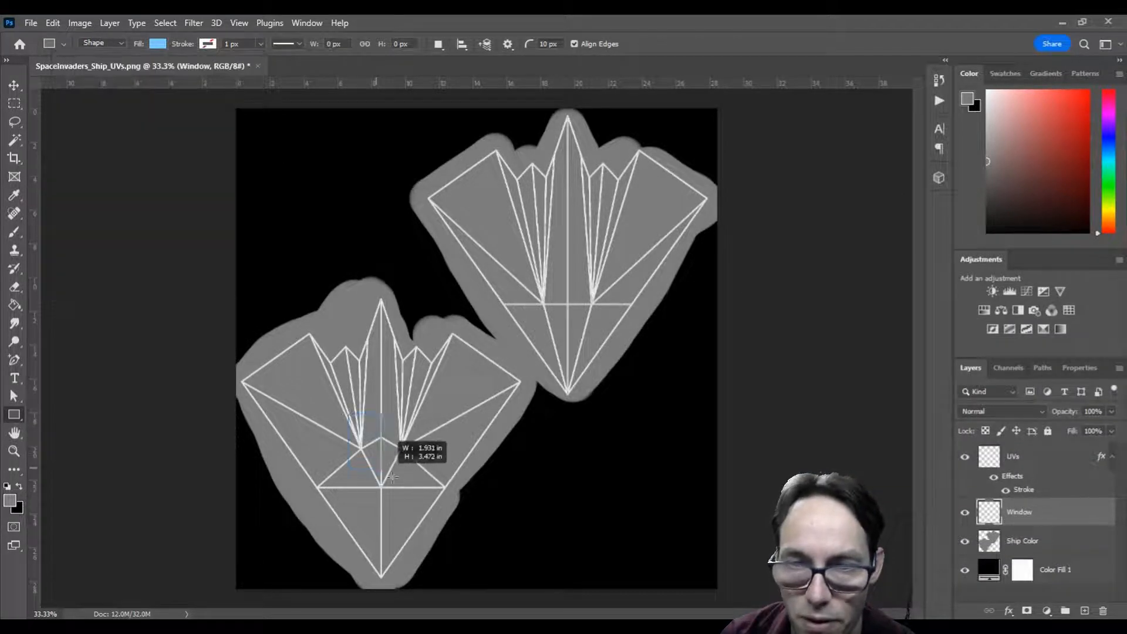
Draw a square over the lower shell's centre and rotate it 45° into a diamond.
{"action": "left_click_drag", "start_coordinate": [363, 424], "coordinate": [421, 496]}
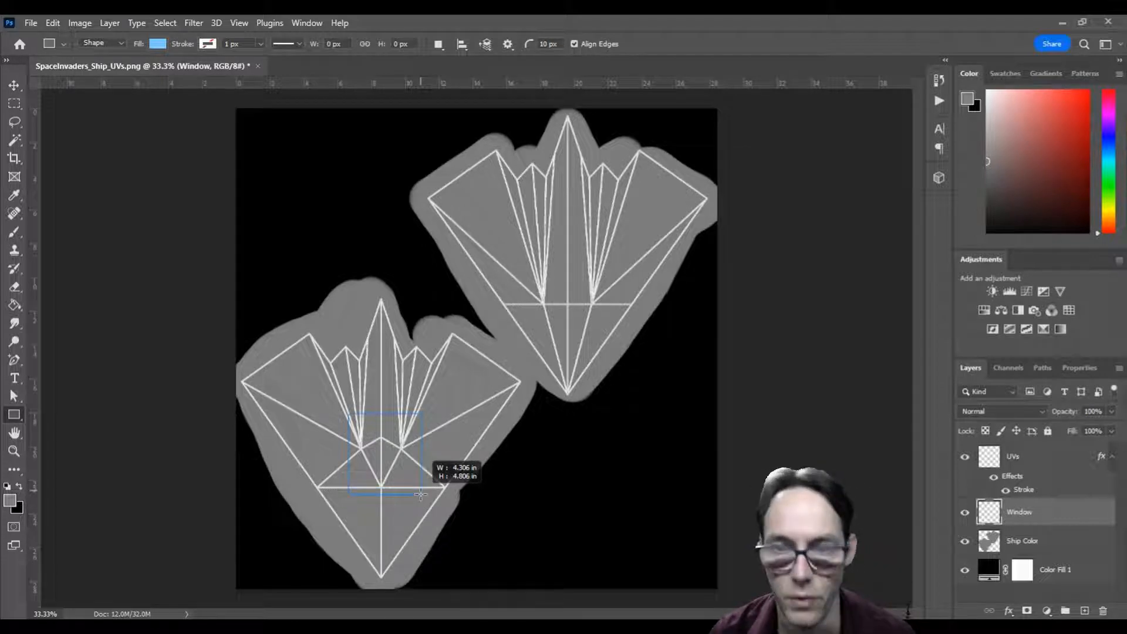
{"action": "left_click_drag", "start_coordinate": [420, 496], "coordinate": [385, 449]}
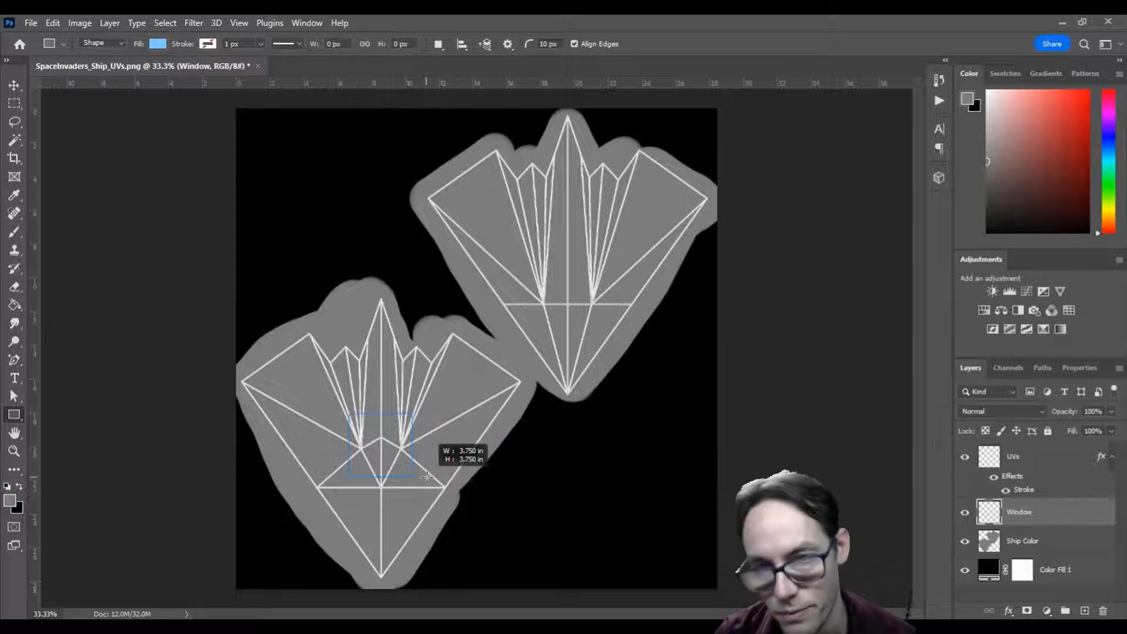
{"action": "left_click_drag", "start_coordinate": [350, 412], "coordinate": [413, 478]}
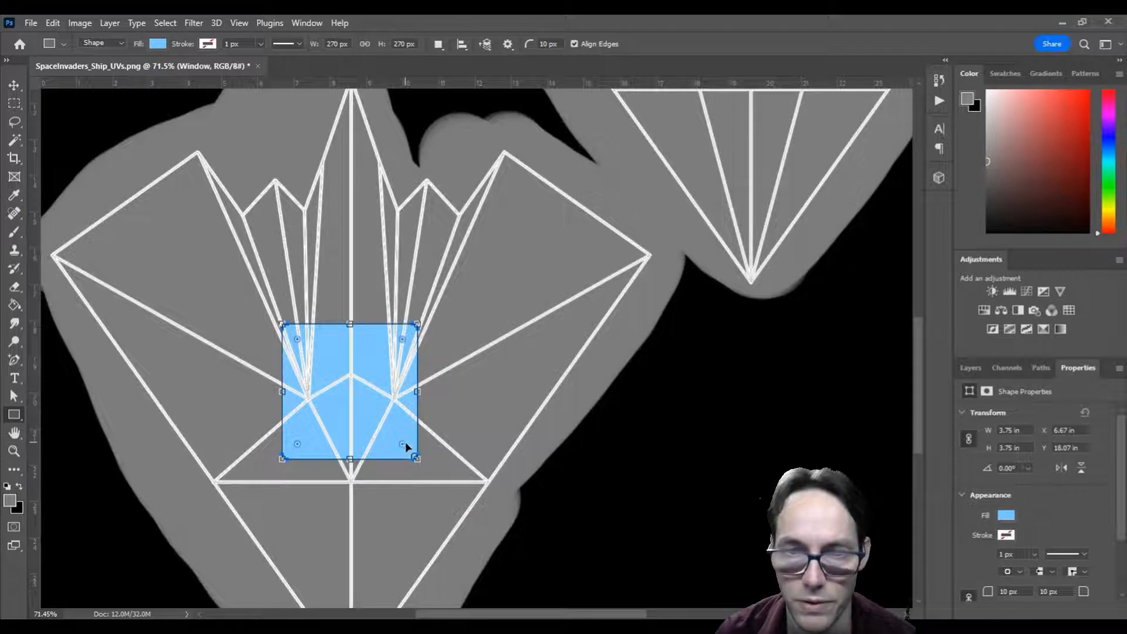
{"action": "left_click_drag", "start_coordinate": [415, 459], "coordinate": [424, 467]}
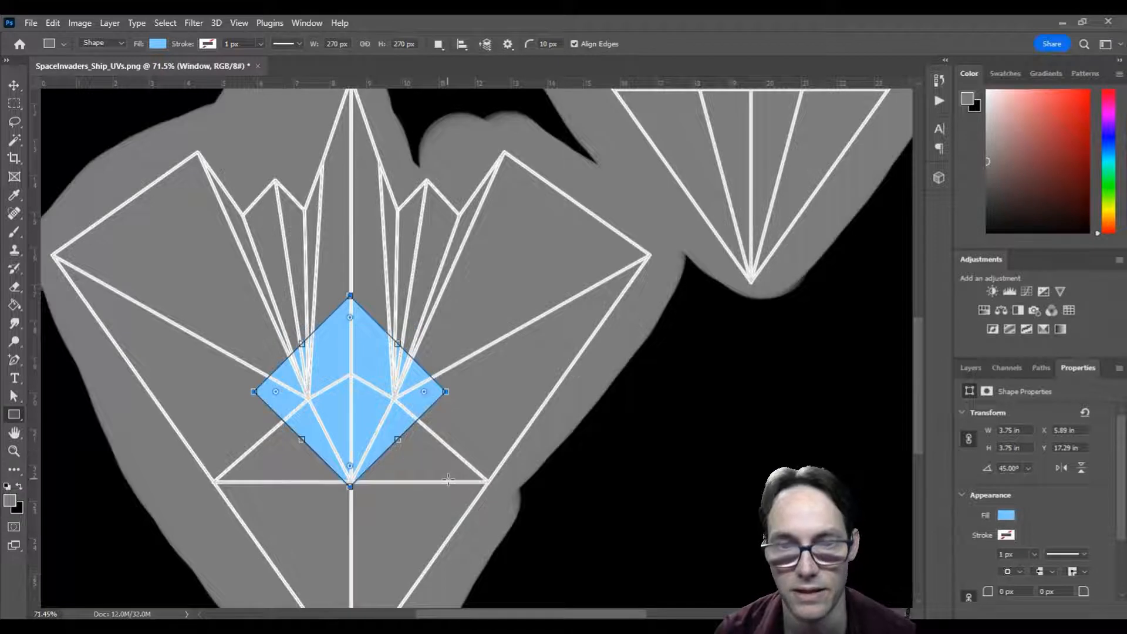
{"action": "scroll", "scroll_direction": "down", "scroll_amount": 3}
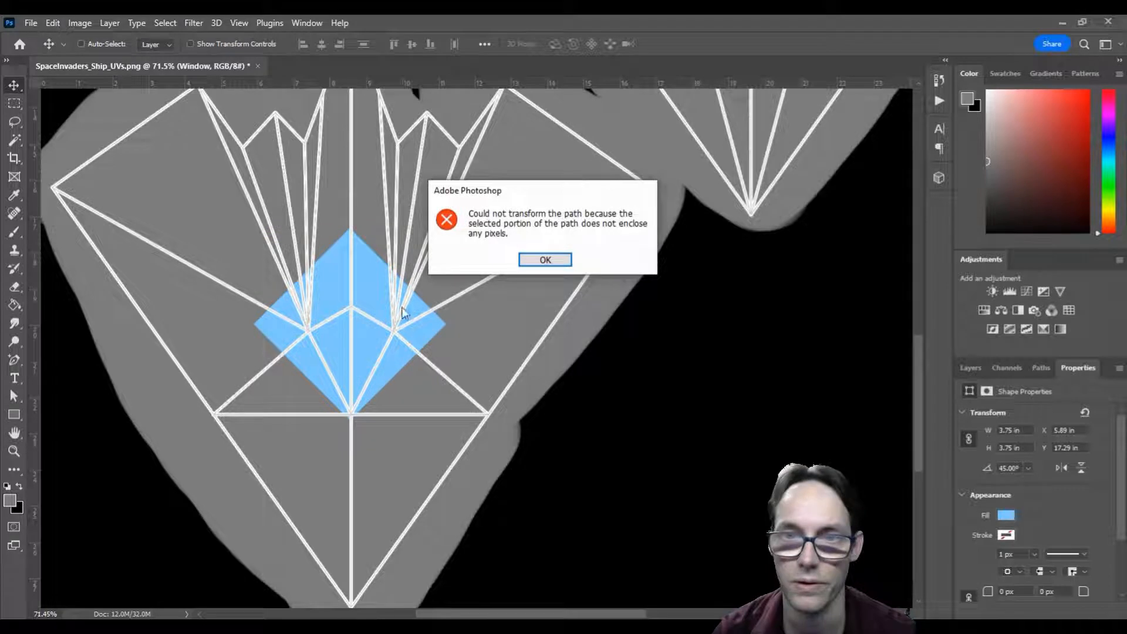
Narrow the diamond with Free Transform, centre it on the lower shell, and hide the UVs layer.
{"action": "left_click", "coordinate": [544, 259]}
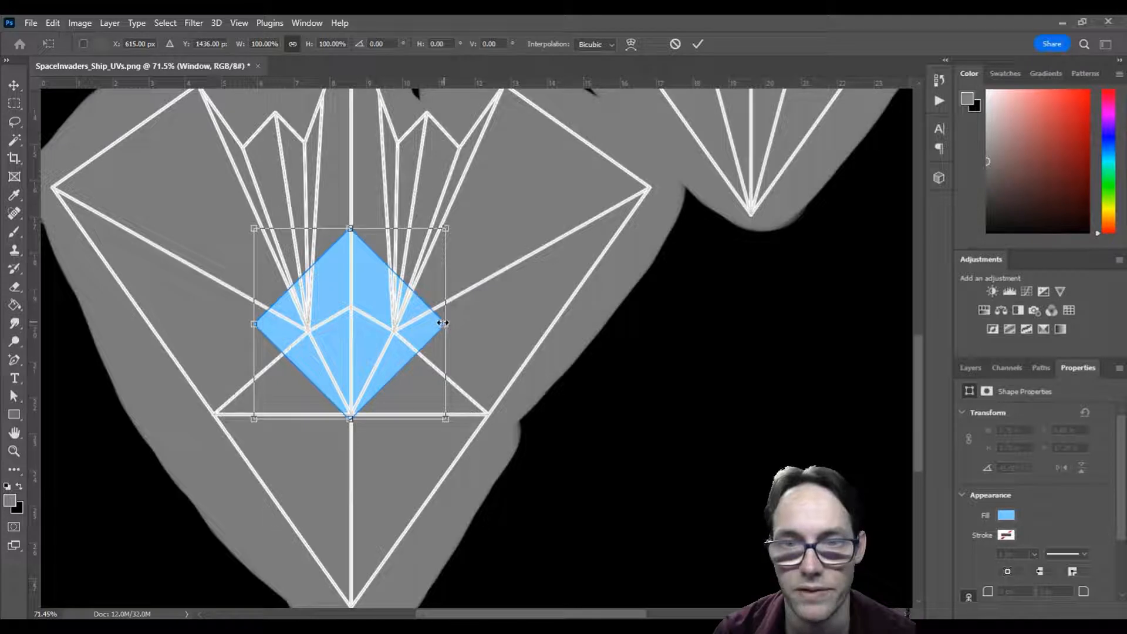
{"action": "left_click_drag", "start_coordinate": [445, 324], "coordinate": [409, 324]}
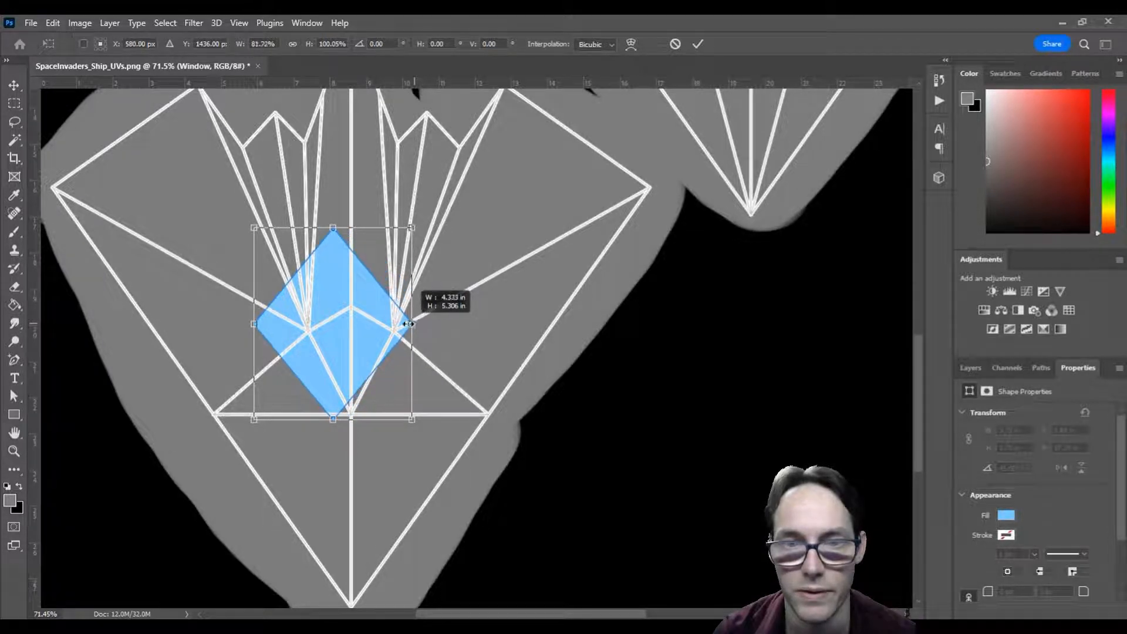
{"action": "left_click_drag", "start_coordinate": [409, 323], "coordinate": [388, 323]}
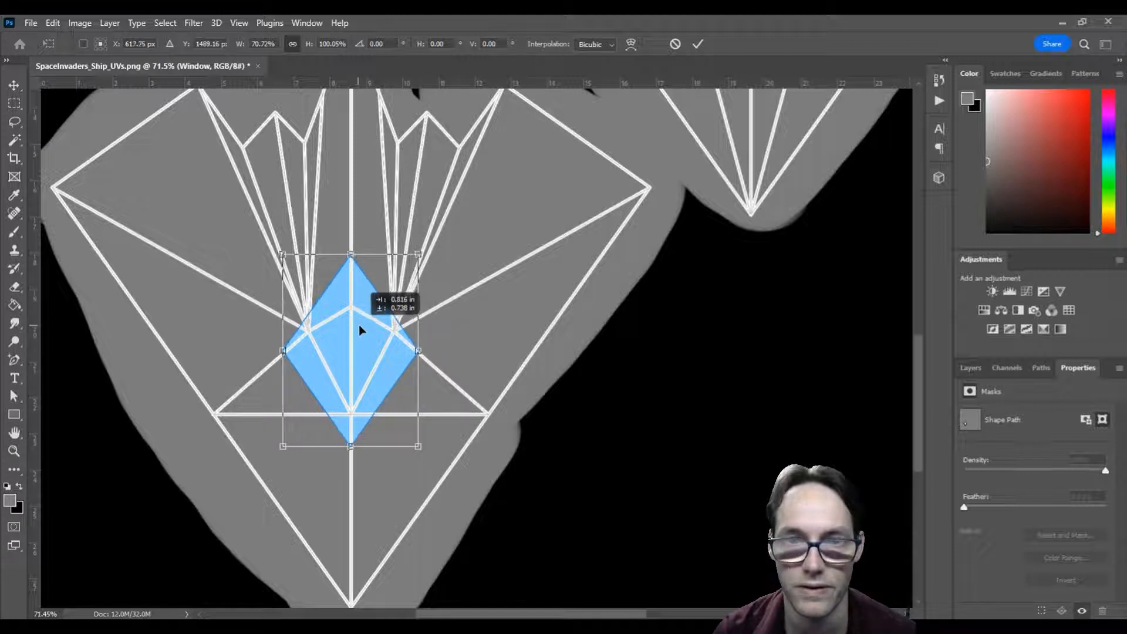
{"action": "left_click_drag", "start_coordinate": [359, 330], "coordinate": [361, 338]}
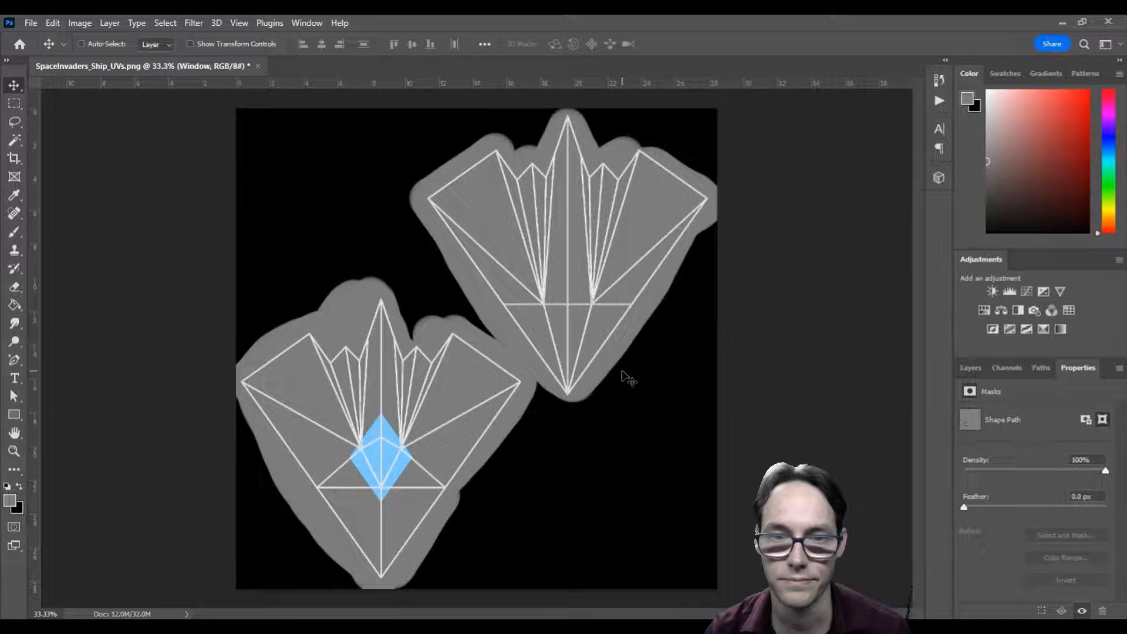
{"action": "left_click", "coordinate": [970, 367]}
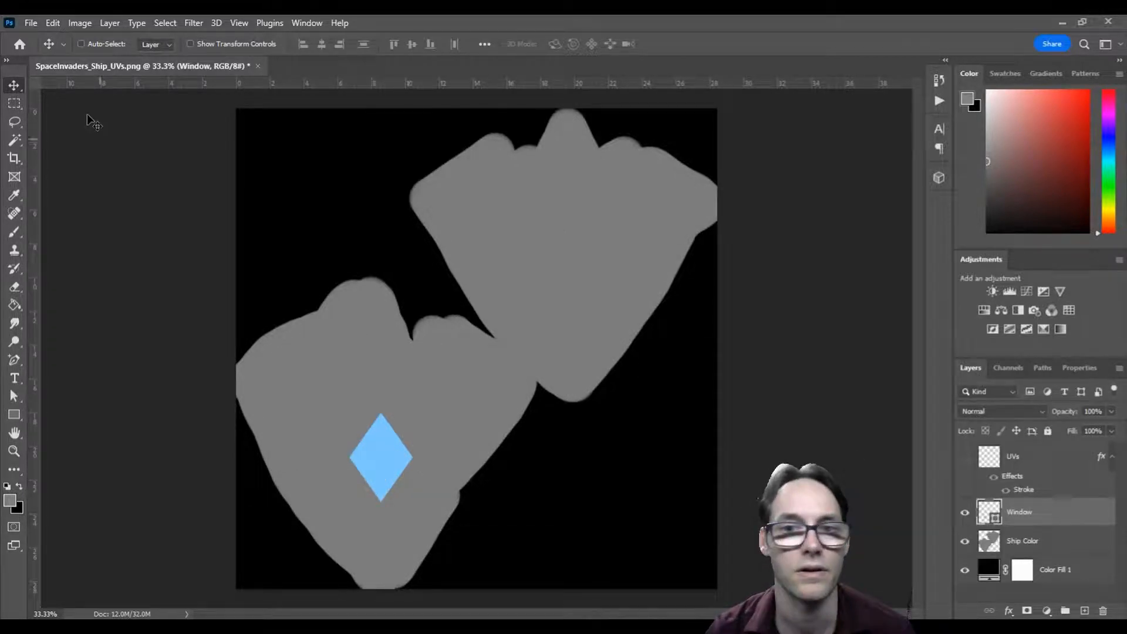
{"action": "left_click", "coordinate": [31, 22]}
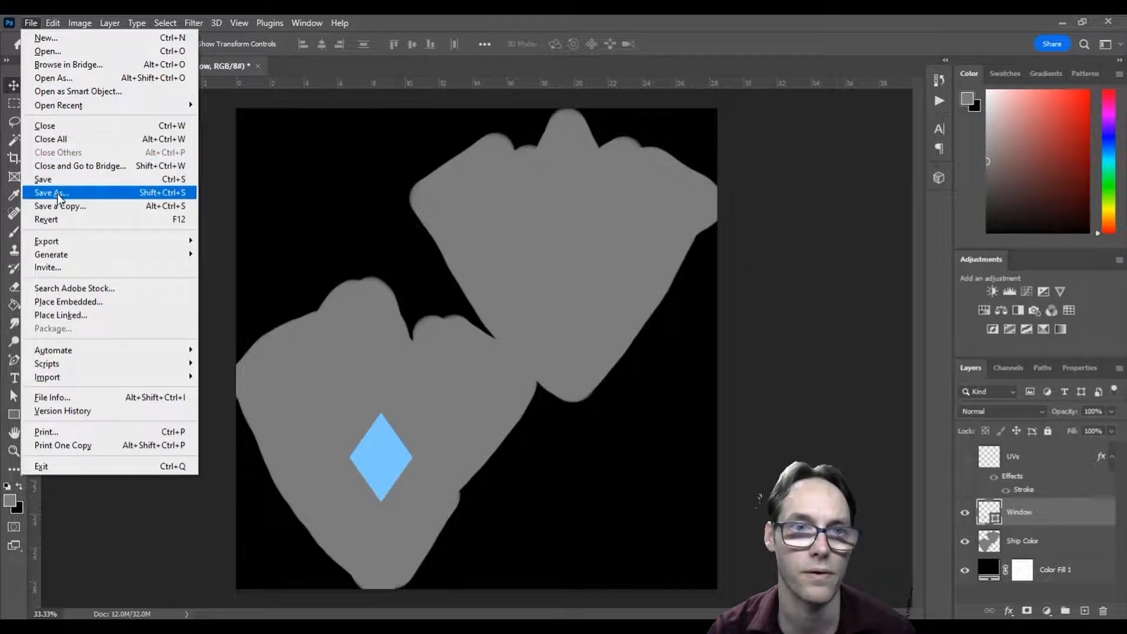
Save the document as Ship_Texture in Photoshop (*.PSD) format, confirming the format options.
{"action": "left_click", "coordinate": [51, 192]}
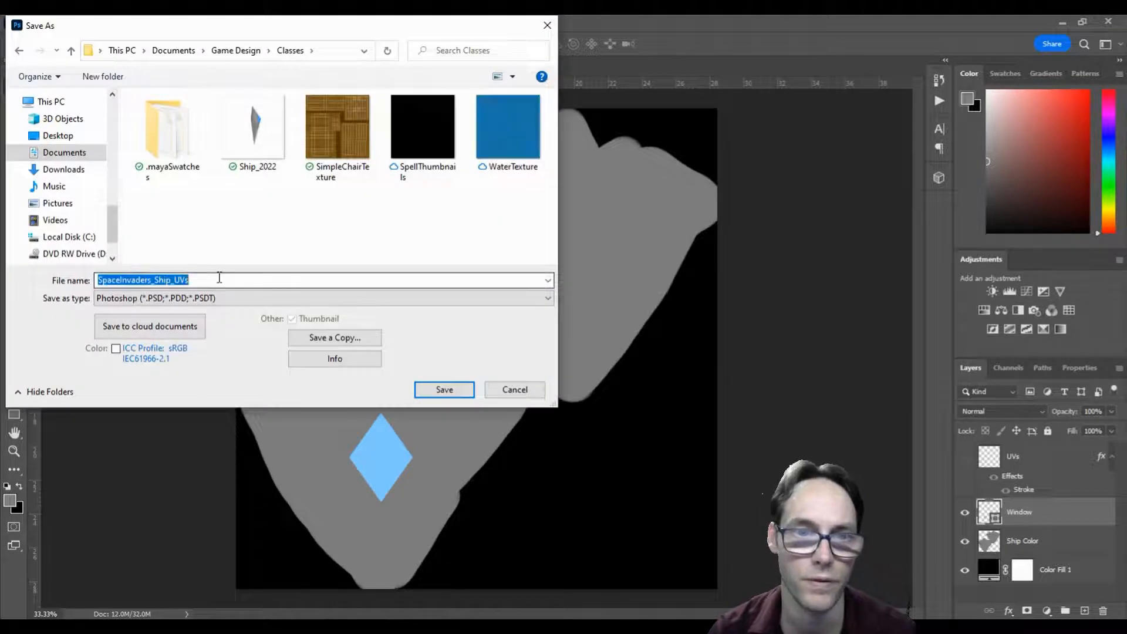
{"action": "type", "text": "S"}
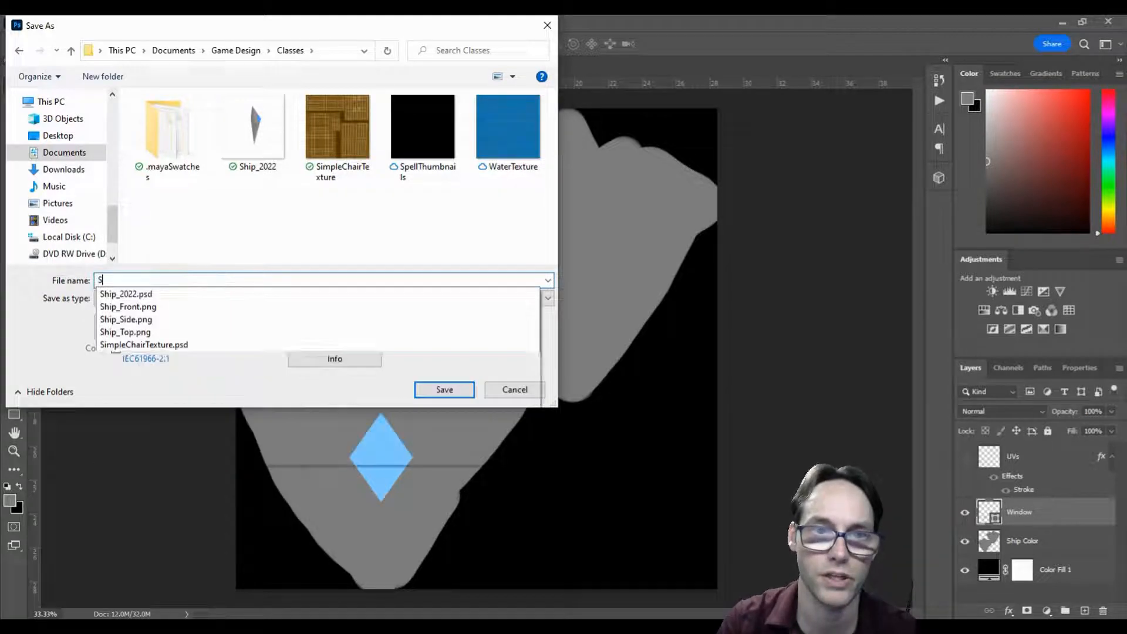
{"action": "type", "text": "hip_Text"}
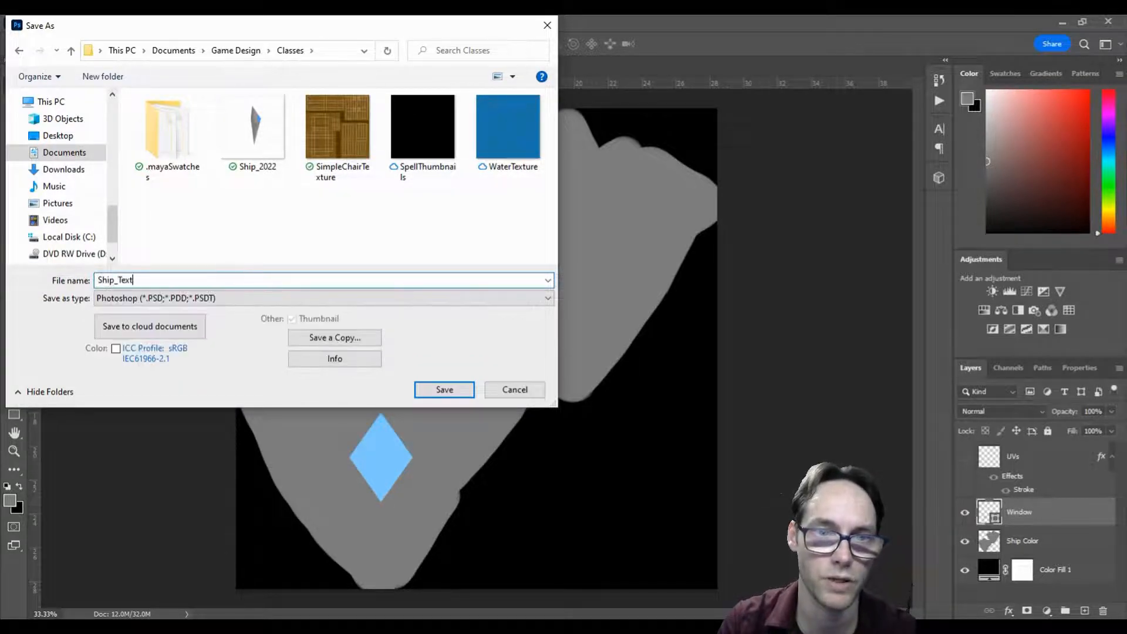
{"action": "type", "text": "ure"}
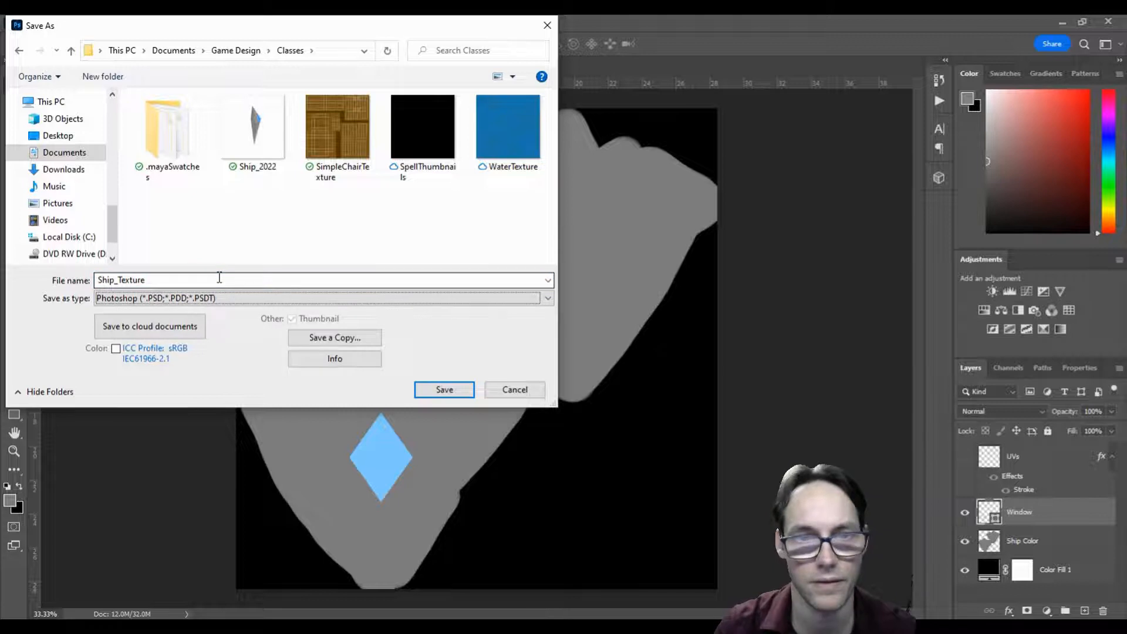
{"action": "left_click", "coordinate": [322, 298]}
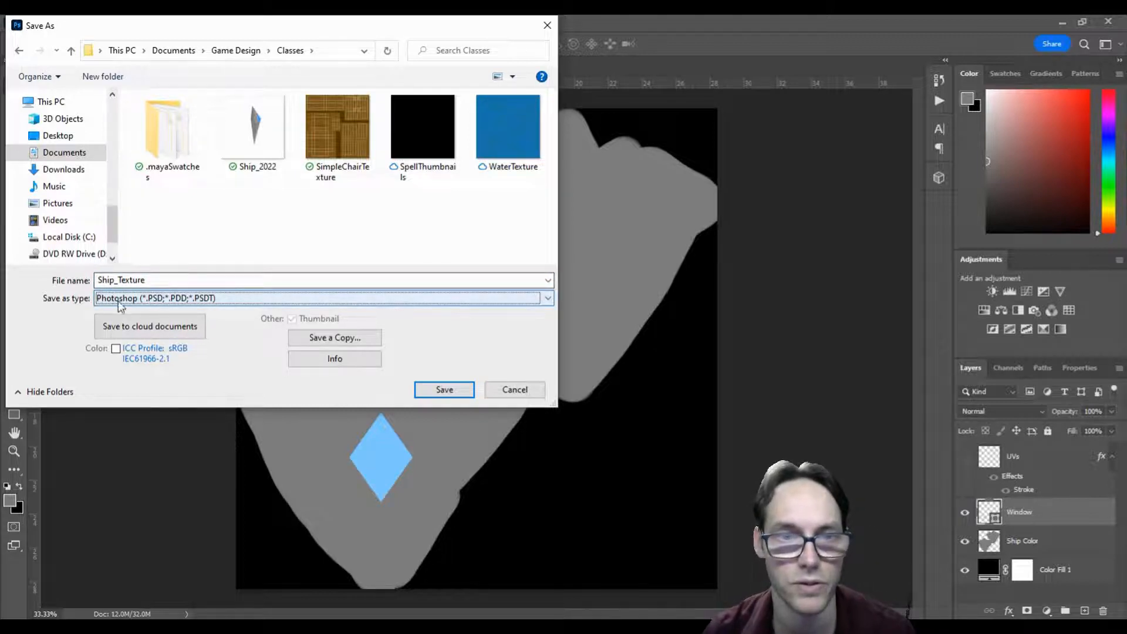
{"action": "left_click", "coordinate": [443, 389]}
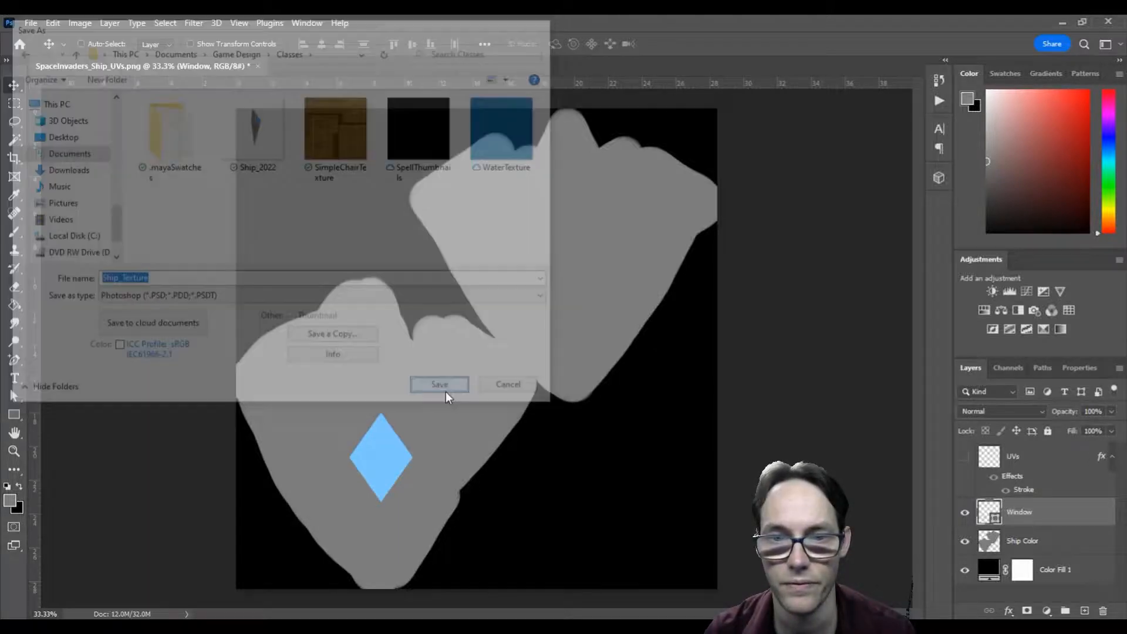
{"action": "left_click", "coordinate": [440, 383]}
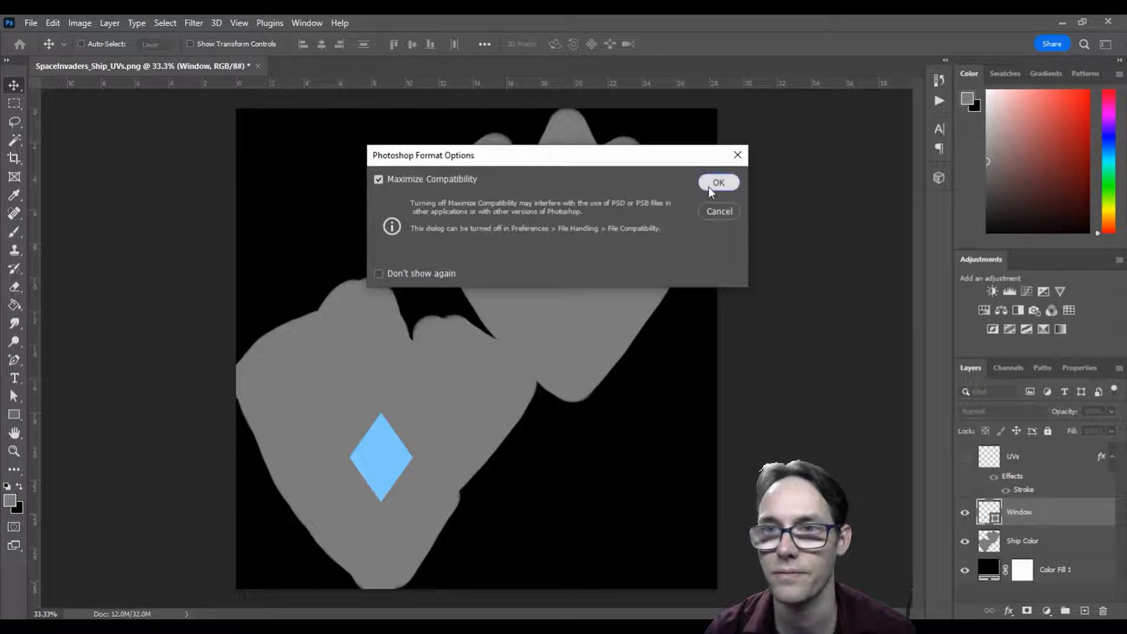
{"action": "left_click", "coordinate": [718, 182]}
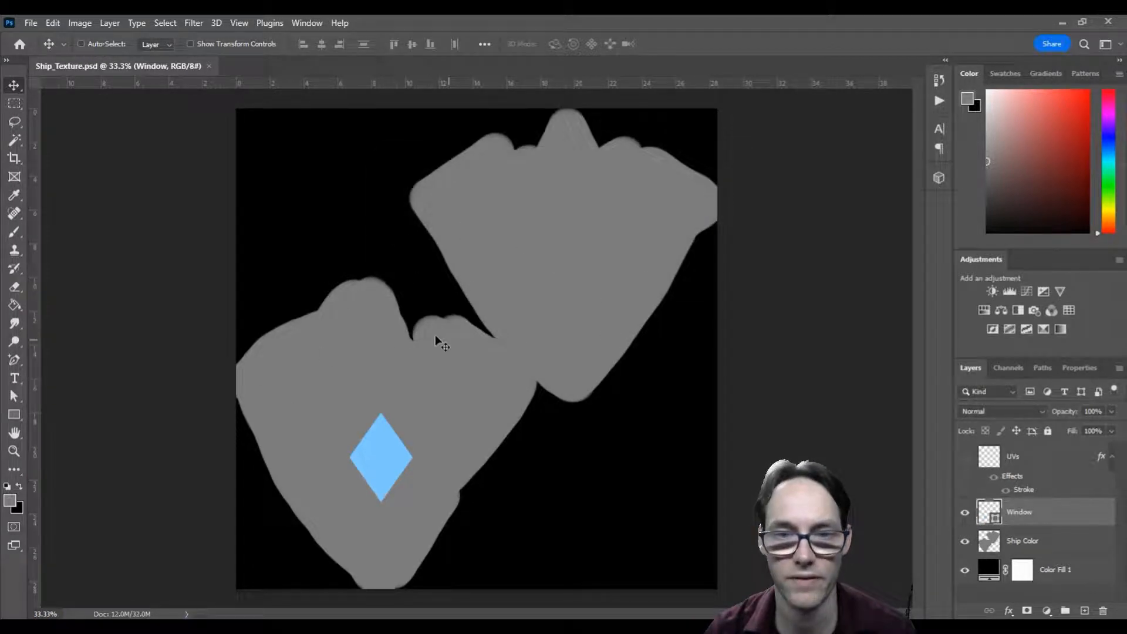
{"action": "left_click", "coordinate": [31, 23]}
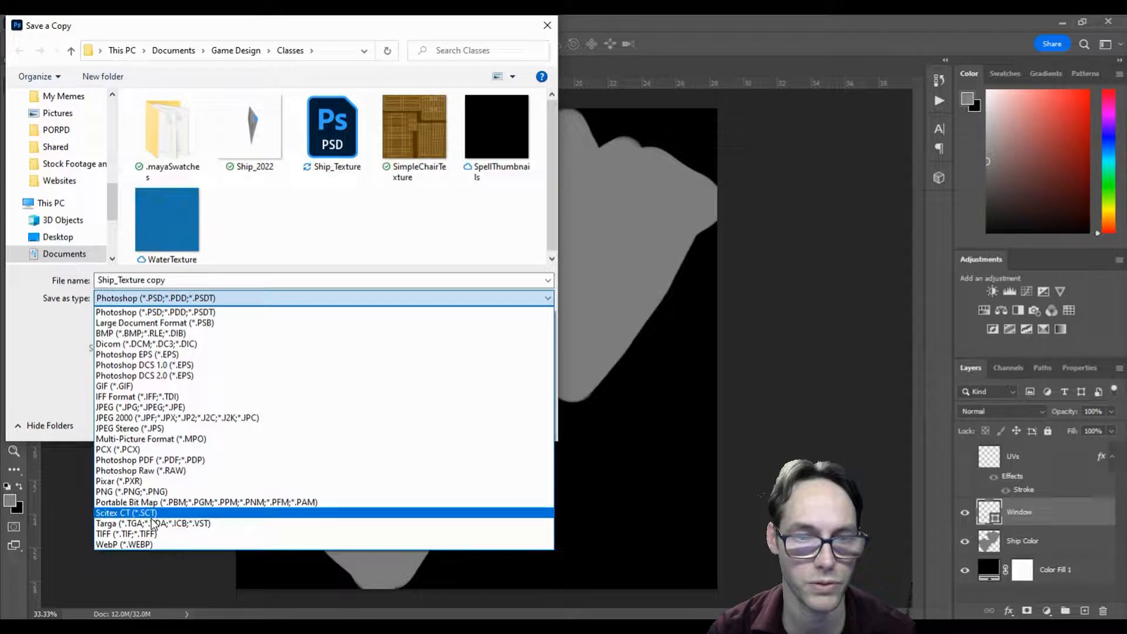
Export a 24-bit Targa copy named Ship_Texture, dropping 'copy' from the file name.
{"action": "left_click", "coordinate": [153, 523]}
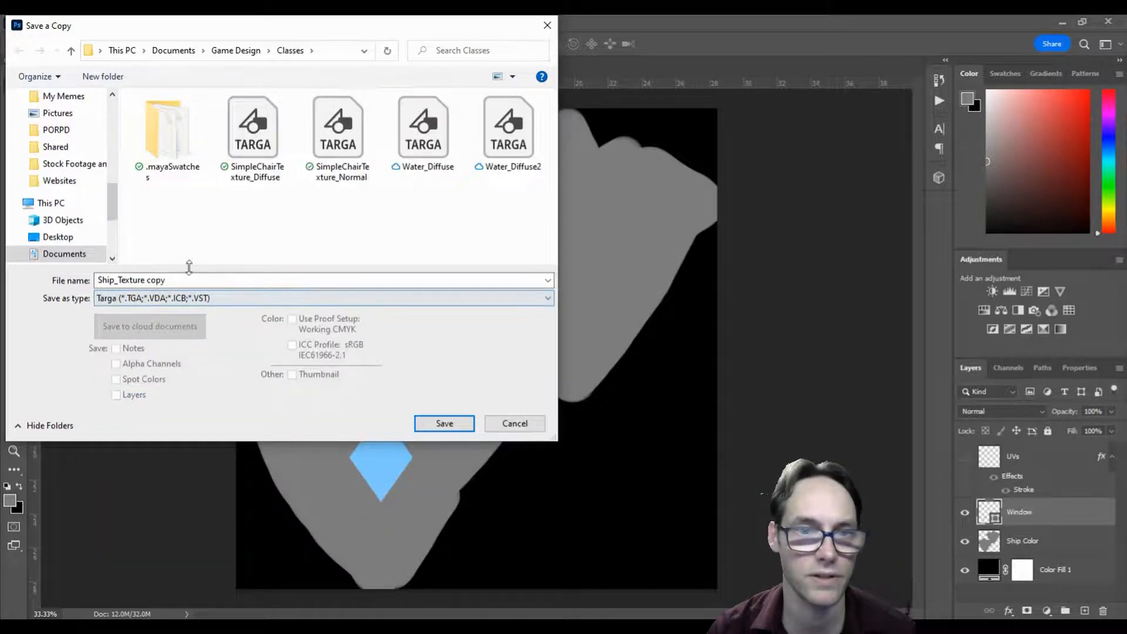
{"action": "double_click", "coordinate": [155, 279]}
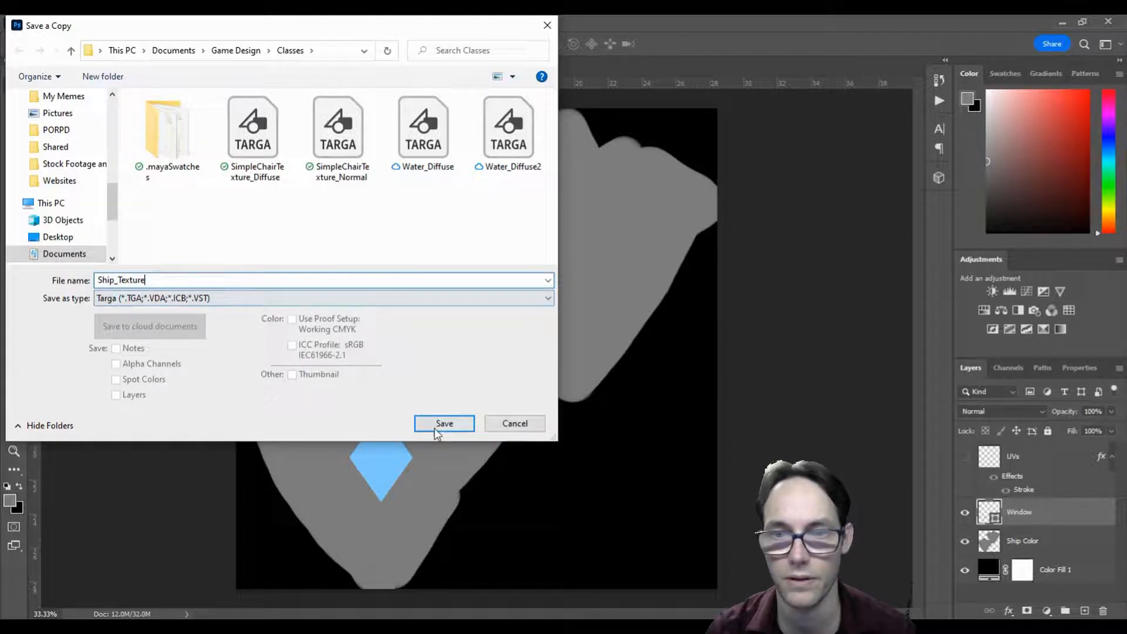
{"action": "left_click", "coordinate": [444, 423]}
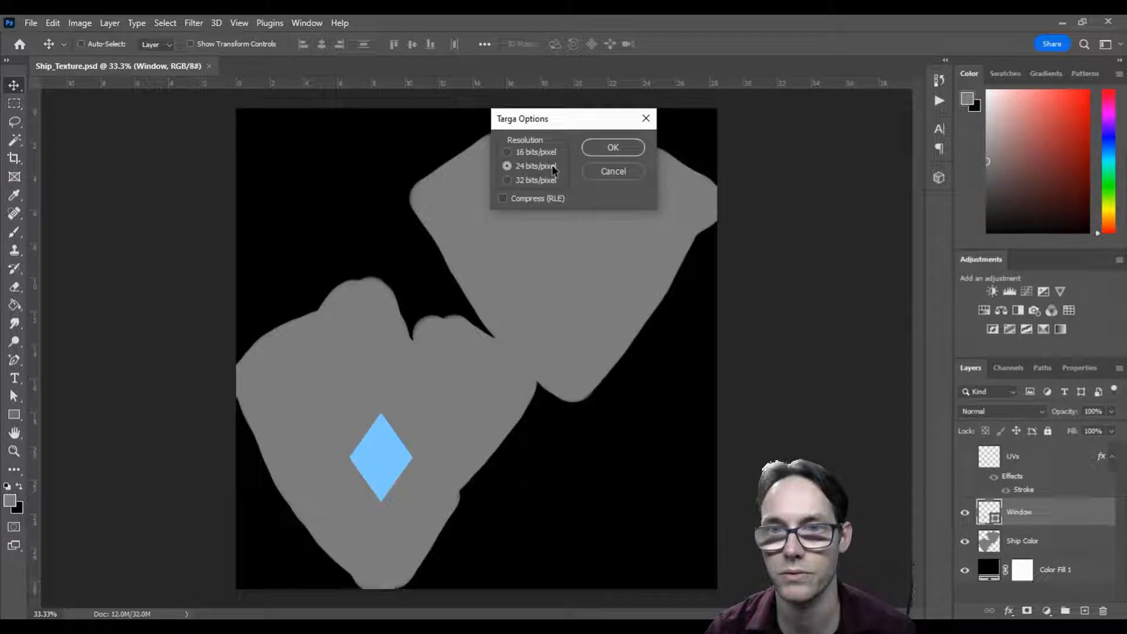
{"action": "left_click", "coordinate": [612, 147]}
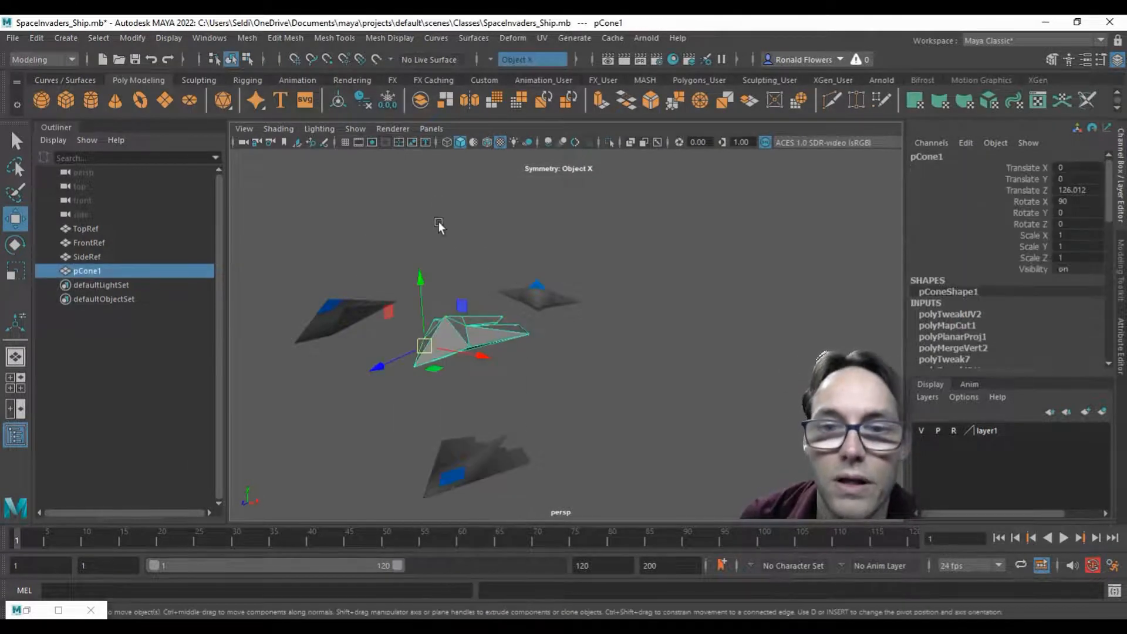
Add a Blinn material from the Rendering shelf and rename it ShipTex.
{"action": "left_click", "coordinate": [352, 80]}
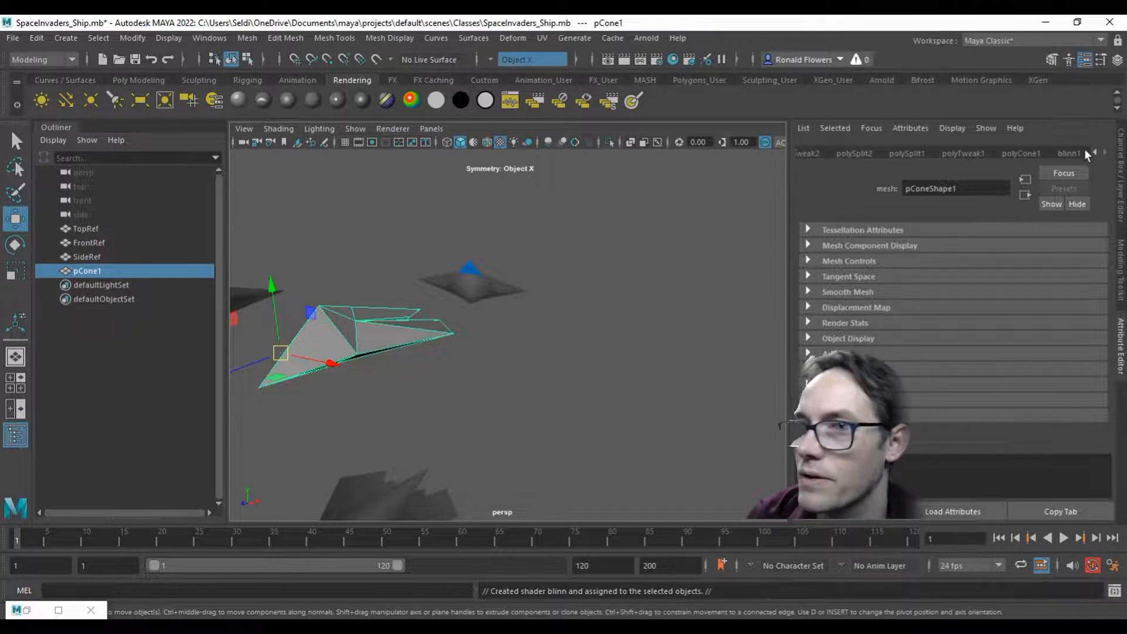
{"action": "left_click", "coordinate": [1070, 153]}
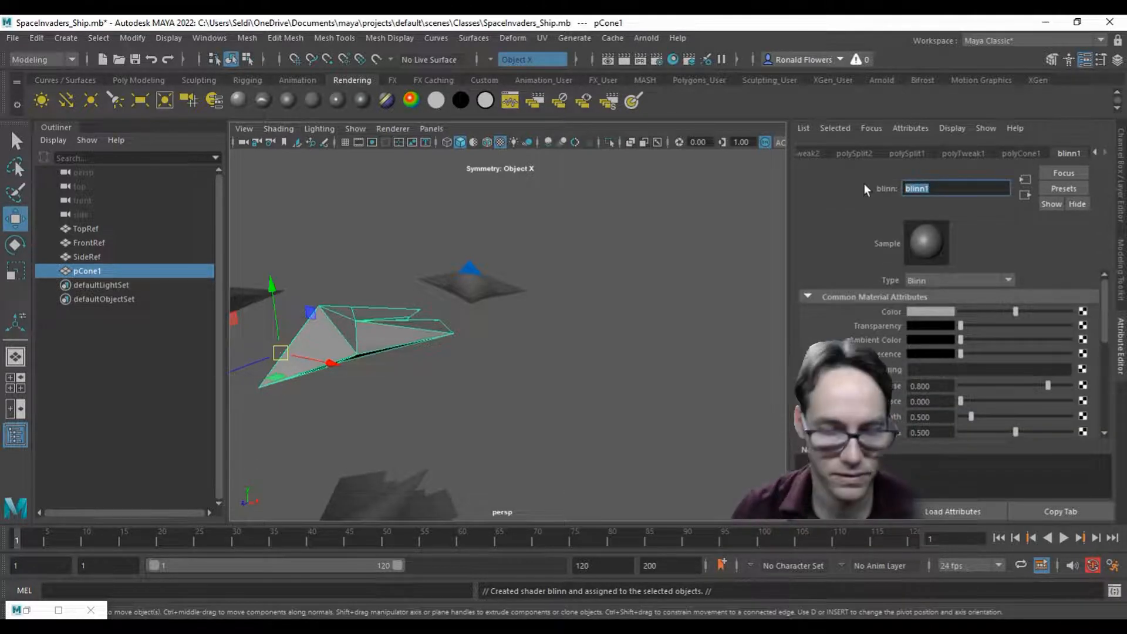
{"action": "type", "text": "ShipTex"}
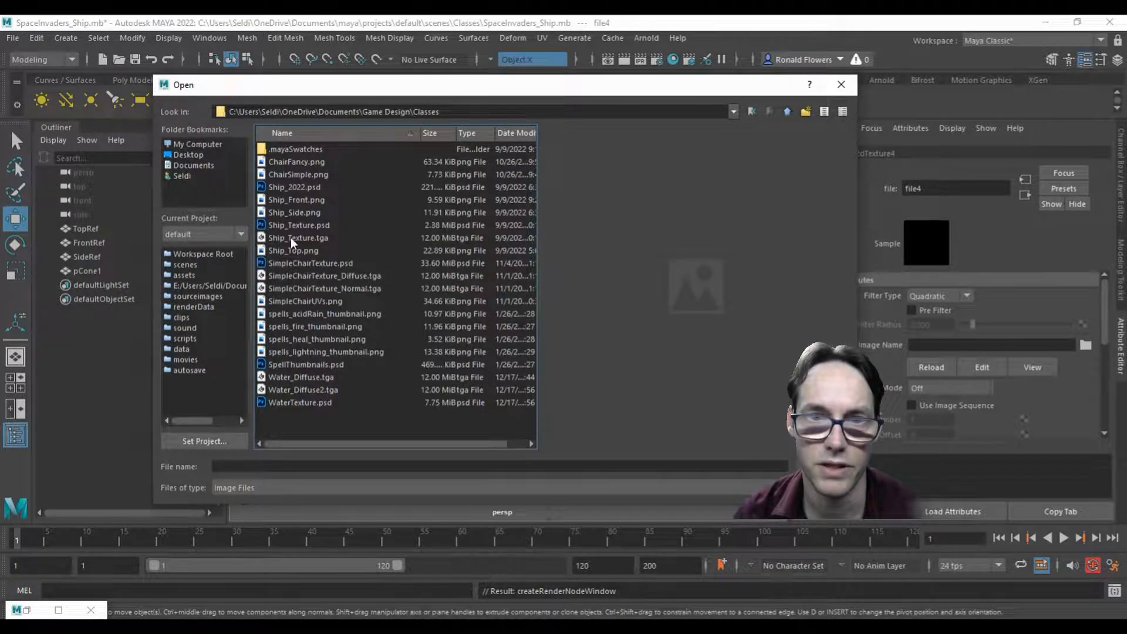
Load Ship_Texture.tga as the Blinn colour map and orbit to inspect the textured ship.
{"action": "left_click", "coordinate": [297, 237]}
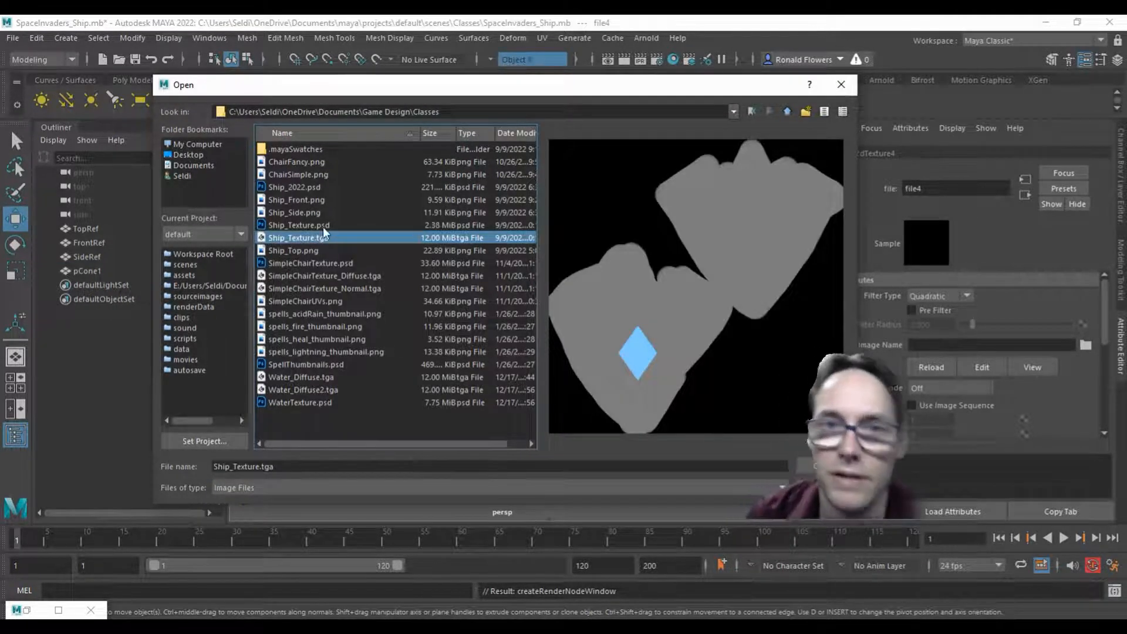
{"action": "left_click", "coordinate": [298, 225]}
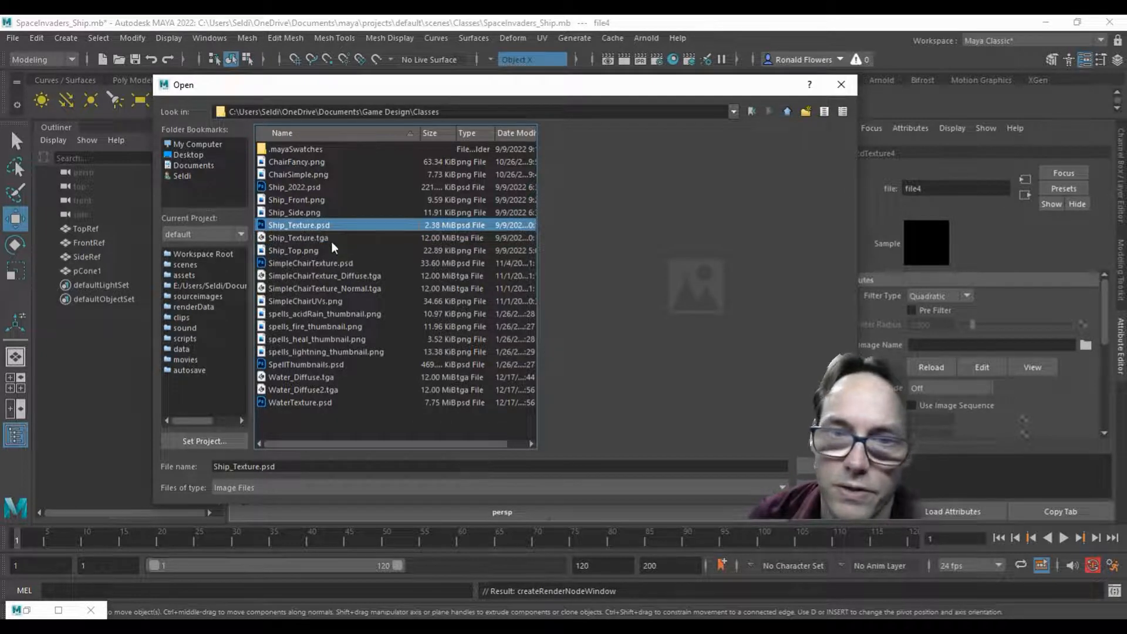
{"action": "left_click", "coordinate": [298, 237]}
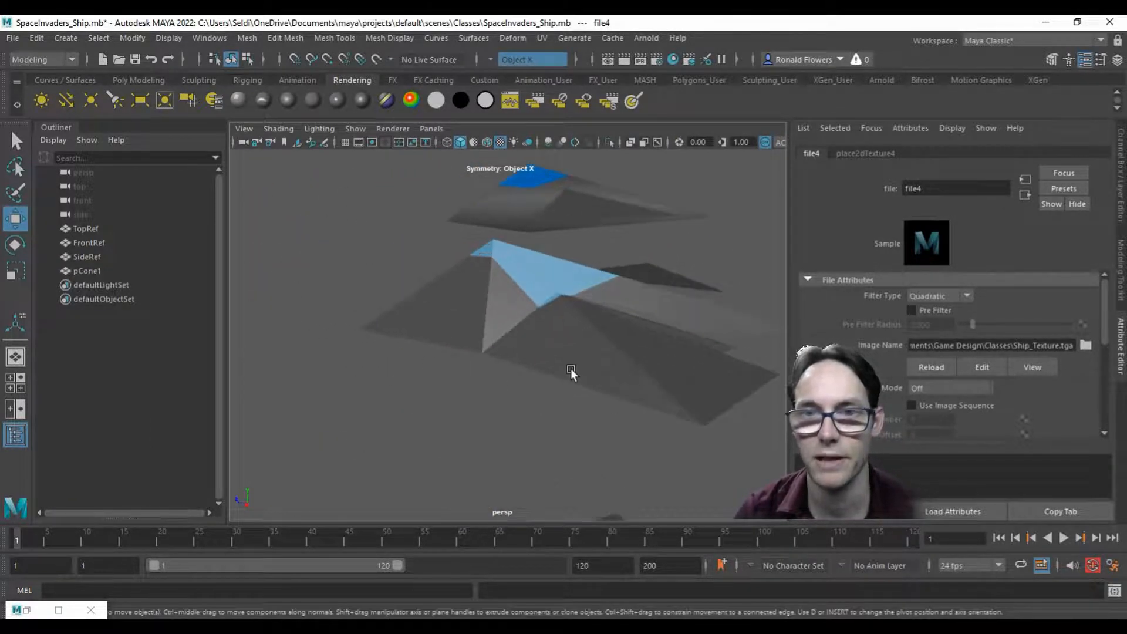
{"action": "left_click_drag", "start_coordinate": [571, 374], "coordinate": [523, 338]}
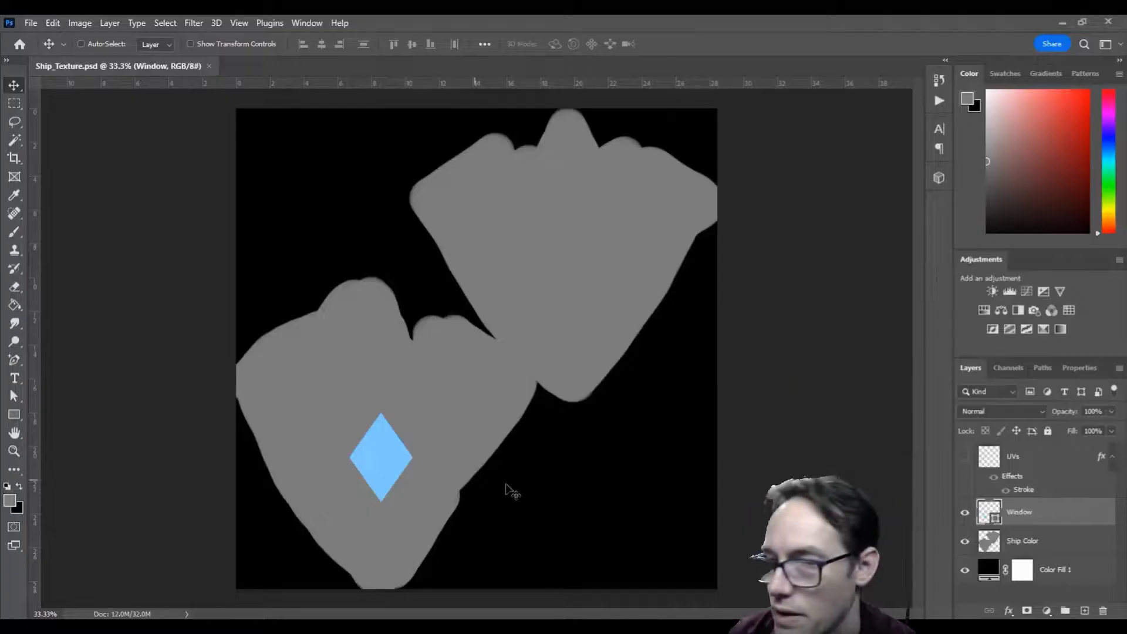
{"action": "mouse_move", "coordinate": [689, 503]}
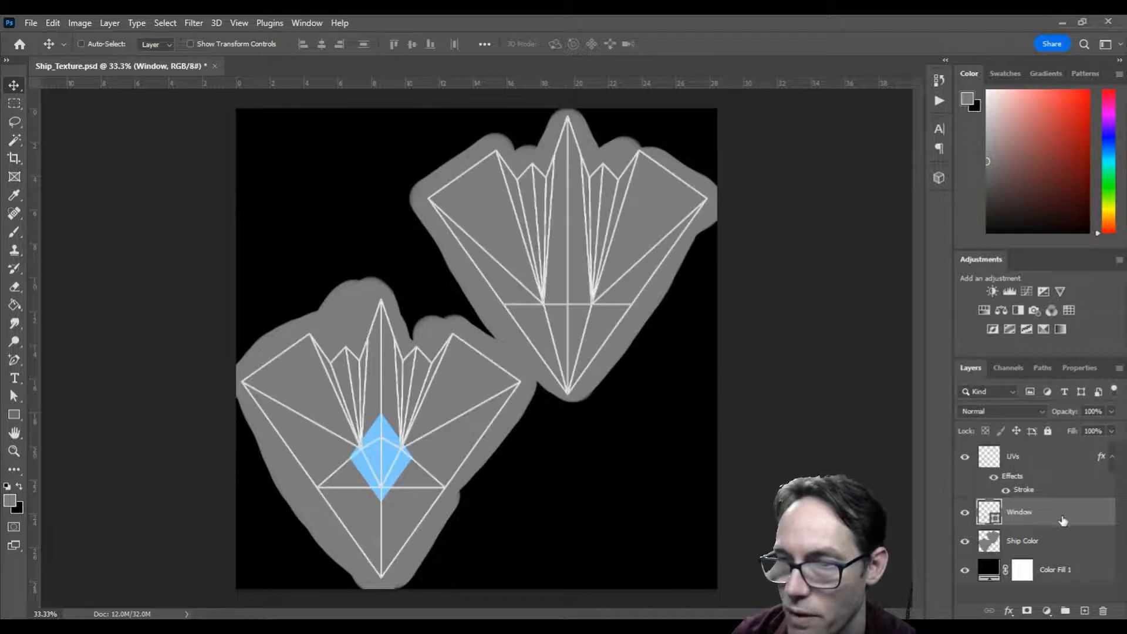
{"action": "mouse_move", "coordinate": [733, 435]}
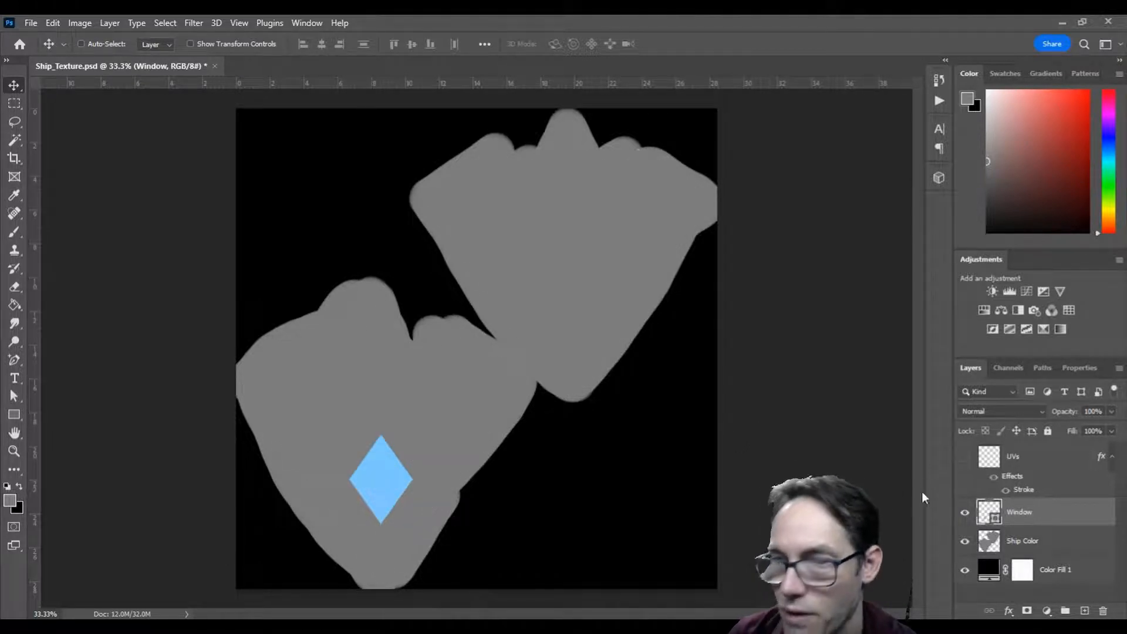
Overwrite Ship_Texture.tga with a fresh 24-bit Targa copy of the texture.
{"action": "left_click", "coordinate": [31, 23]}
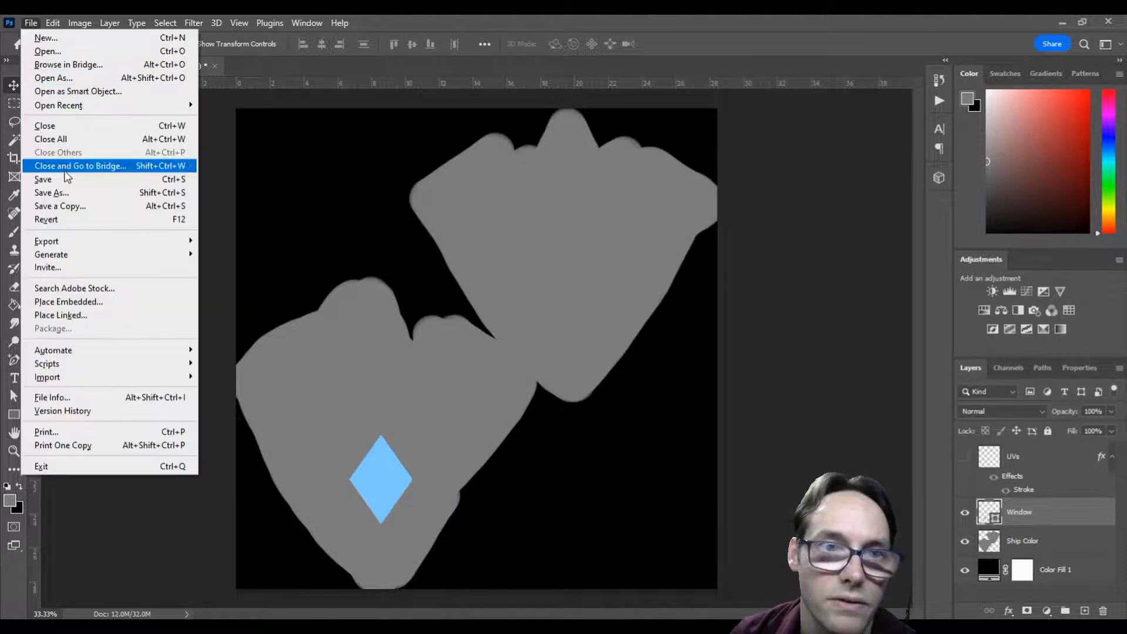
{"action": "mouse_move", "coordinate": [45, 125]}
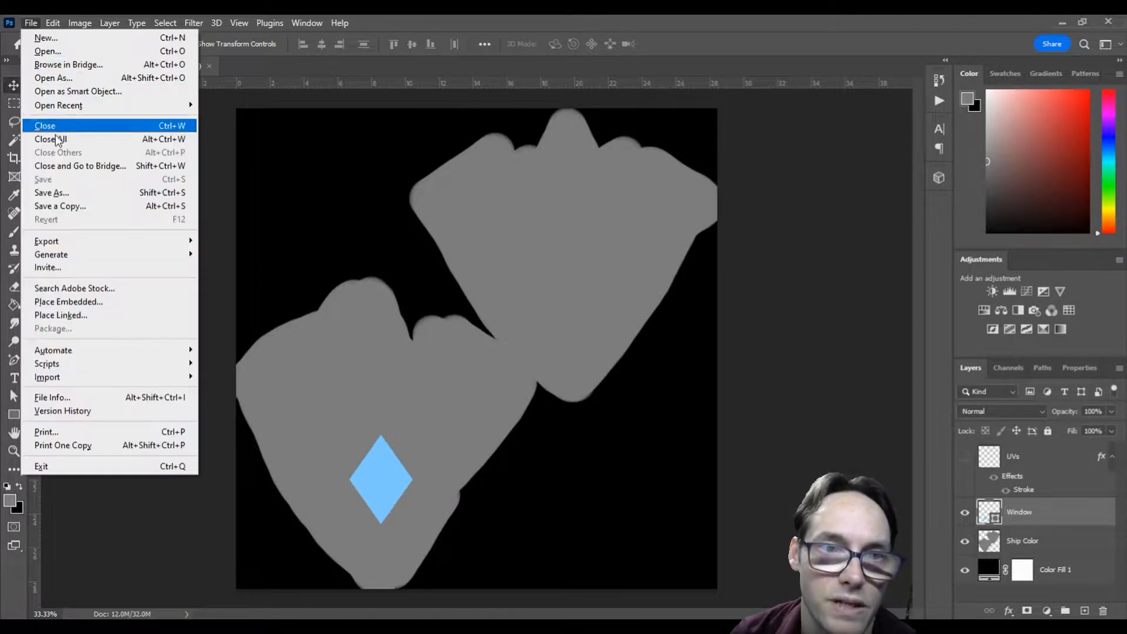
{"action": "left_click", "coordinate": [59, 206]}
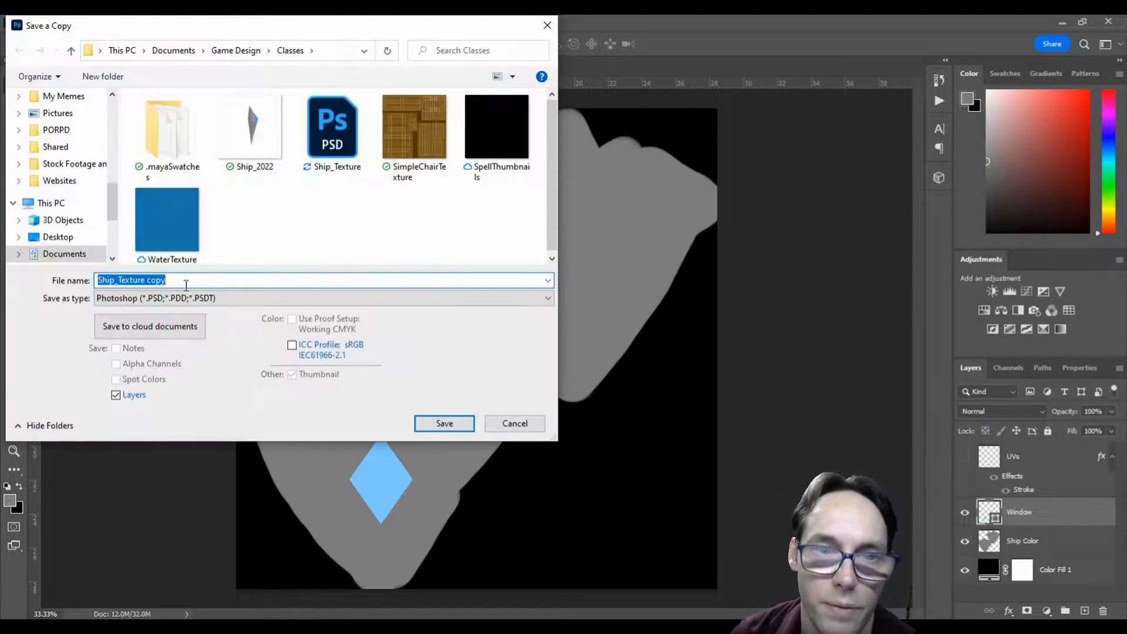
{"action": "left_click", "coordinate": [321, 297]}
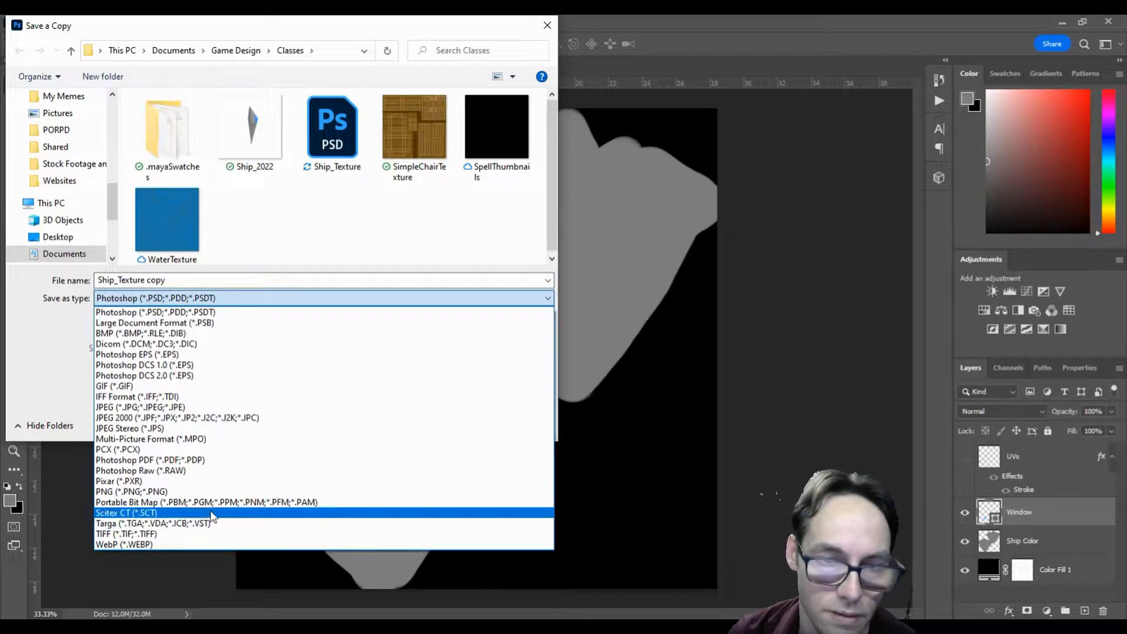
{"action": "left_click", "coordinate": [151, 522]}
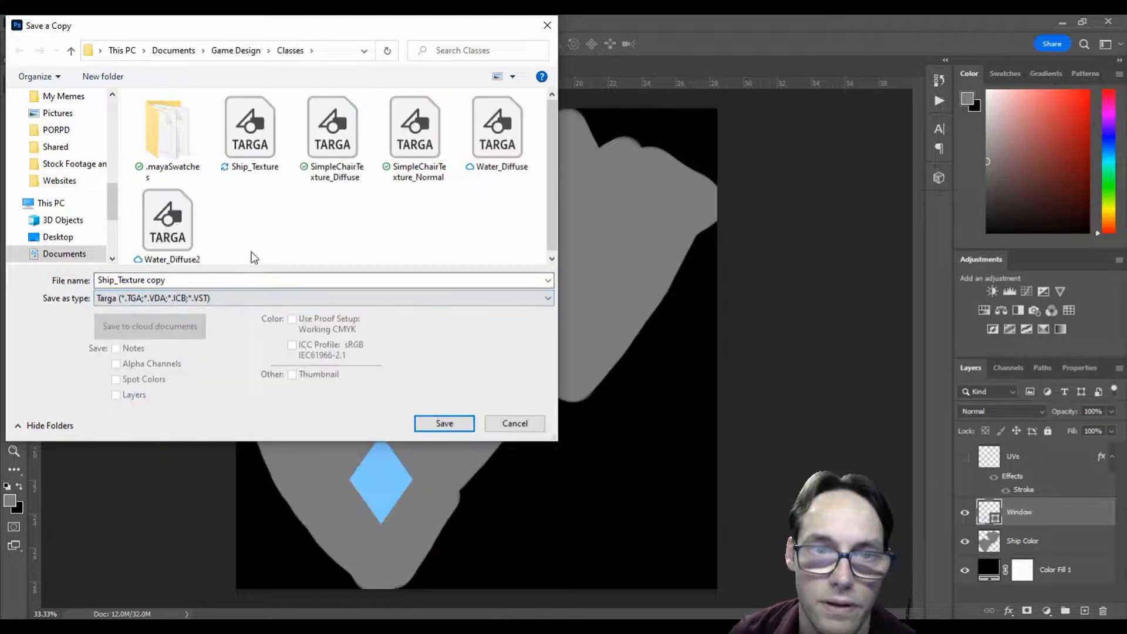
{"action": "left_click", "coordinate": [250, 133]}
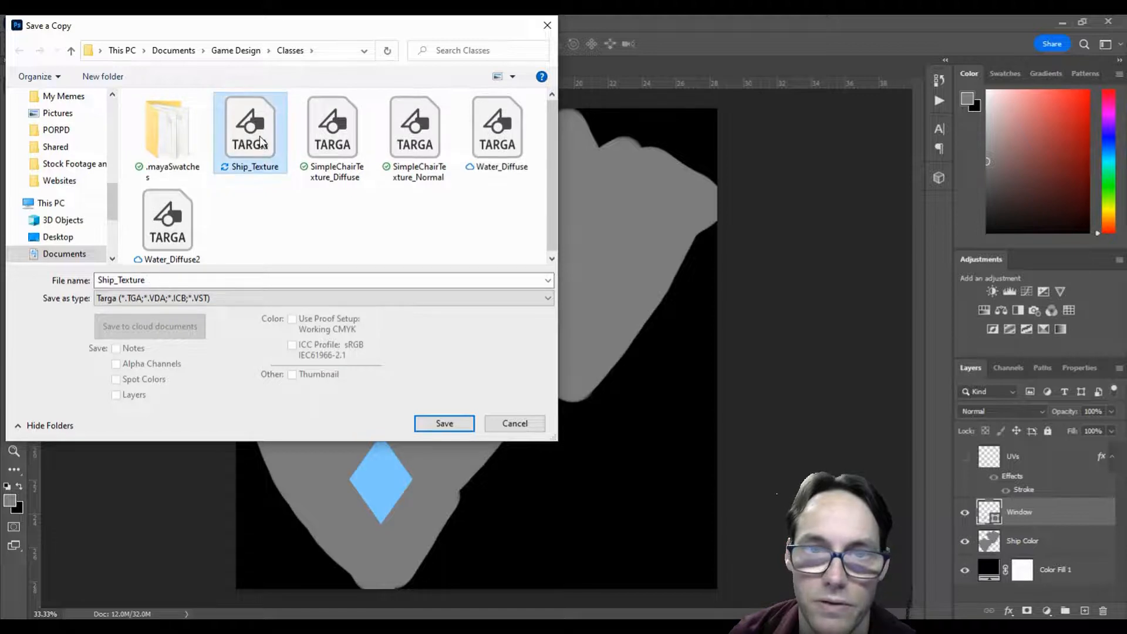
{"action": "left_click", "coordinate": [443, 424]}
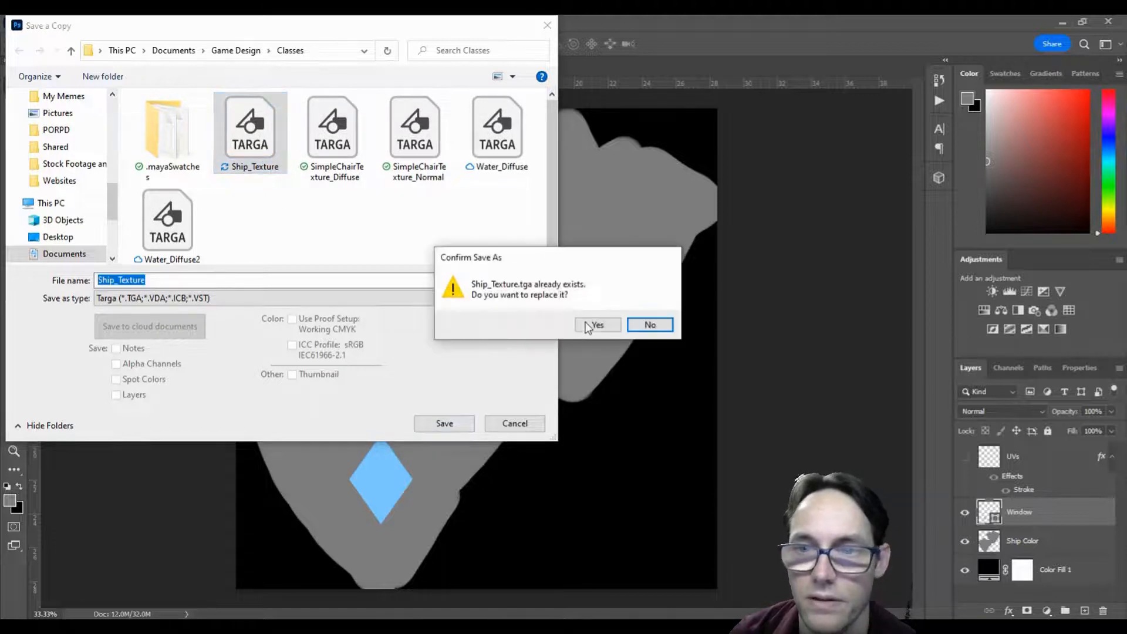
{"action": "left_click", "coordinate": [596, 325]}
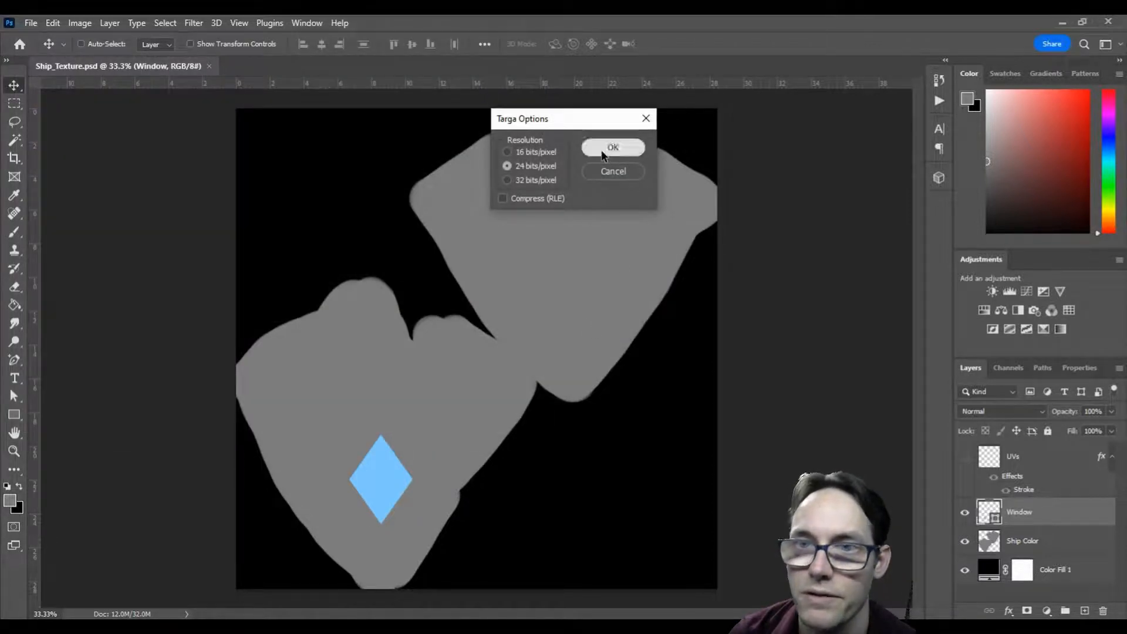
{"action": "left_click", "coordinate": [612, 148]}
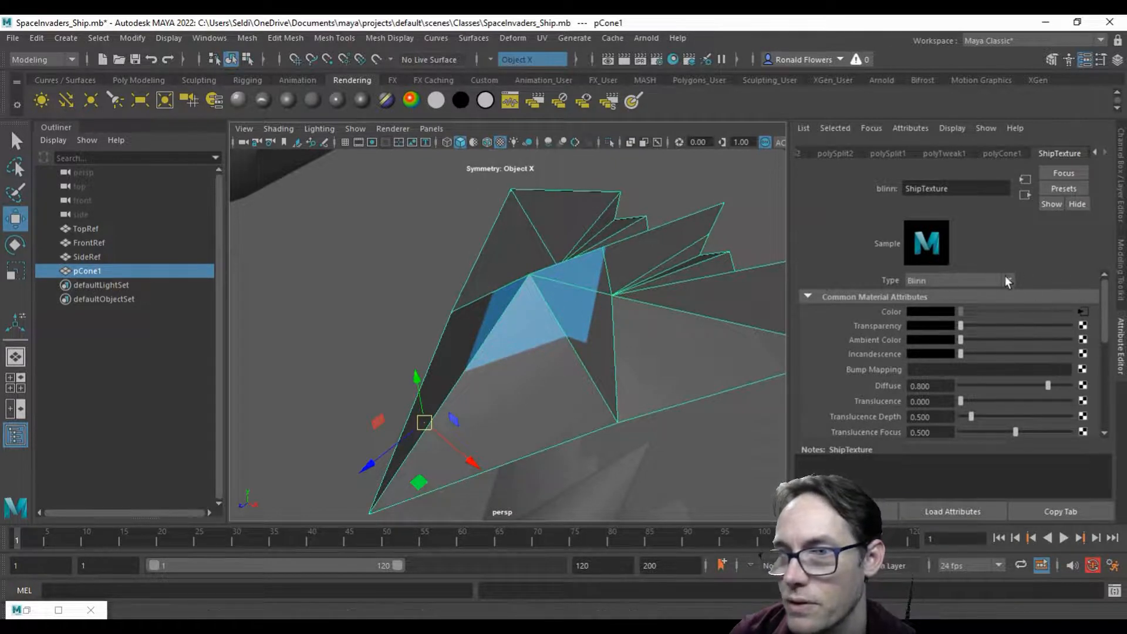
Deselect the ship and orbit closer to inspect the blue window texture.
{"action": "left_click", "coordinate": [608, 365]}
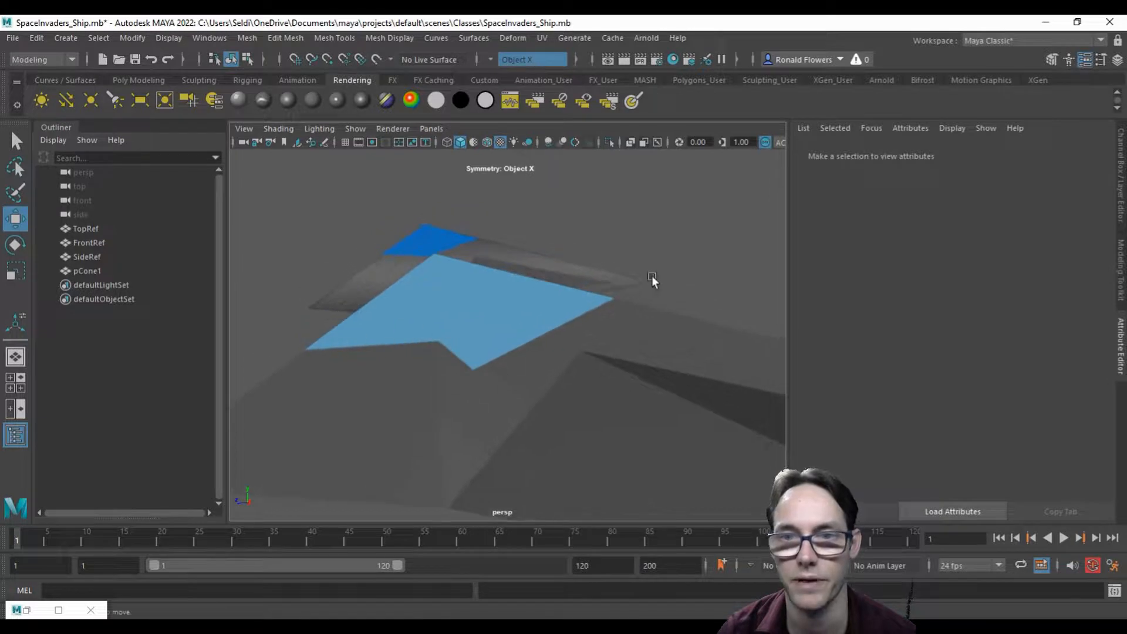
{"action": "left_click_drag", "start_coordinate": [651, 279], "coordinate": [540, 358]}
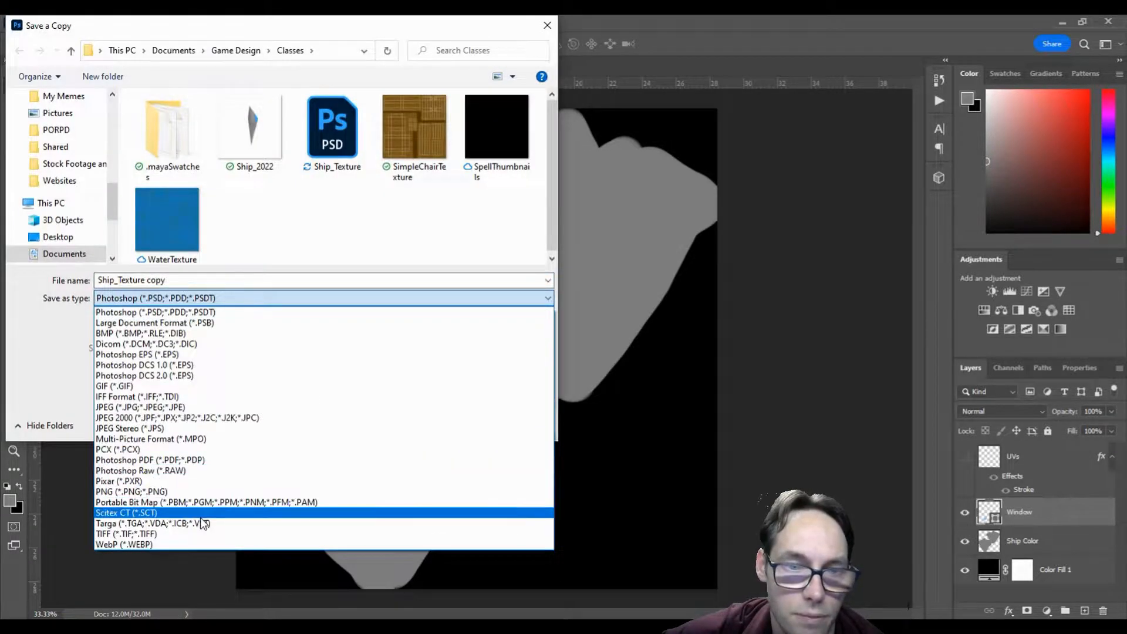
Save the Targa copy over Ship_Texture, then orbit Maya's view to check the window.
{"action": "left_click", "coordinate": [151, 522]}
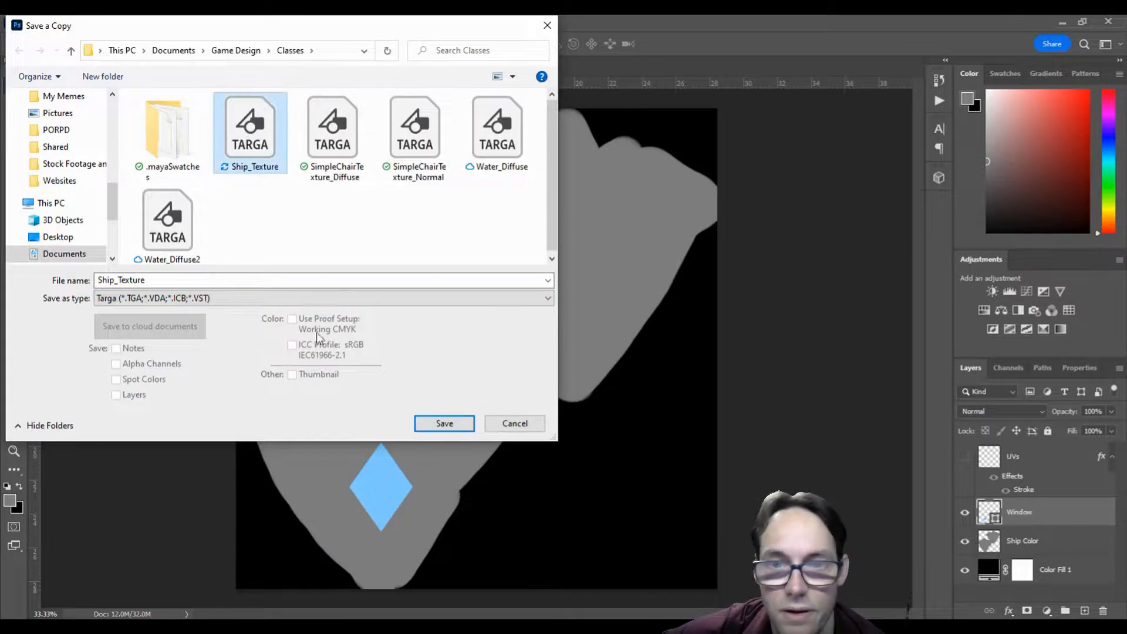
{"action": "left_click", "coordinate": [444, 424]}
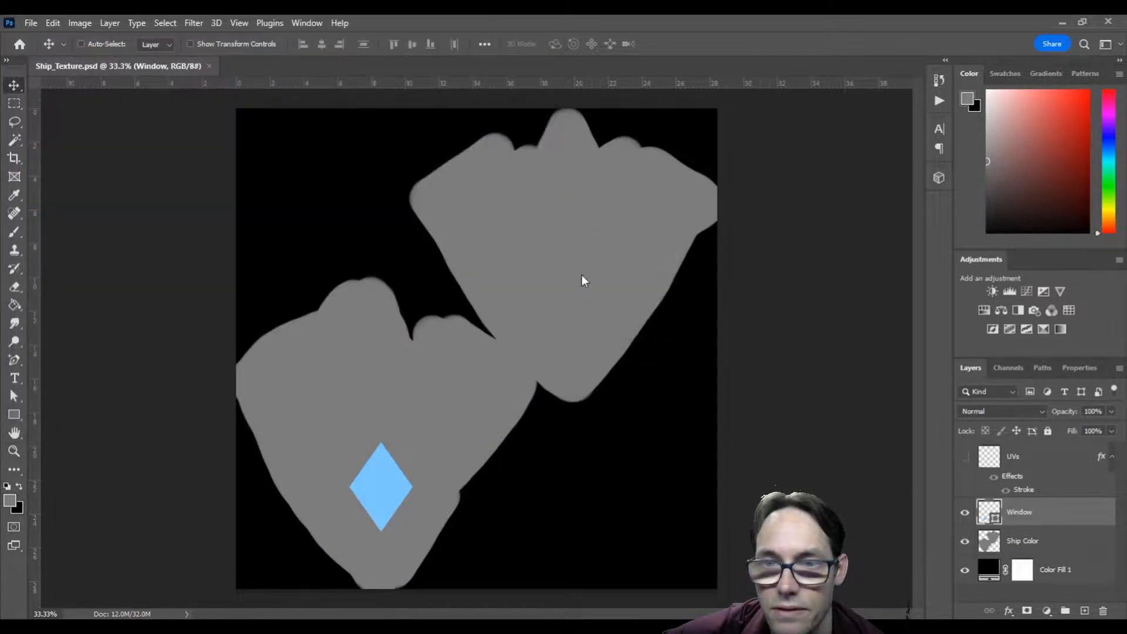
{"action": "mouse_move", "coordinate": [565, 560]}
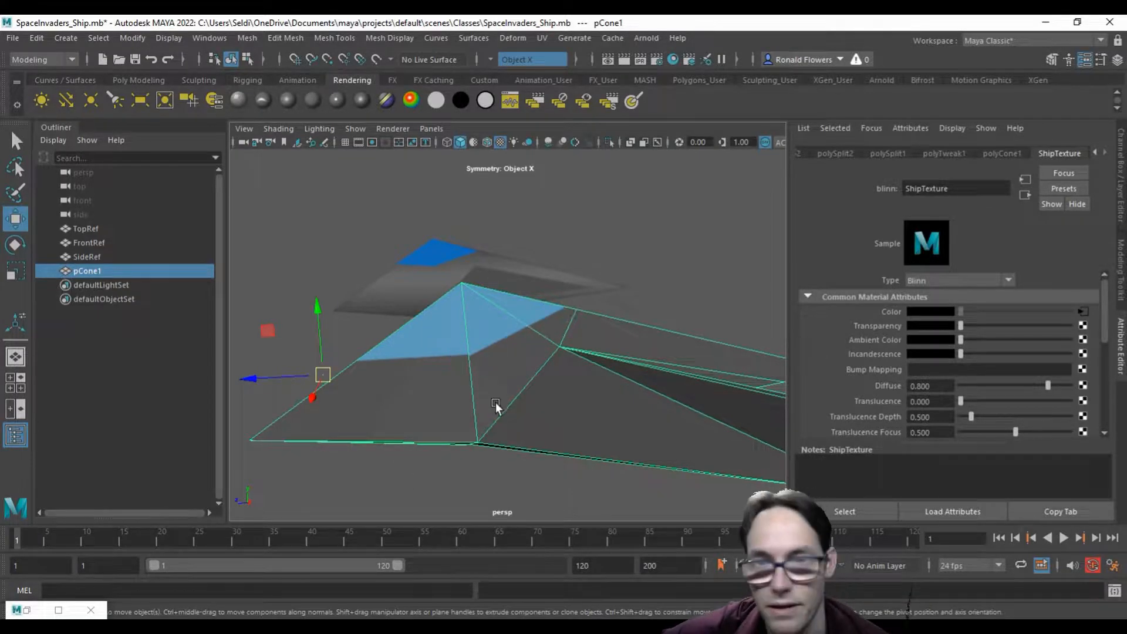
{"action": "left_click_drag", "start_coordinate": [496, 403], "coordinate": [399, 378]}
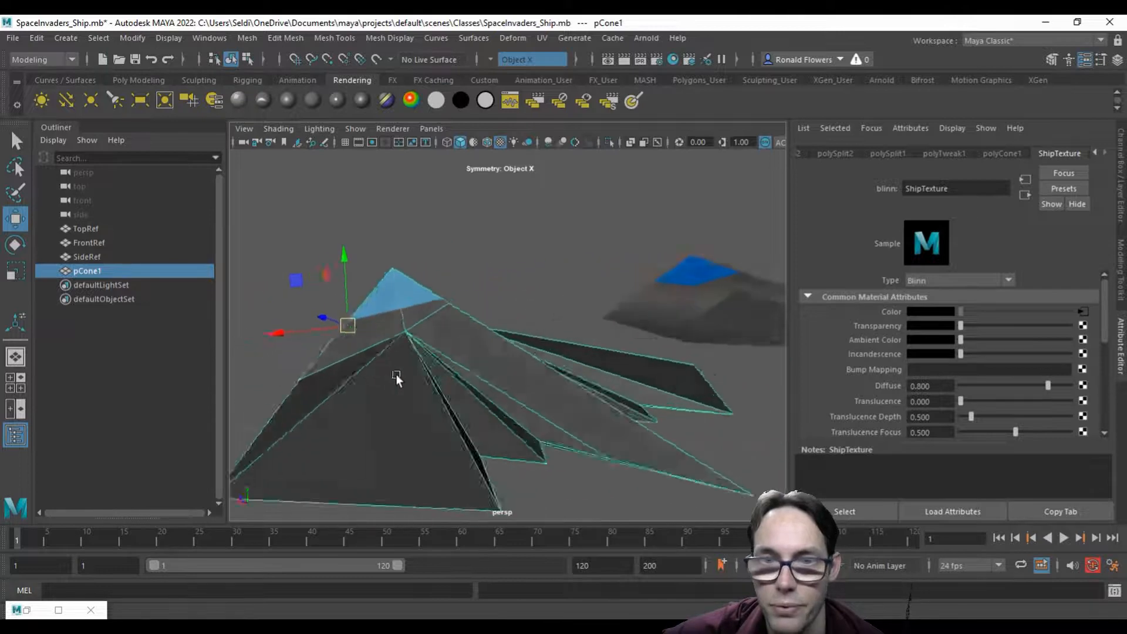